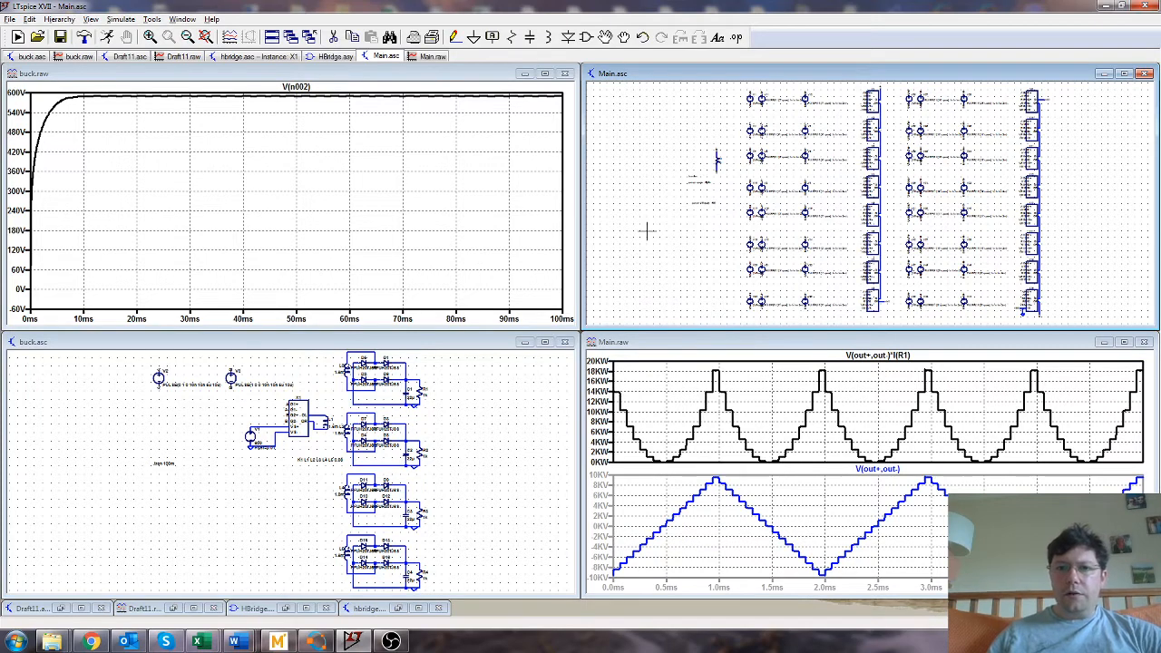
{"action": "mouse_move", "coordinate": [644, 283]}
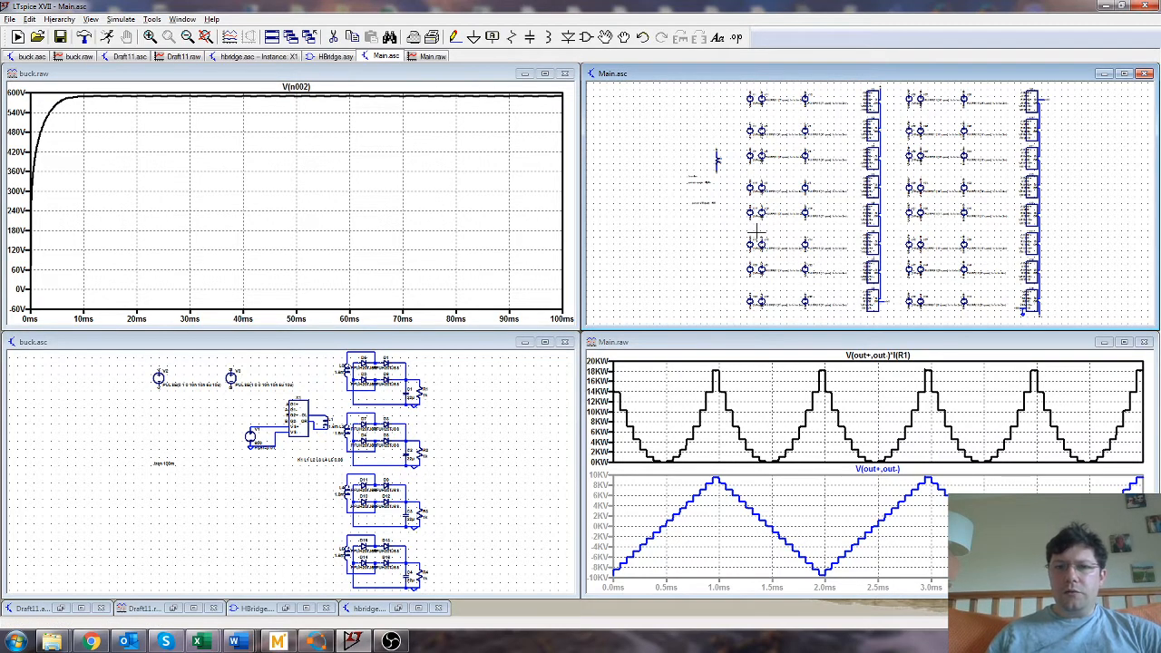
{"action": "mouse_move", "coordinate": [758, 229]}
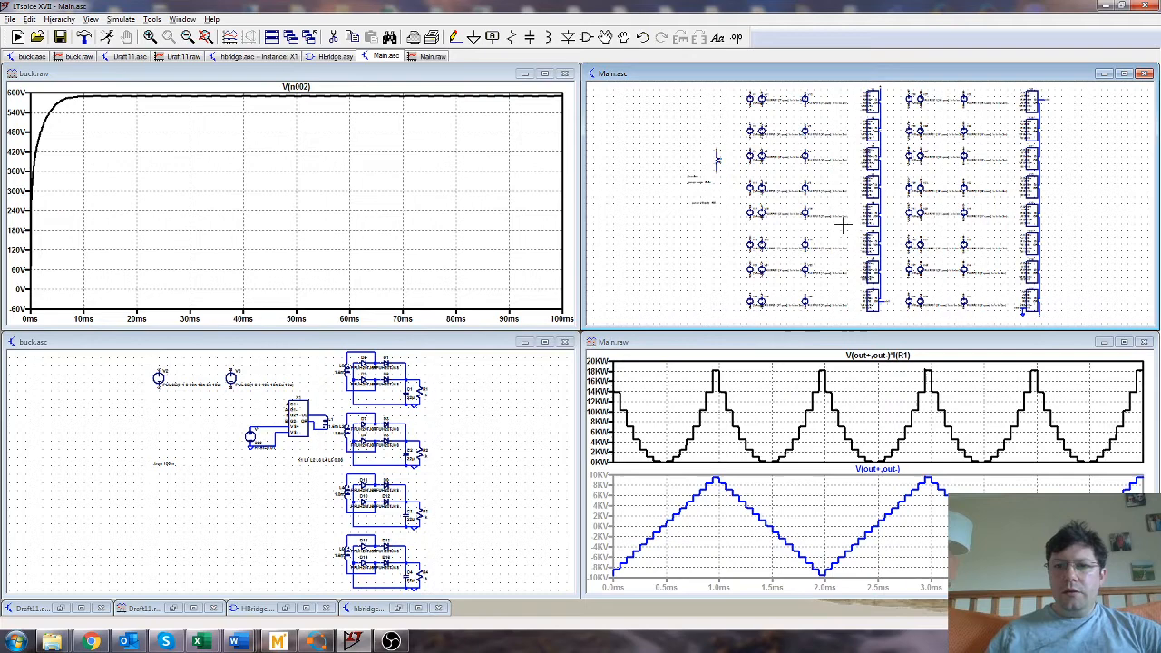
{"action": "mouse_move", "coordinate": [850, 211]}
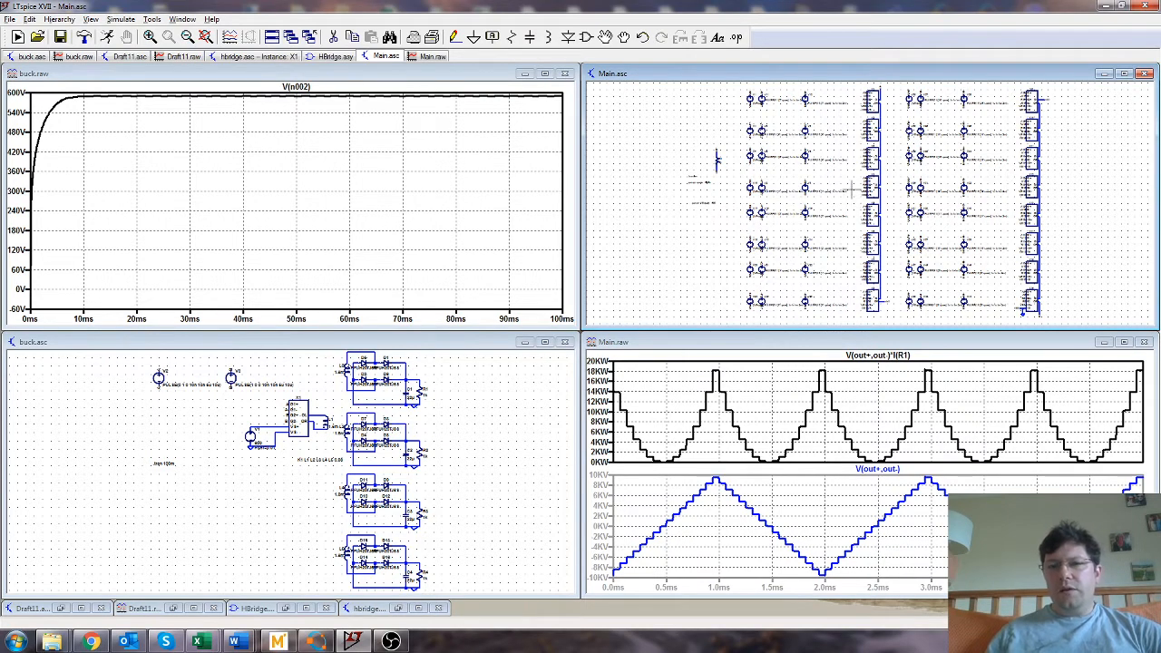
{"action": "mouse_move", "coordinate": [850, 174]}
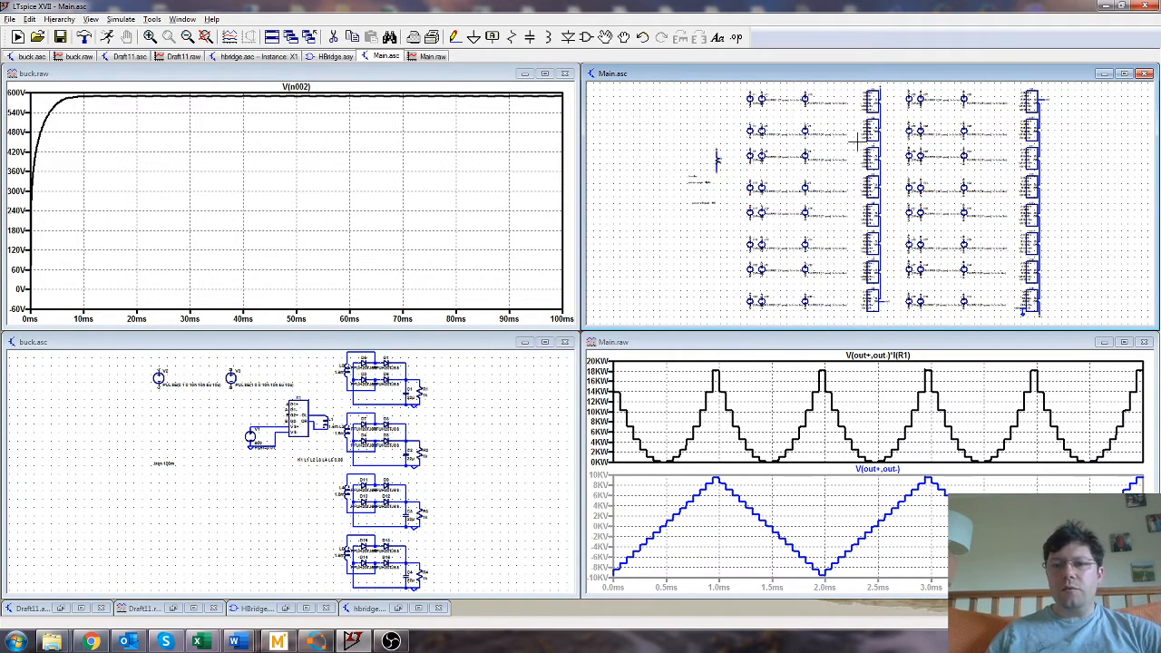
{"action": "mouse_move", "coordinate": [841, 118]}
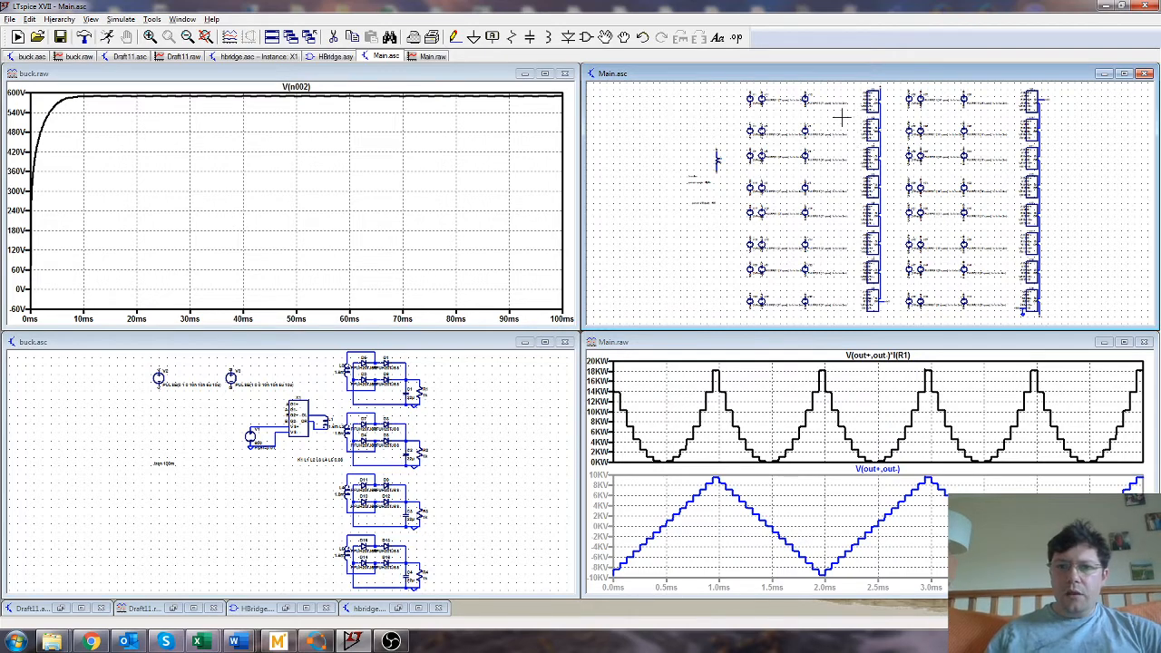
{"action": "mouse_move", "coordinate": [868, 79]}
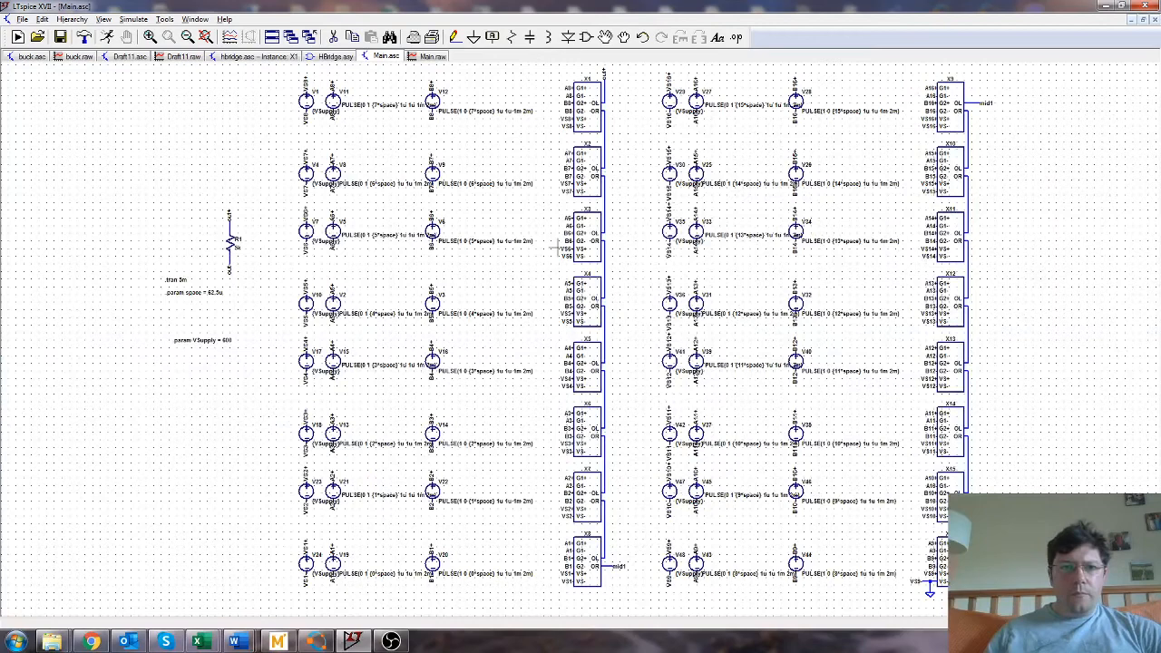
{"action": "mouse_move", "coordinate": [595, 94]}
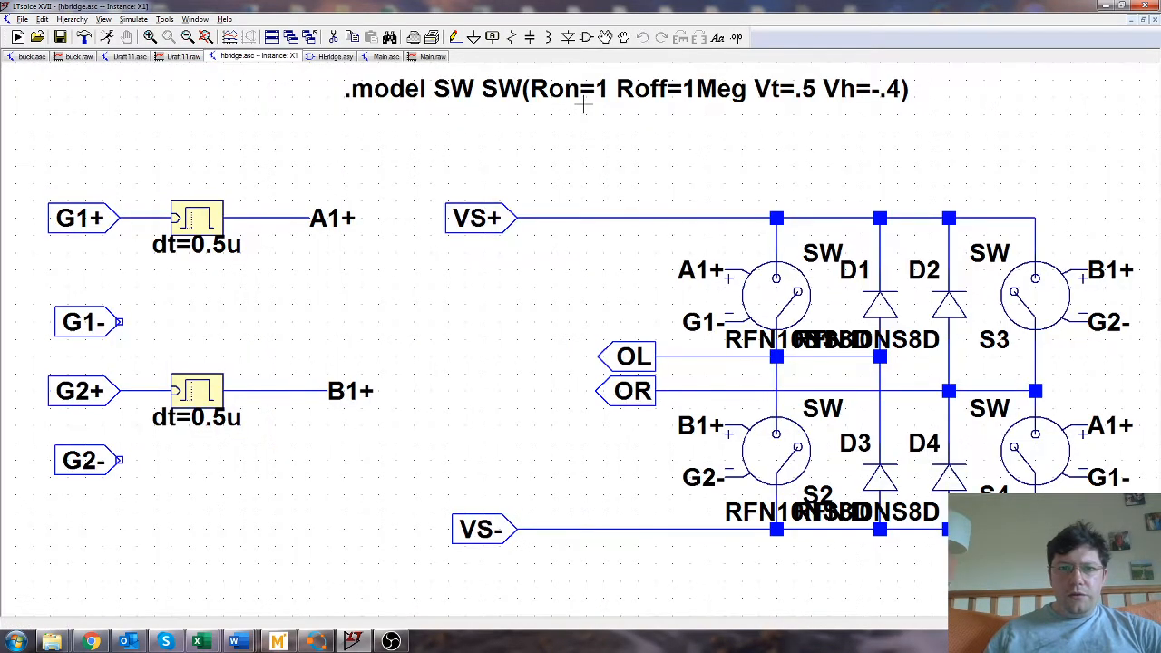
{"action": "mouse_move", "coordinate": [776, 275]}
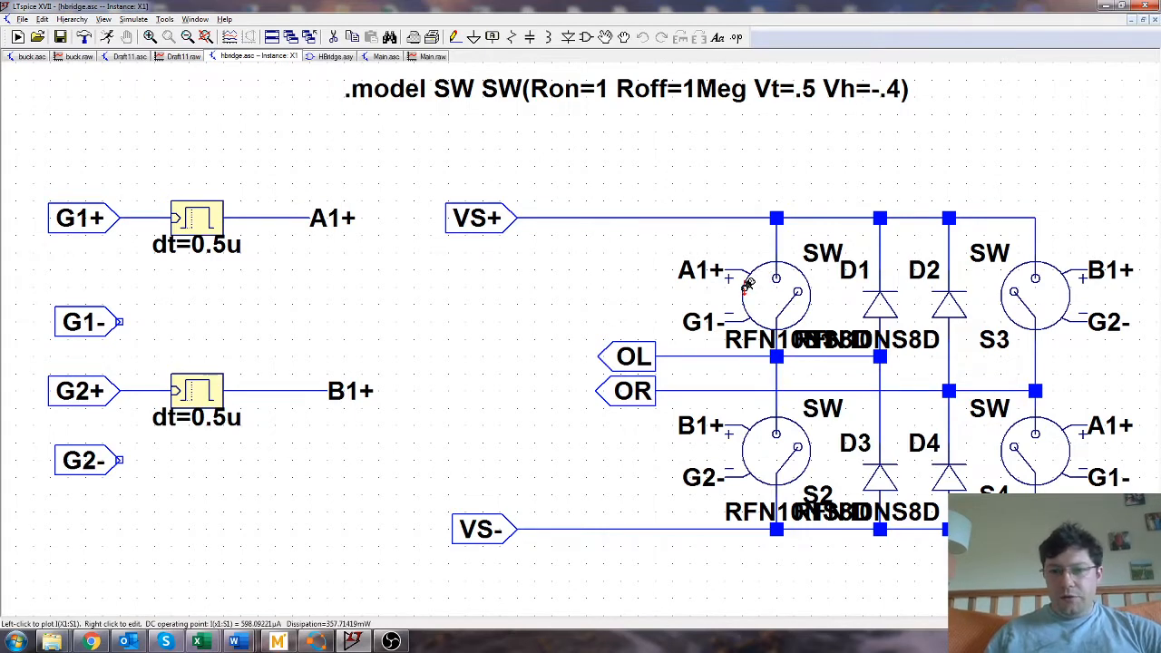
{"action": "mouse_move", "coordinate": [1102, 326]}
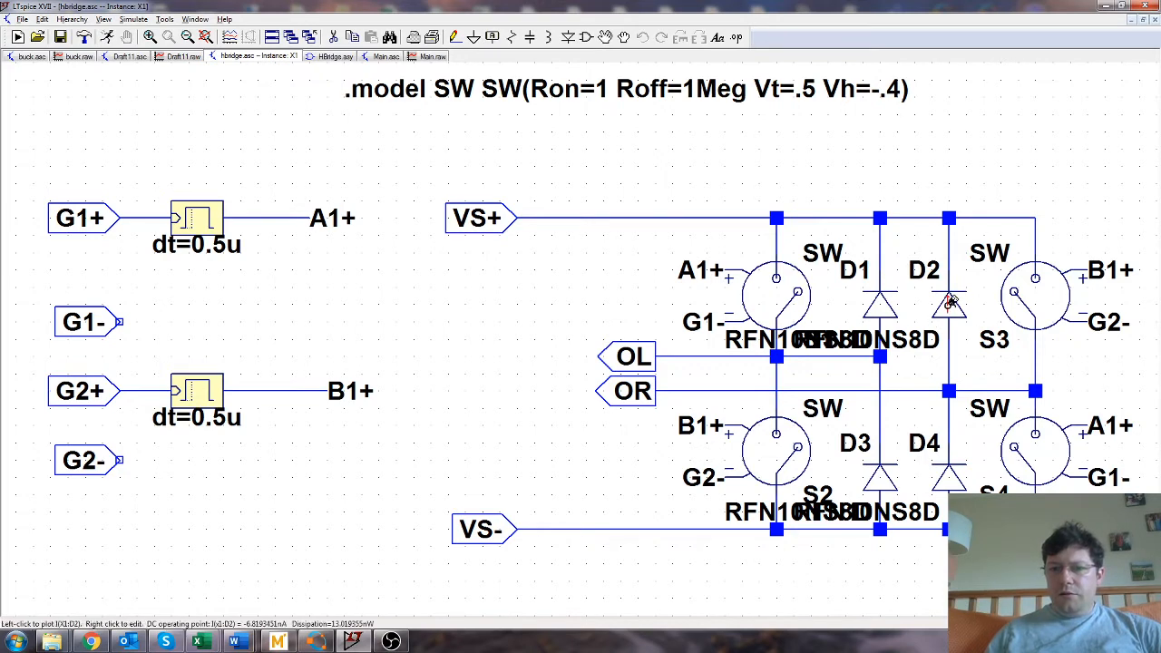
{"action": "right_click", "coordinate": [950, 299]}
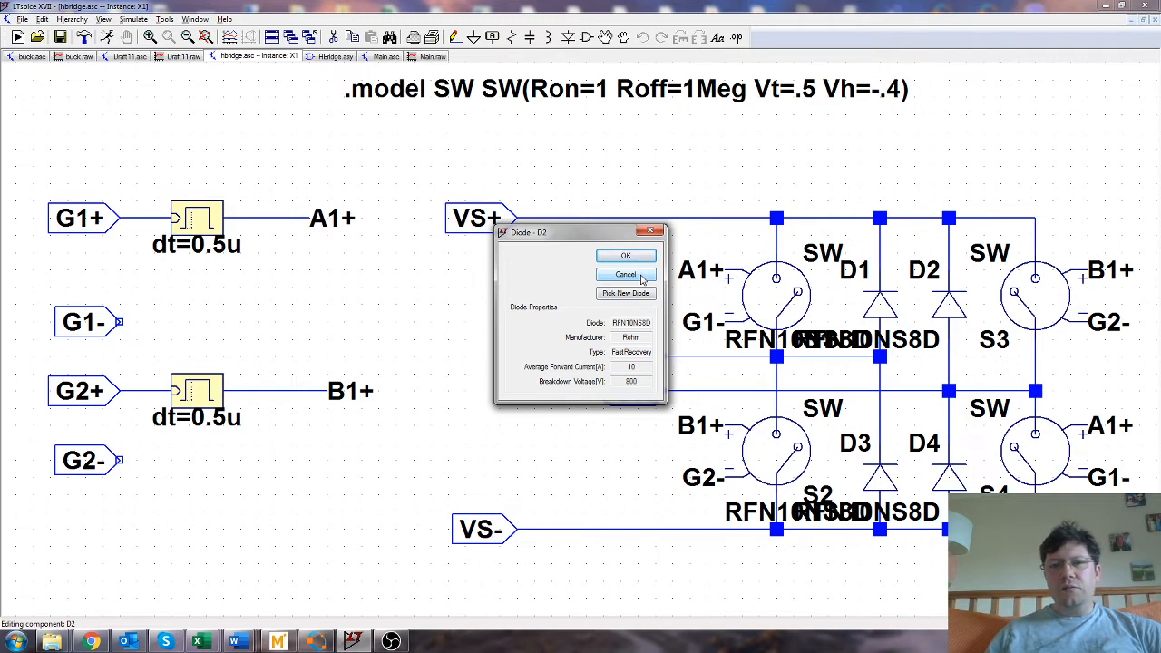
{"action": "left_click", "coordinate": [624, 276]}
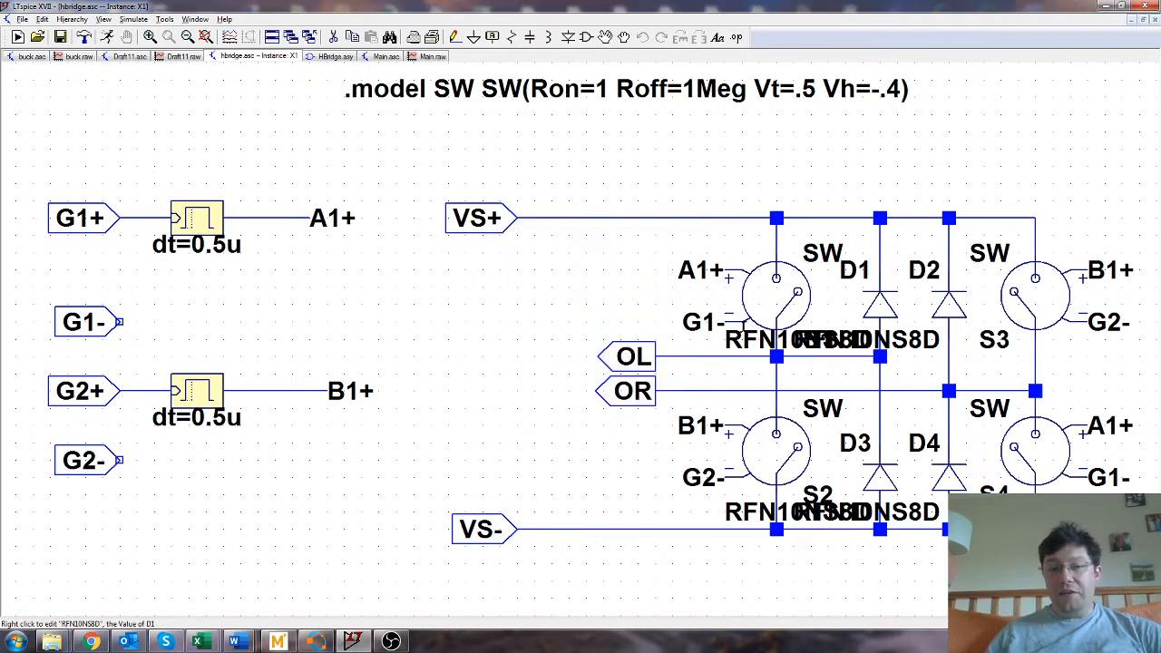
{"action": "mouse_move", "coordinate": [444, 349]}
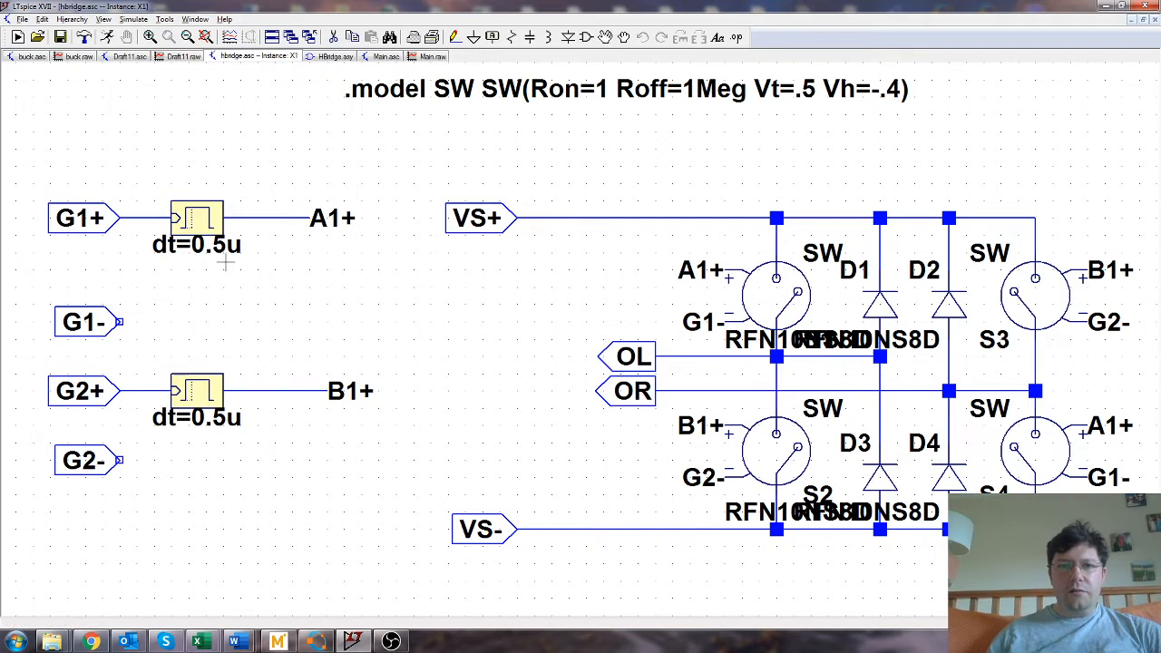
{"action": "mouse_move", "coordinate": [580, 251]}
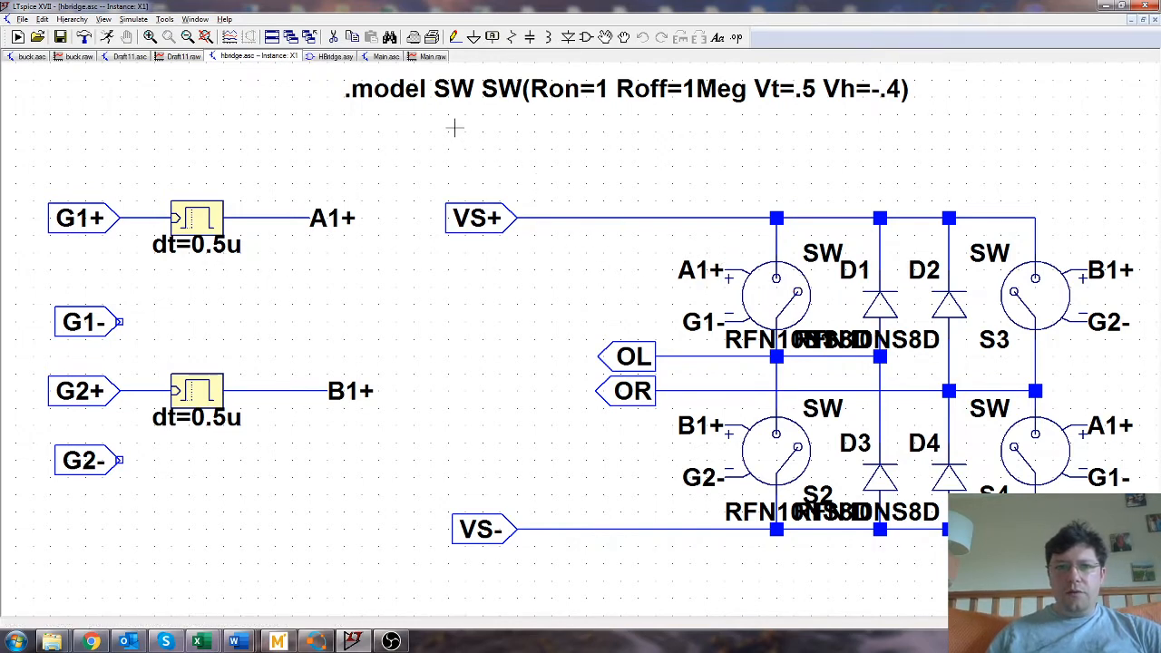
{"action": "mouse_move", "coordinate": [819, 127]}
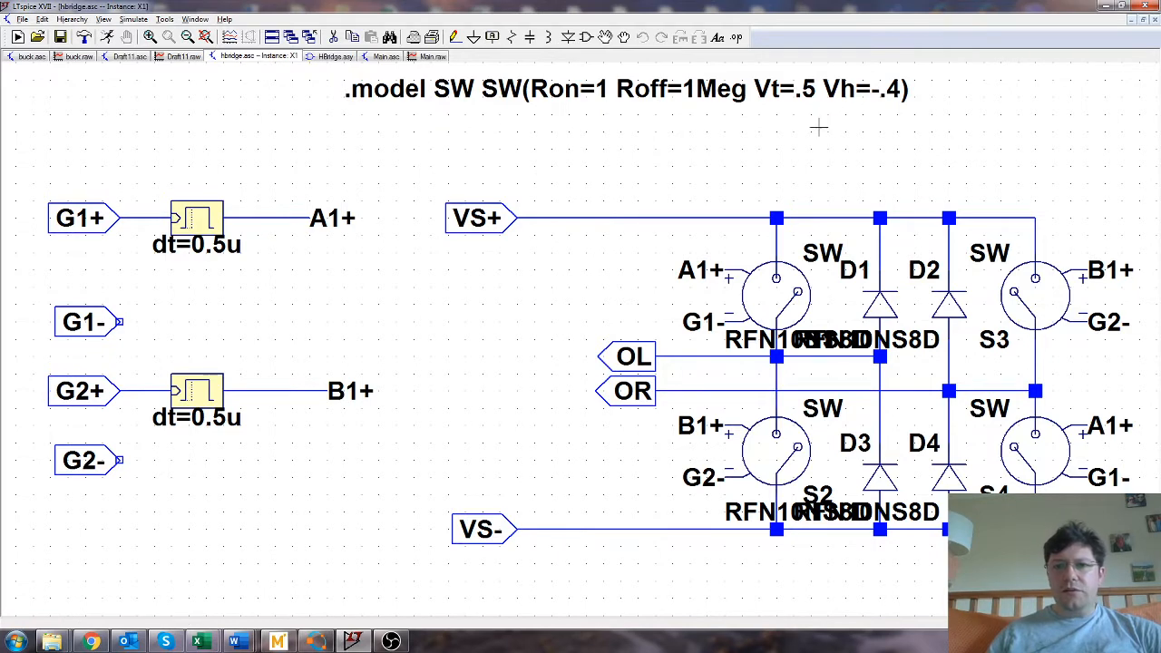
{"action": "mouse_move", "coordinate": [798, 110]}
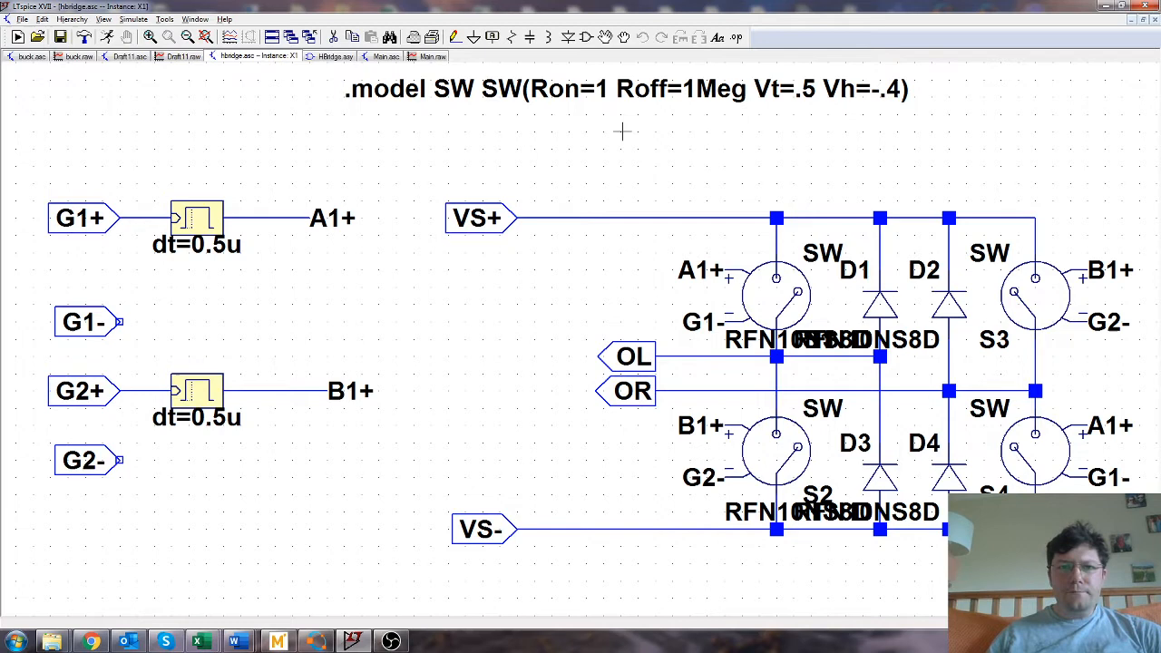
{"action": "mouse_move", "coordinate": [571, 118]}
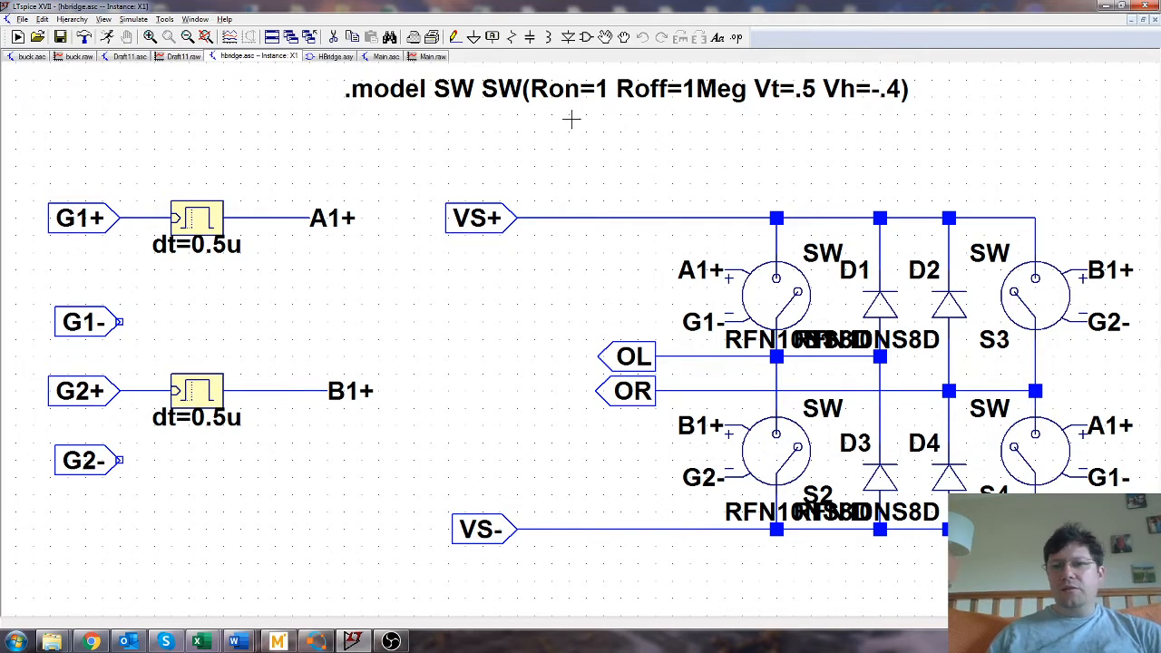
{"action": "mouse_move", "coordinate": [569, 130]}
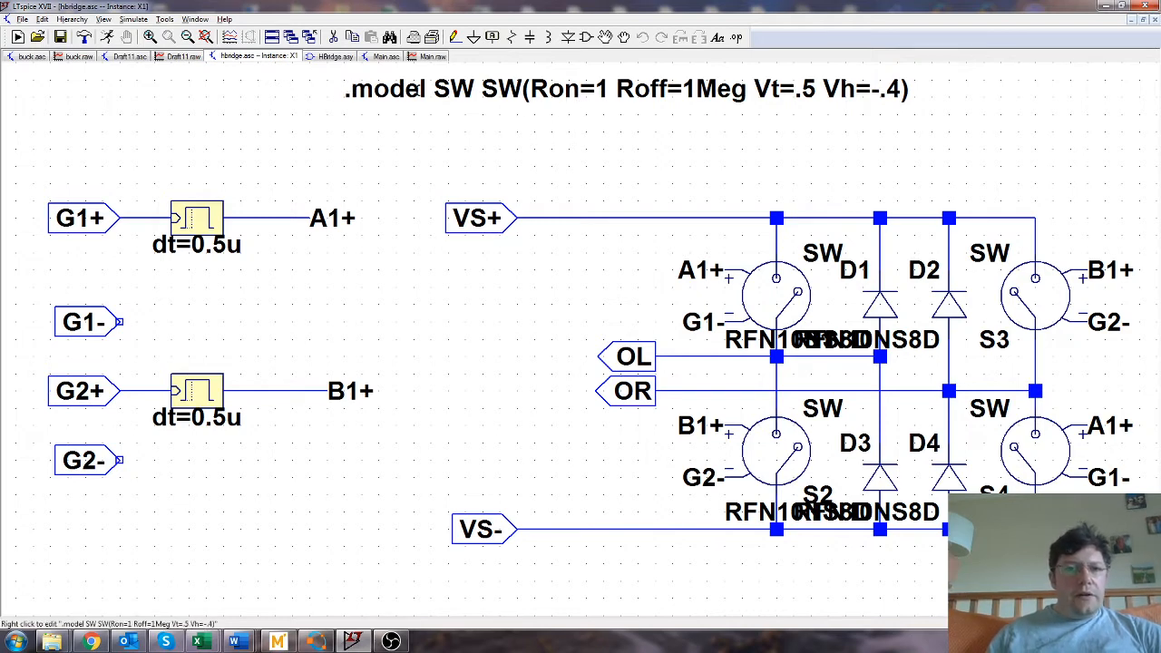
{"action": "mouse_move", "coordinate": [383, 100]}
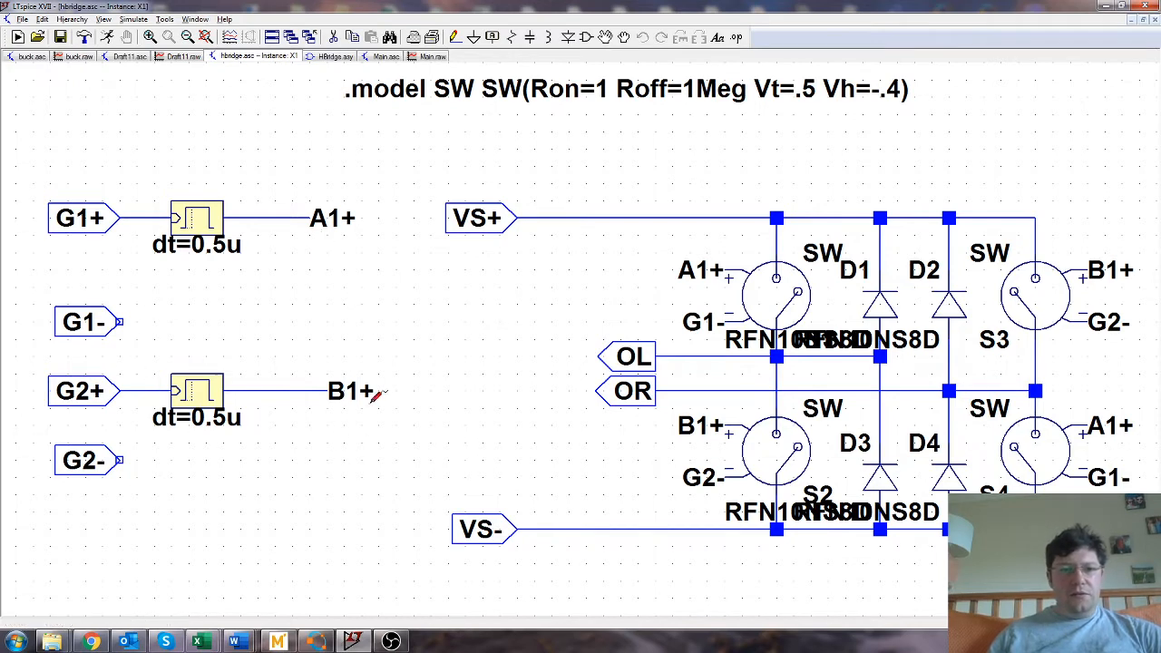
{"action": "mouse_move", "coordinate": [299, 432]}
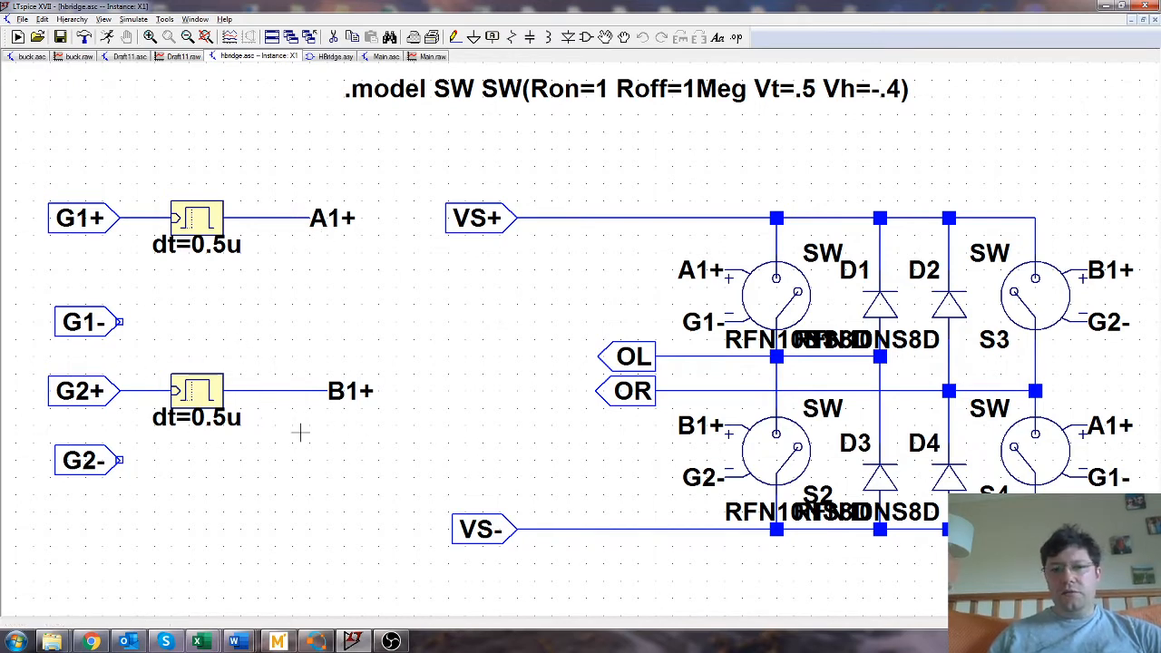
{"action": "mouse_move", "coordinate": [572, 283]}
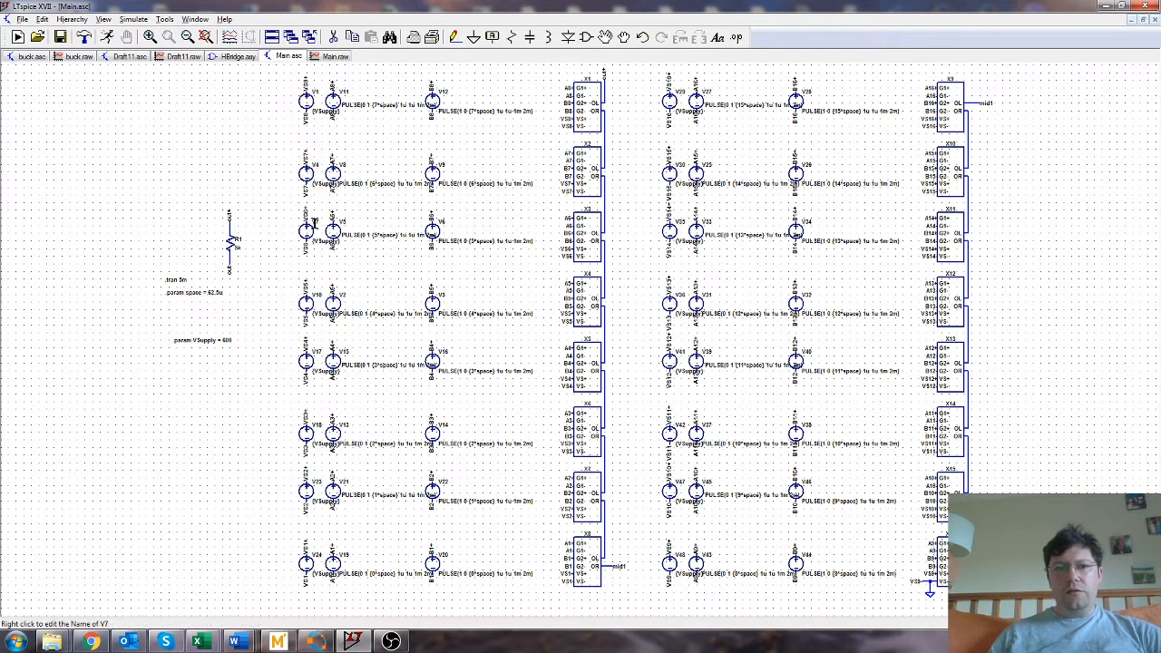
{"action": "mouse_move", "coordinate": [312, 362]}
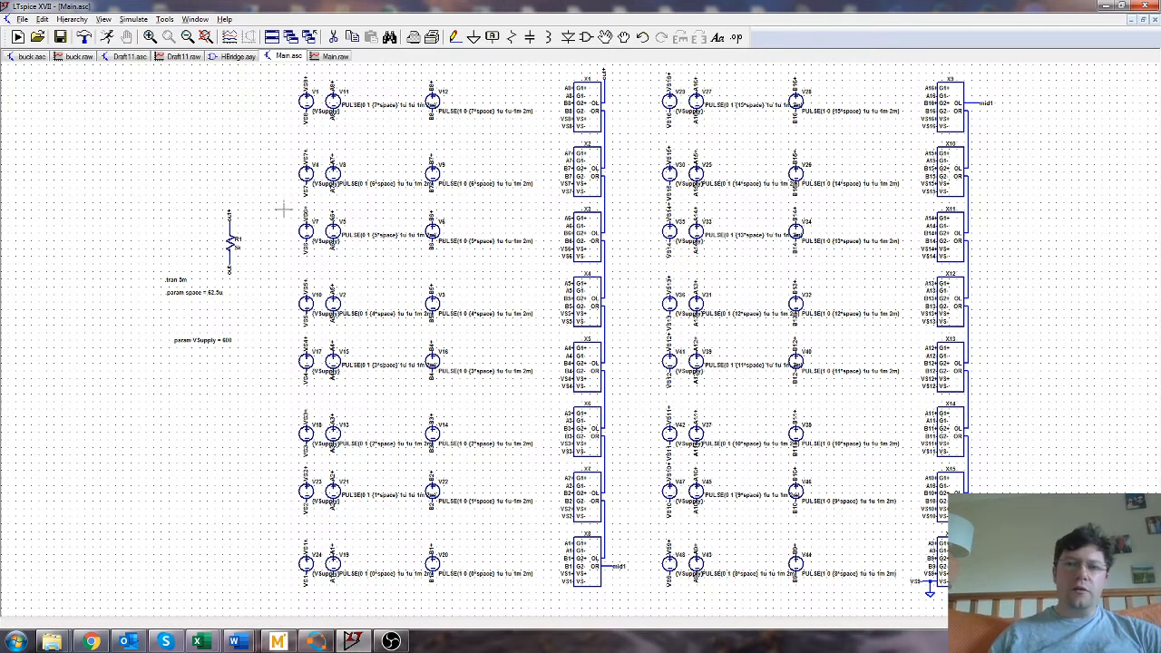
{"action": "mouse_move", "coordinate": [457, 263]}
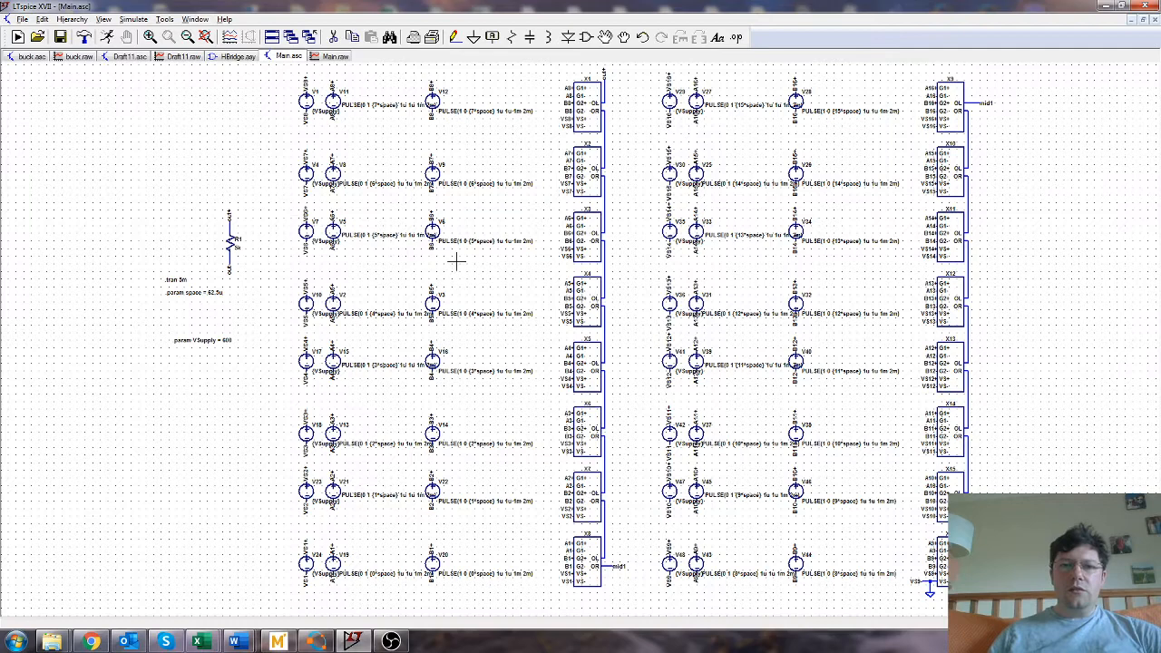
{"action": "mouse_move", "coordinate": [535, 221]}
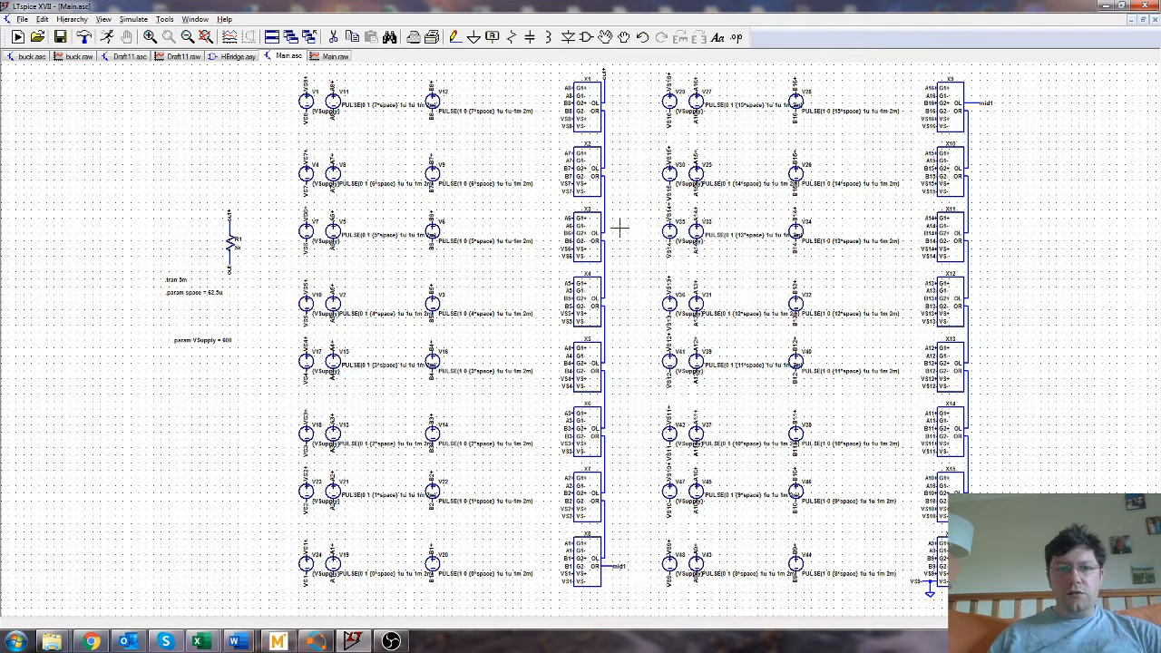
{"action": "mouse_move", "coordinate": [627, 217]}
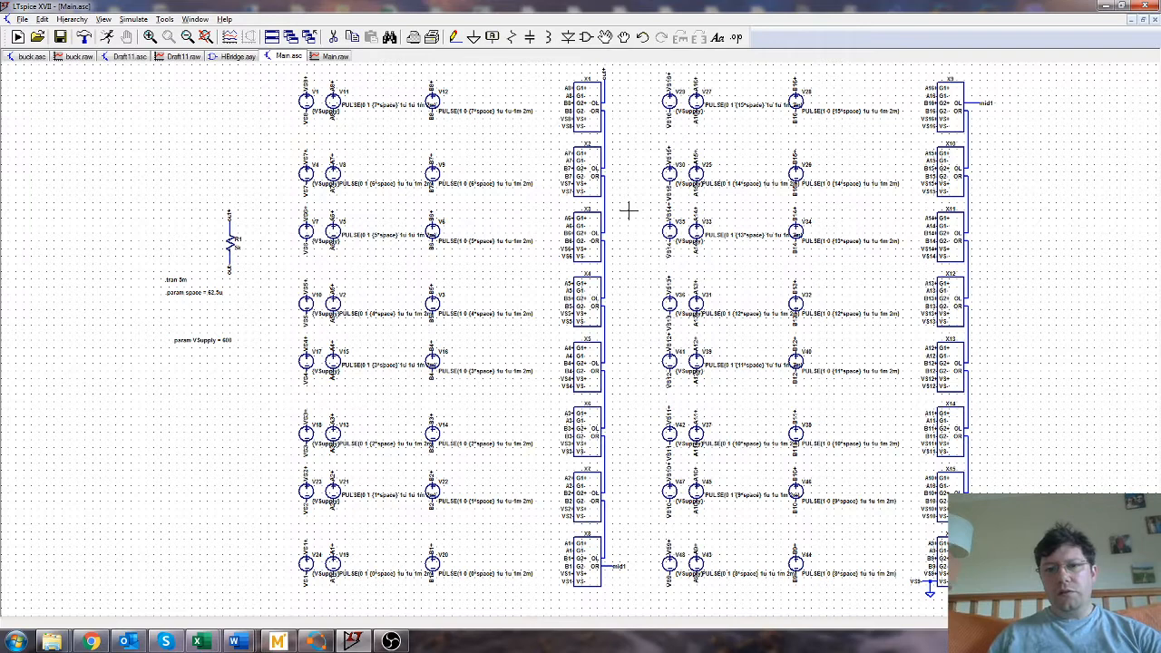
{"action": "mouse_move", "coordinate": [610, 127]}
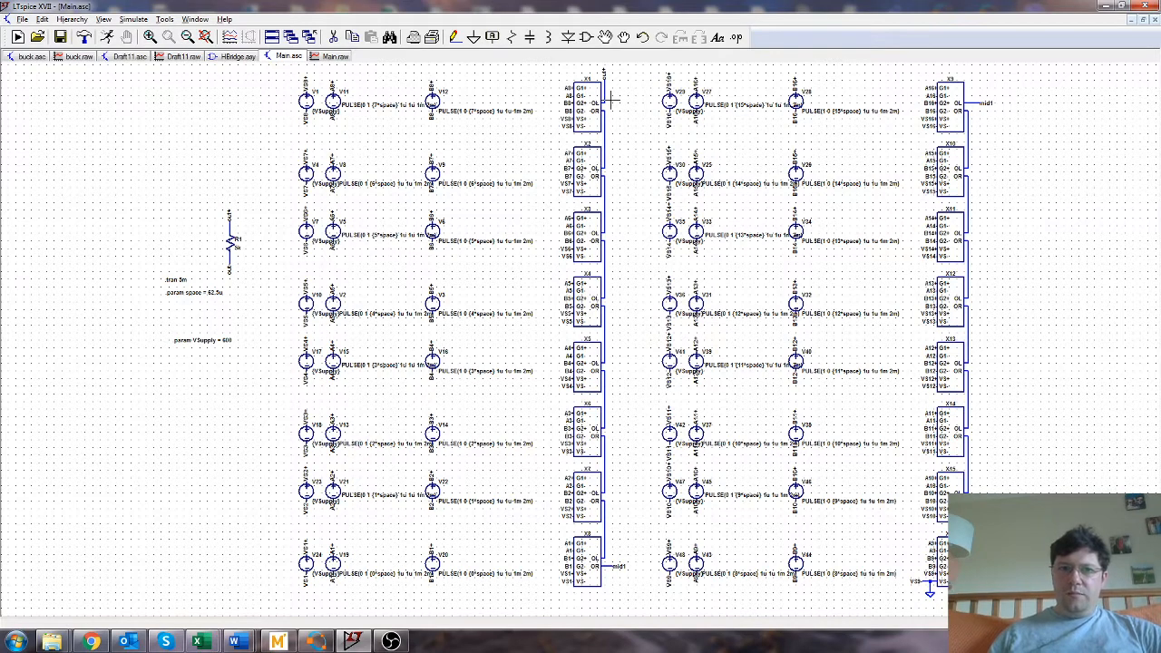
{"action": "mouse_move", "coordinate": [246, 243]}
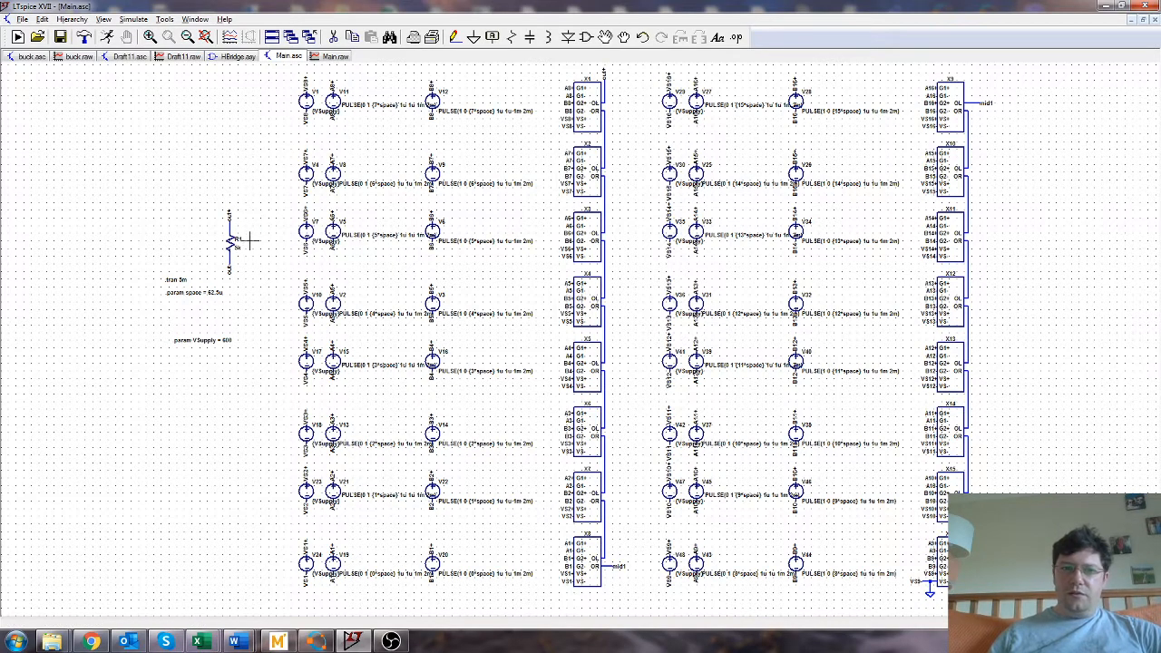
{"action": "mouse_move", "coordinate": [599, 113]}
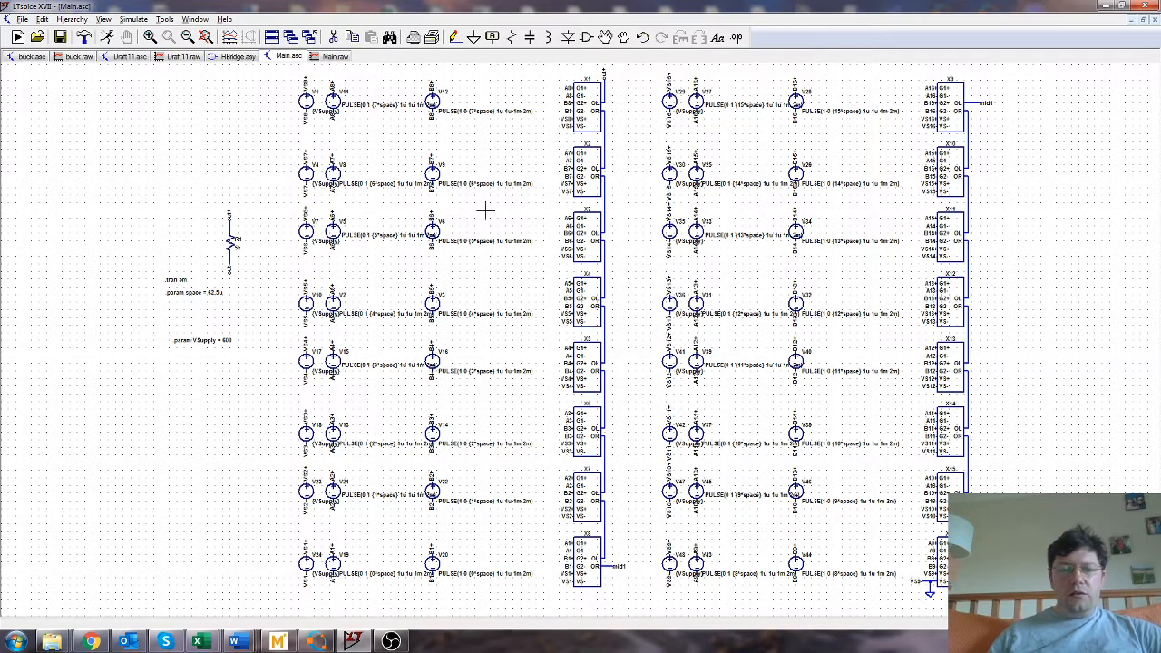
{"action": "mouse_move", "coordinate": [656, 149]}
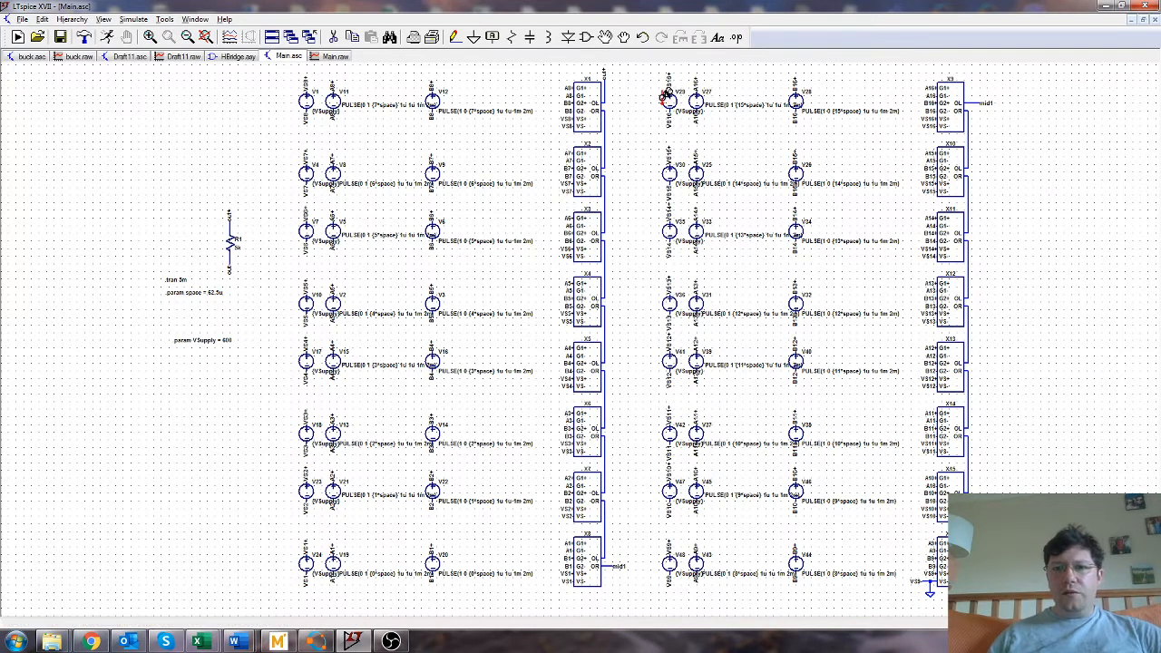
{"action": "mouse_move", "coordinate": [657, 97]}
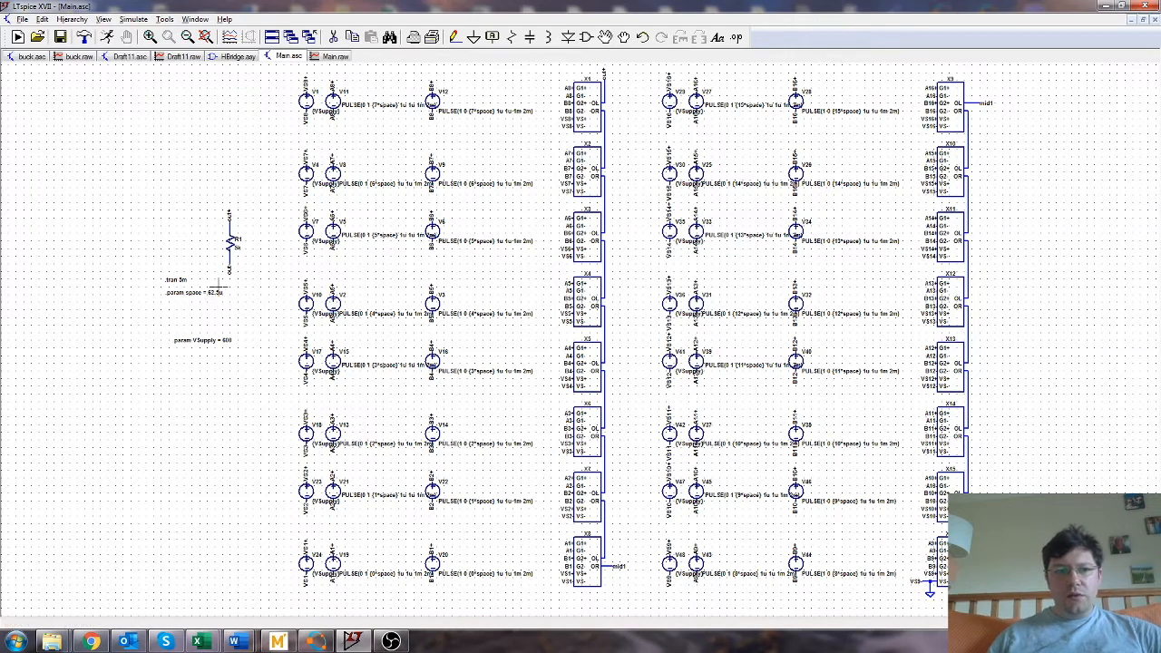
{"action": "mouse_move", "coordinate": [234, 291]}
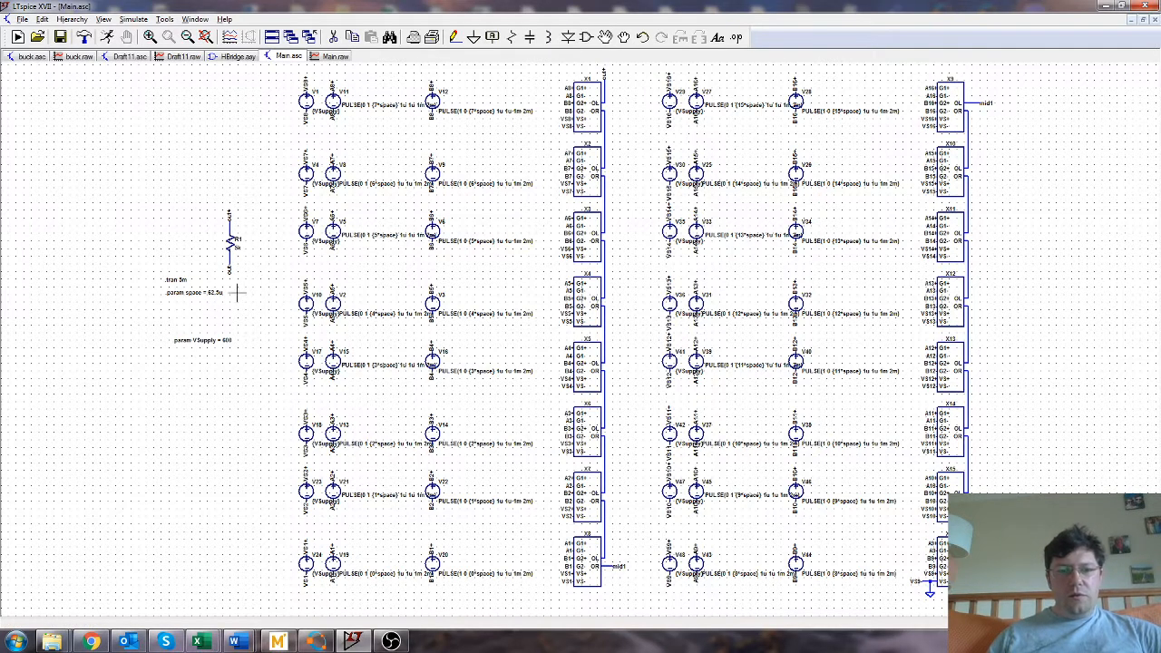
{"action": "mouse_move", "coordinate": [294, 118]}
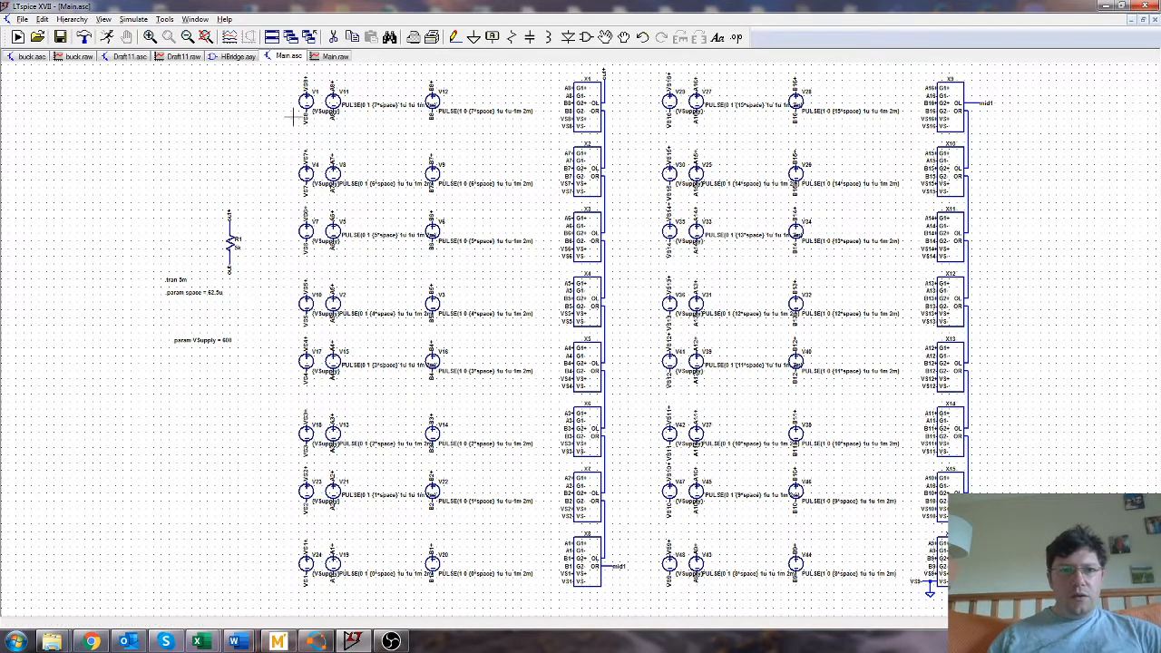
- Tile all open schematic and waveform windows horizontally via the Window menu
{"action": "left_click", "coordinate": [196, 18]}
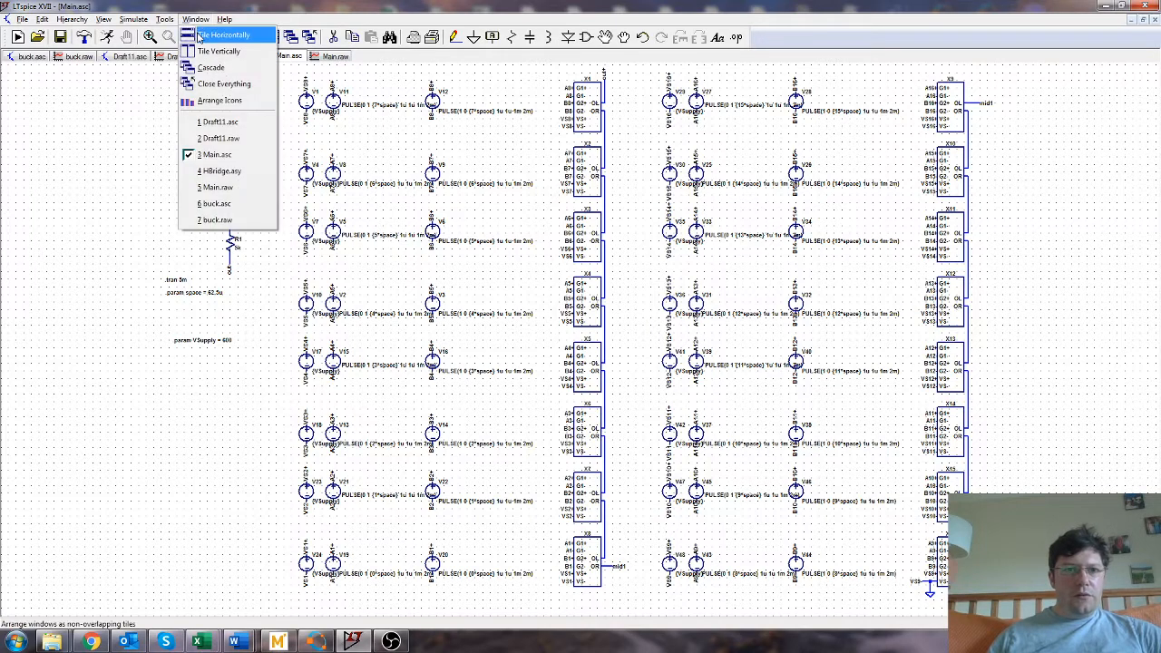
{"action": "left_click", "coordinate": [225, 35]}
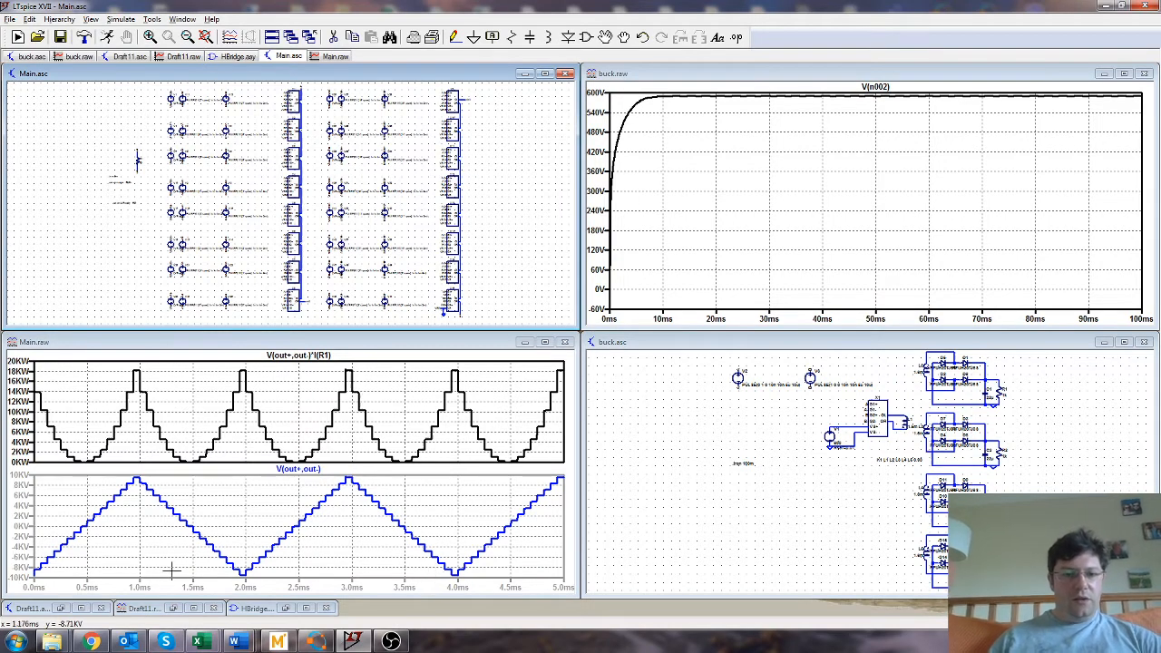
{"action": "mouse_move", "coordinate": [312, 571]}
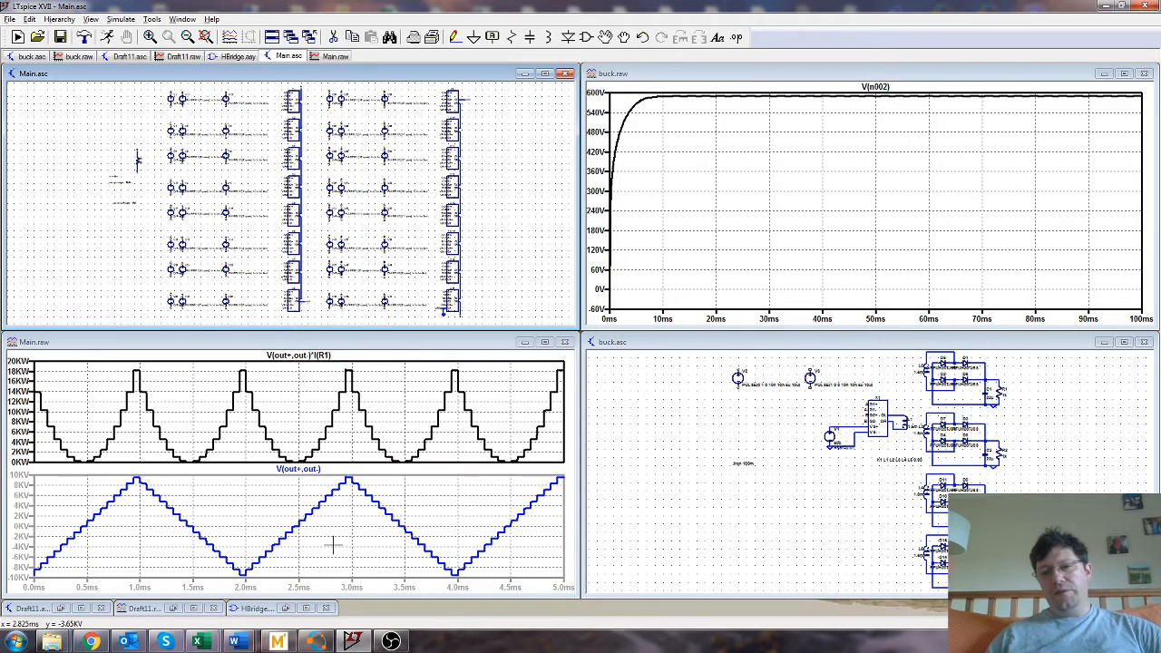
{"action": "mouse_move", "coordinate": [338, 538]}
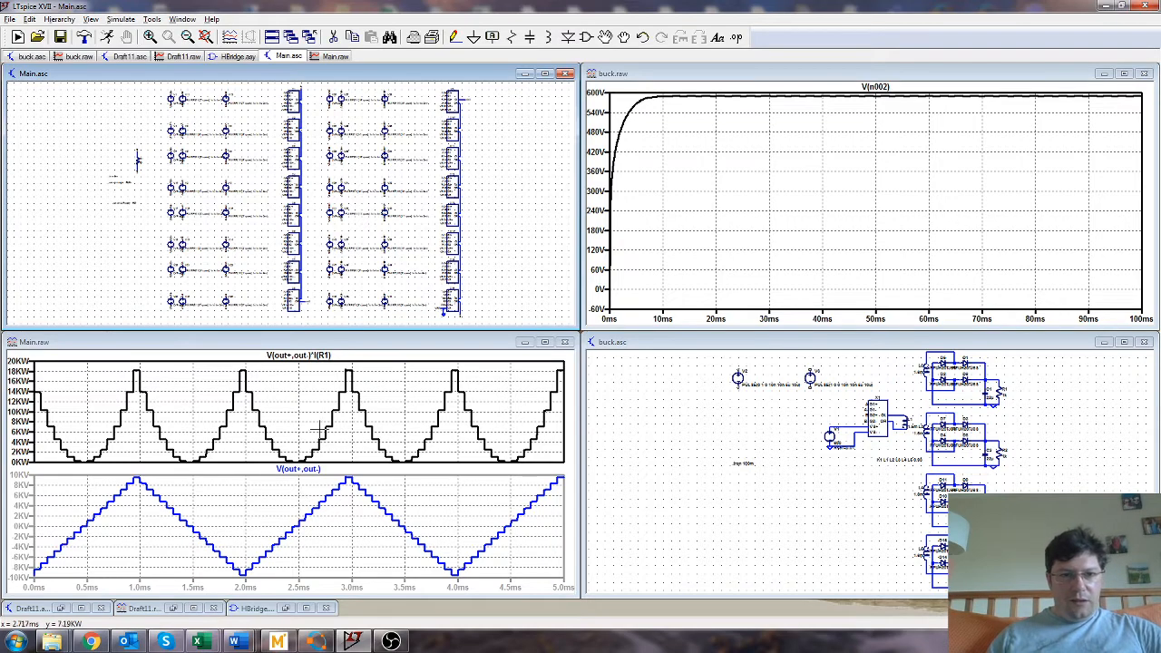
{"action": "mouse_move", "coordinate": [306, 397]}
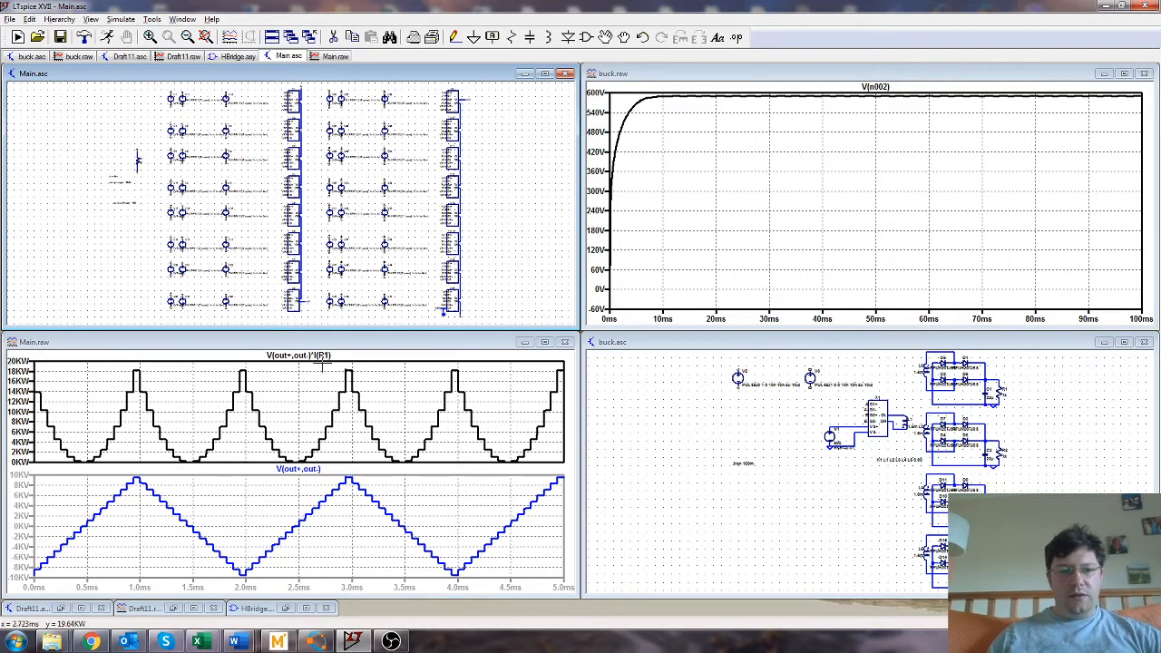
{"action": "left_click", "coordinate": [322, 362]}
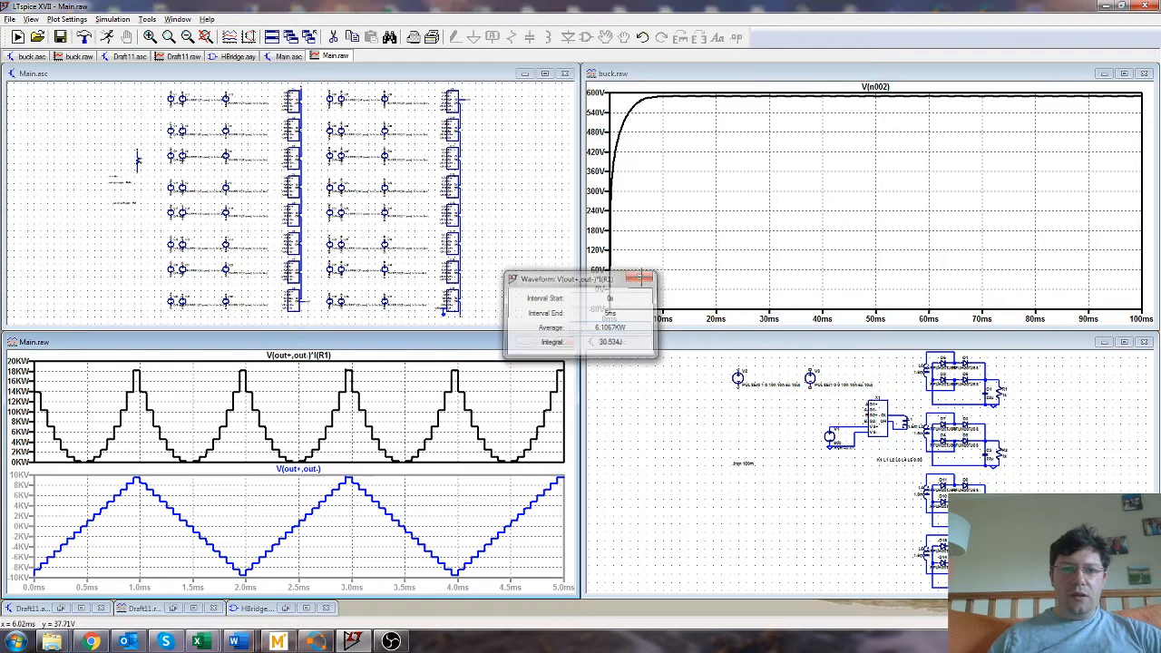
{"action": "left_click", "coordinate": [645, 279]}
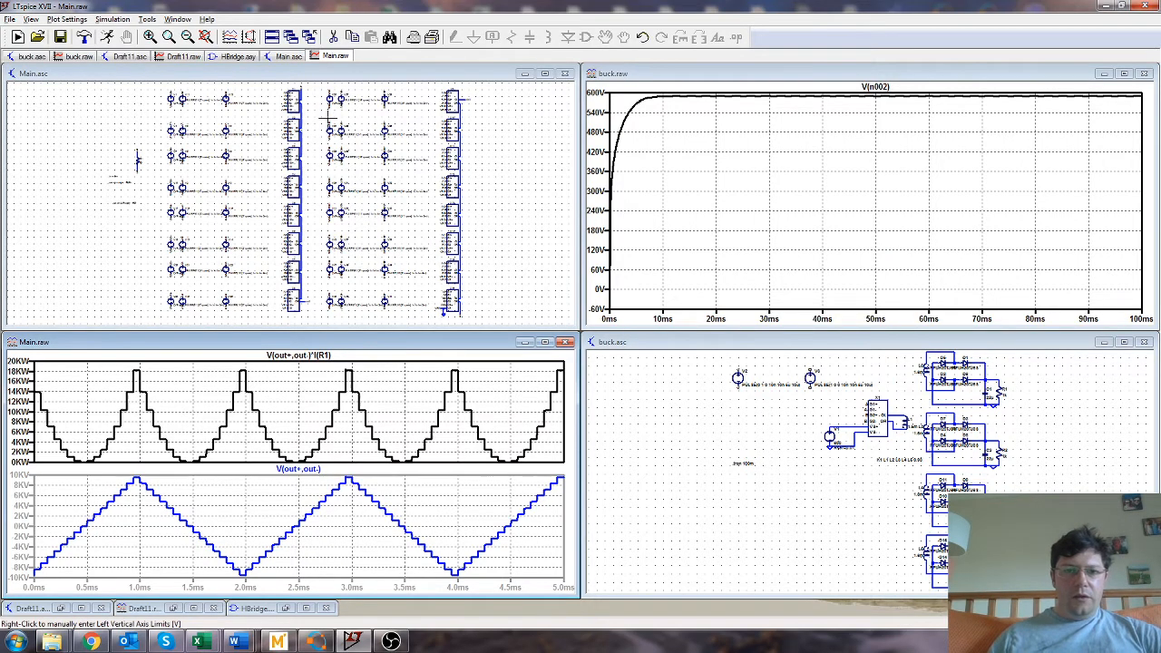
{"action": "mouse_move", "coordinate": [787, 406]}
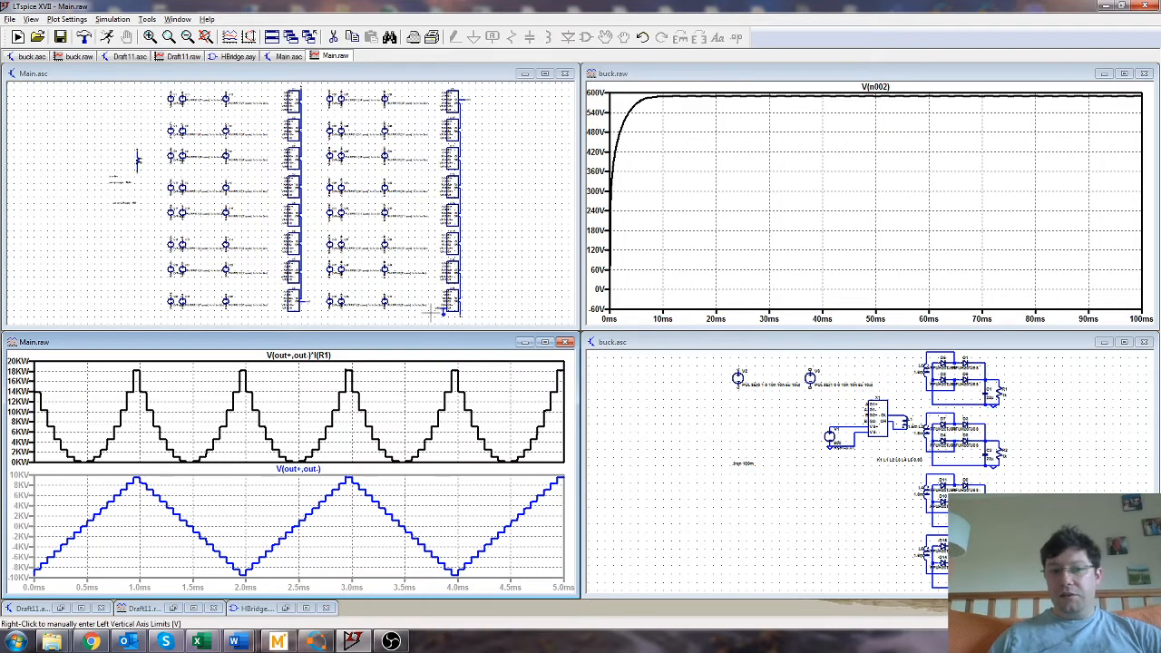
{"action": "mouse_move", "coordinate": [825, 481]}
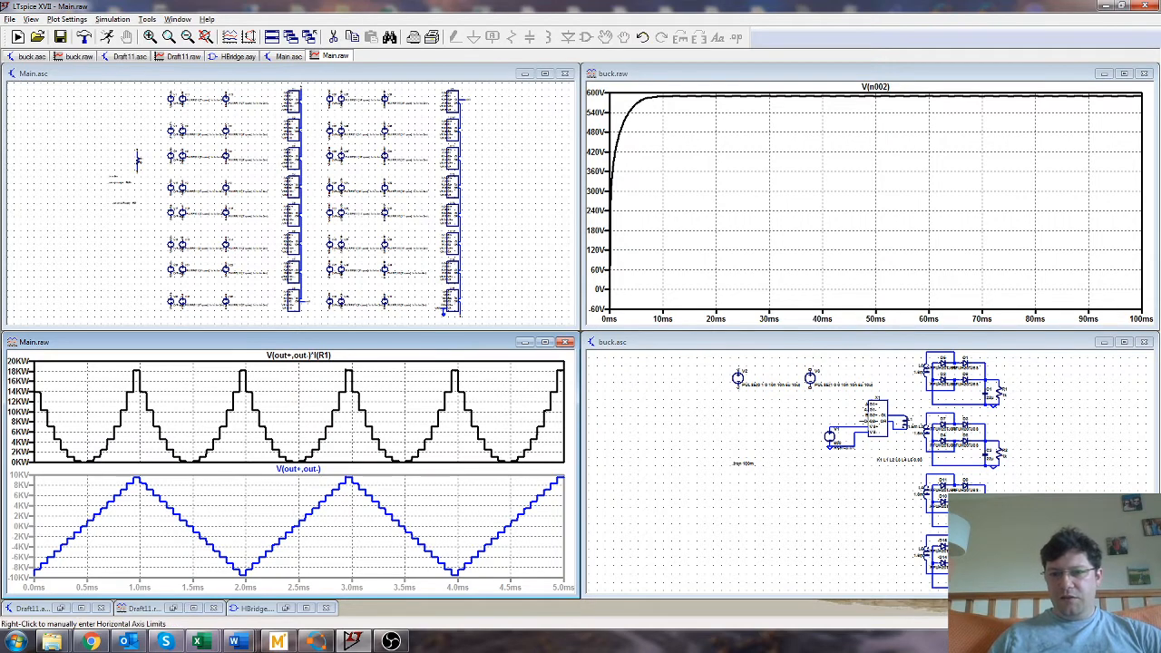
{"action": "mouse_move", "coordinate": [468, 229]}
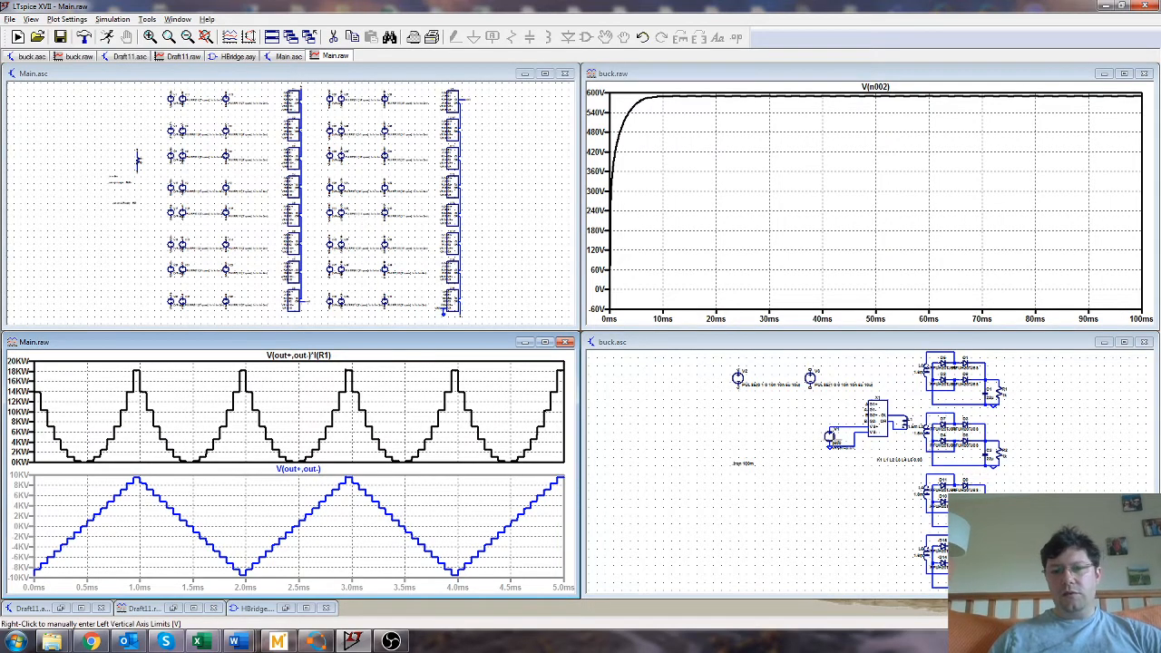
{"action": "mouse_move", "coordinate": [838, 449]}
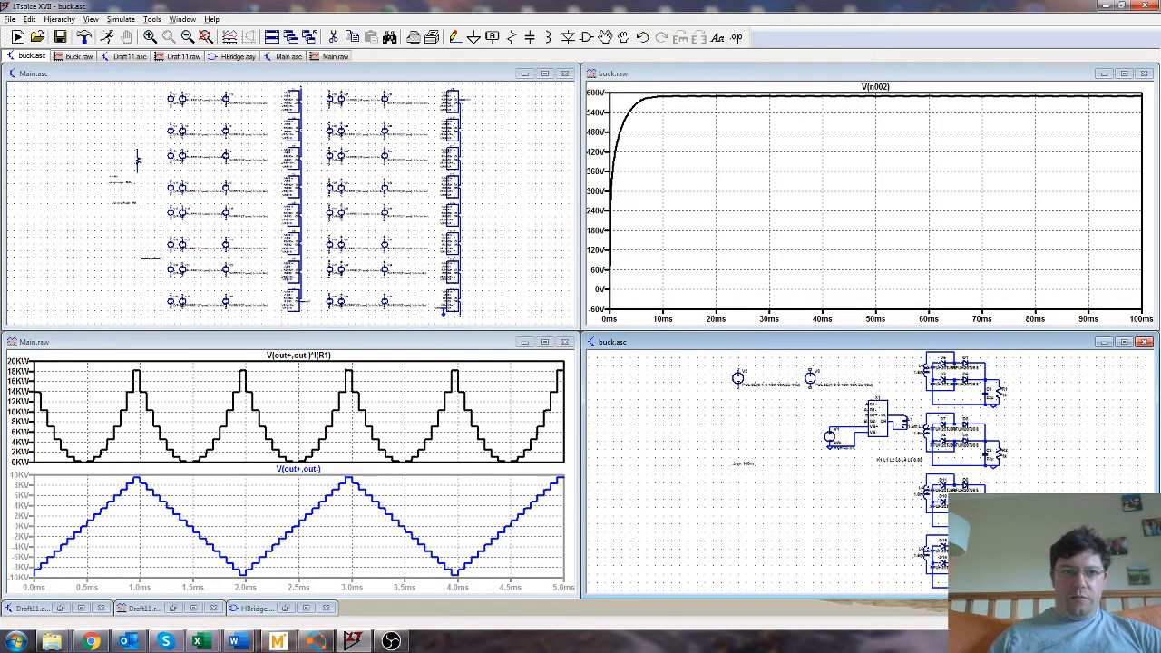
{"action": "mouse_move", "coordinate": [478, 318]}
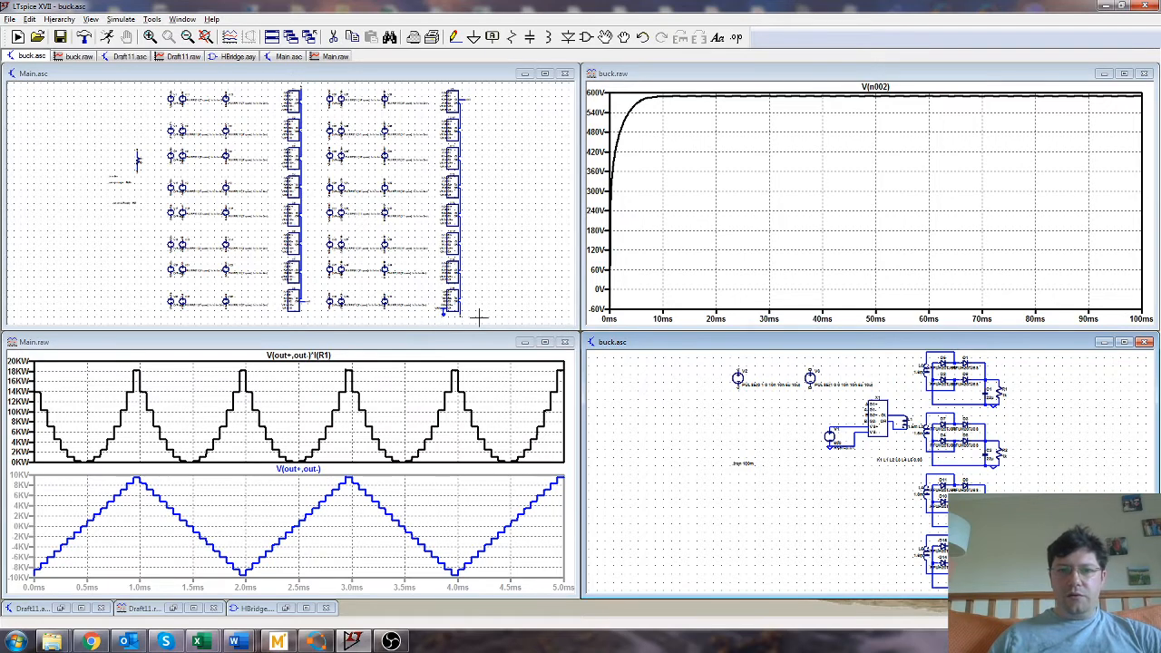
{"action": "mouse_move", "coordinate": [319, 518]}
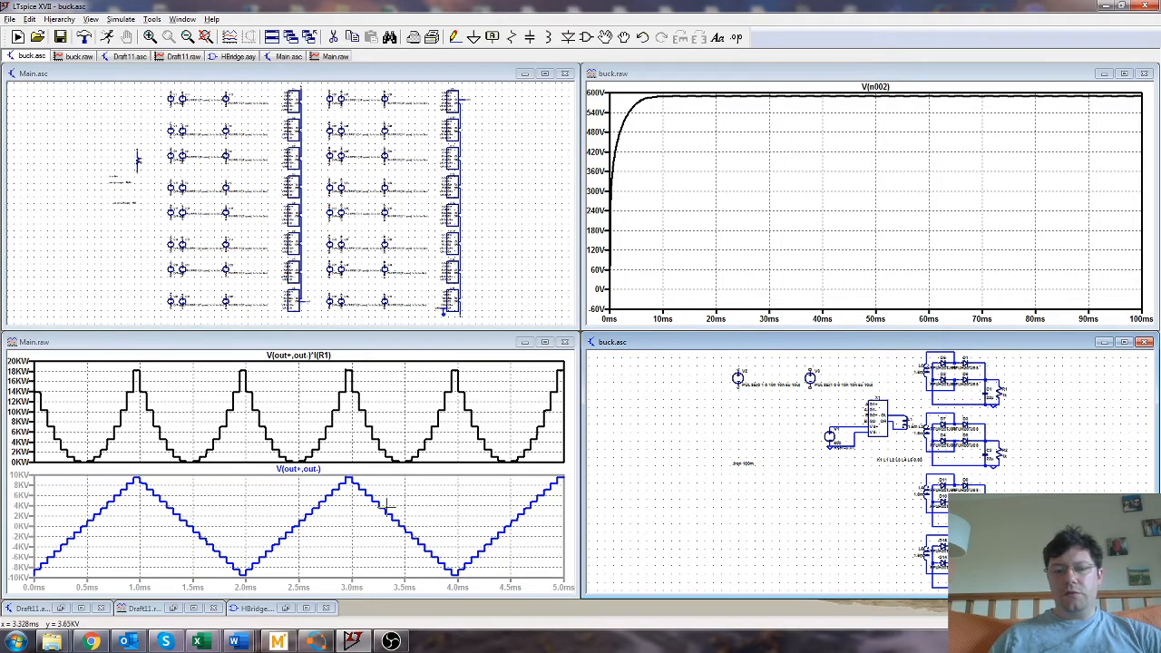
{"action": "mouse_move", "coordinate": [423, 528]}
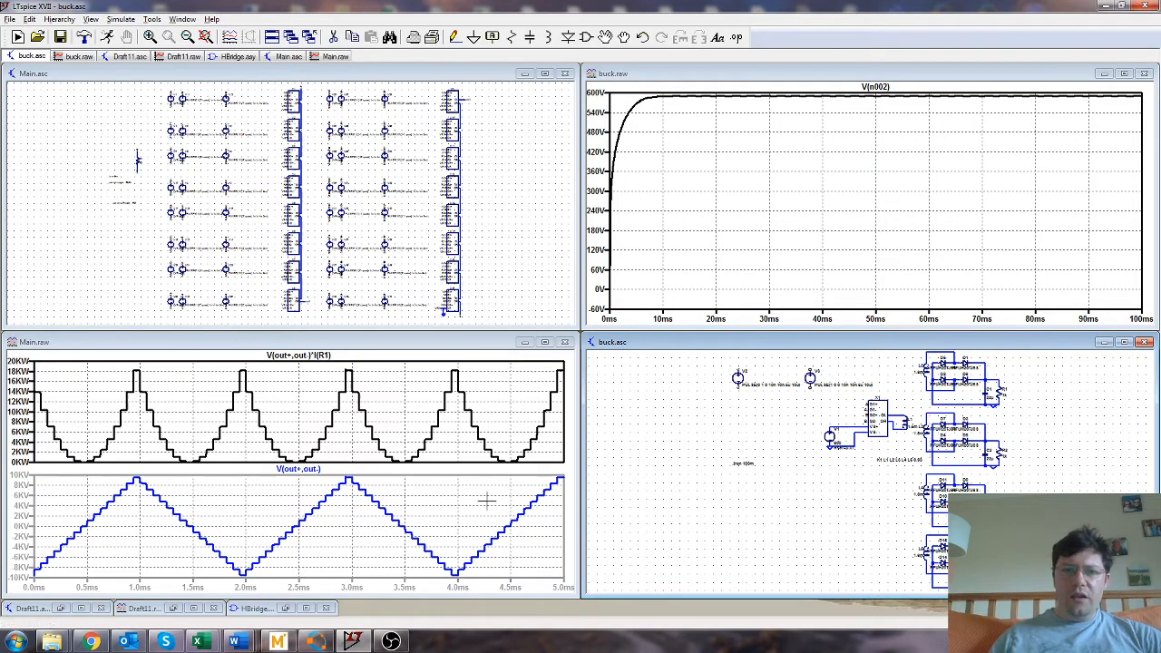
{"action": "mouse_move", "coordinate": [378, 548]}
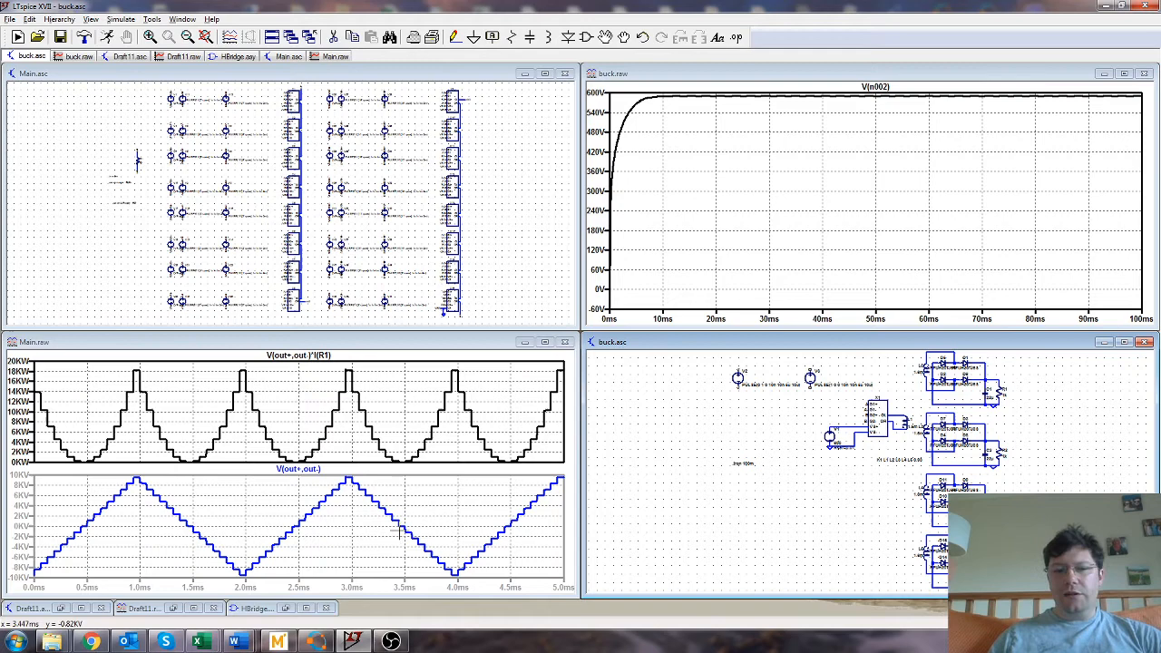
{"action": "mouse_move", "coordinate": [312, 534]}
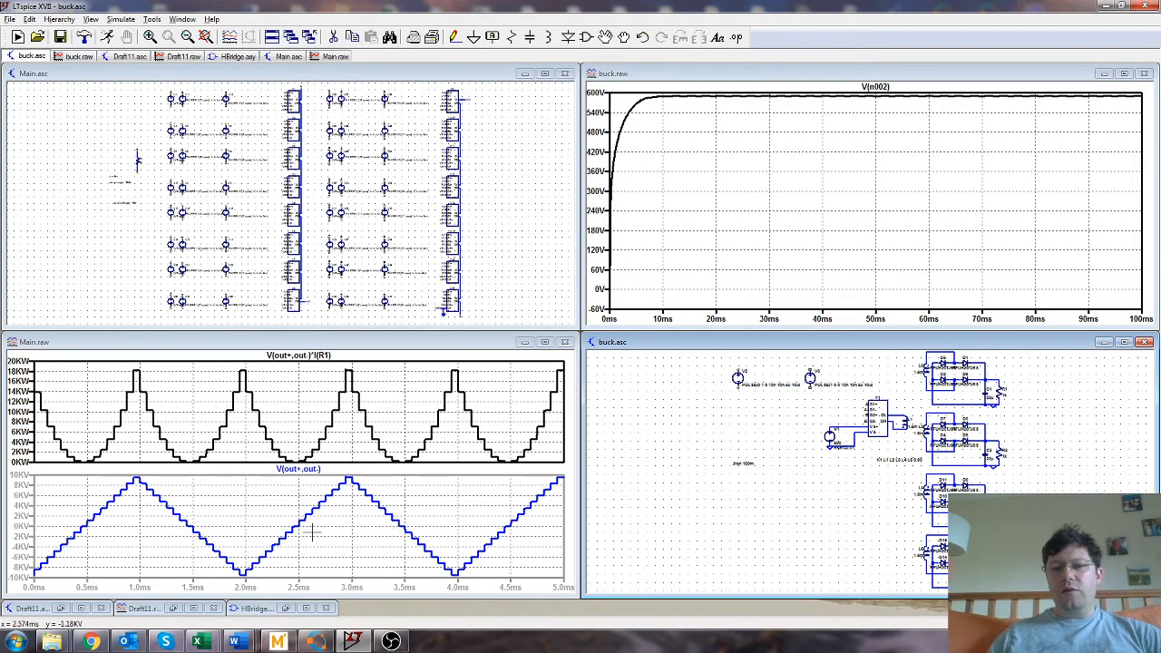
{"action": "mouse_move", "coordinate": [370, 504]}
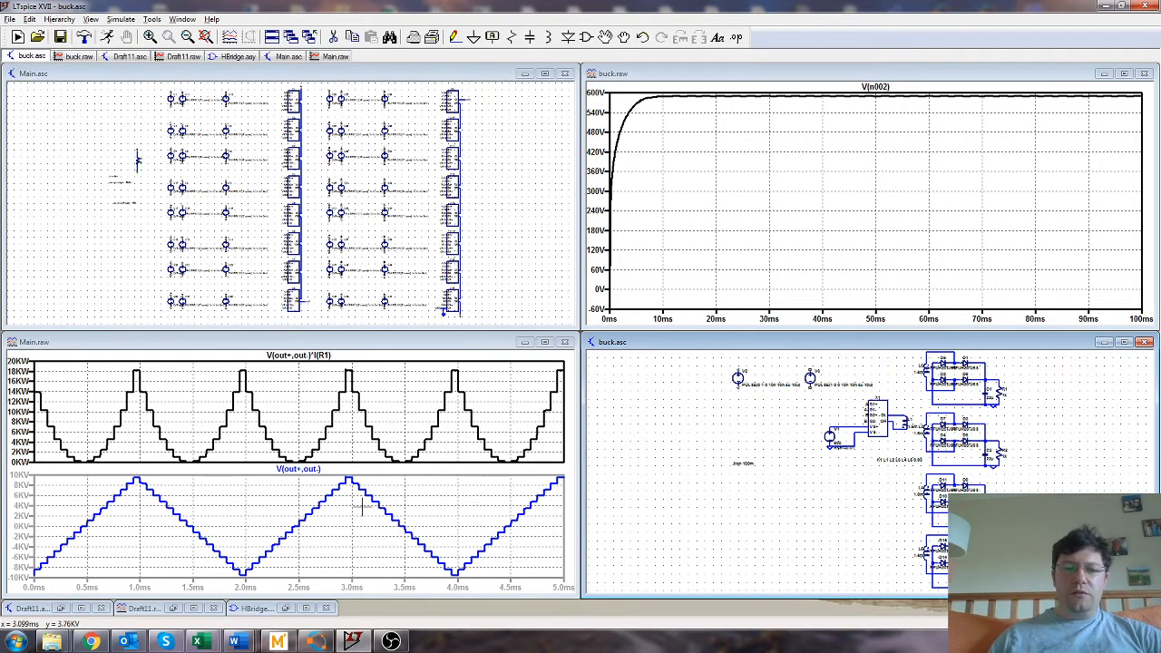
{"action": "mouse_move", "coordinate": [370, 500]}
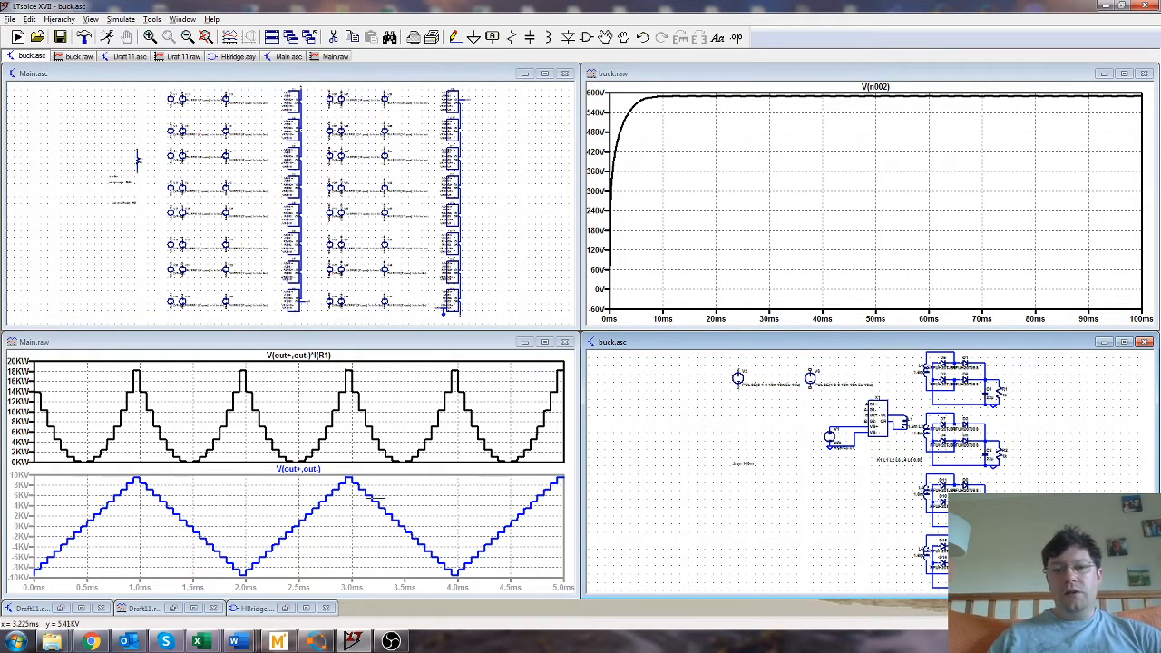
{"action": "mouse_move", "coordinate": [310, 517]}
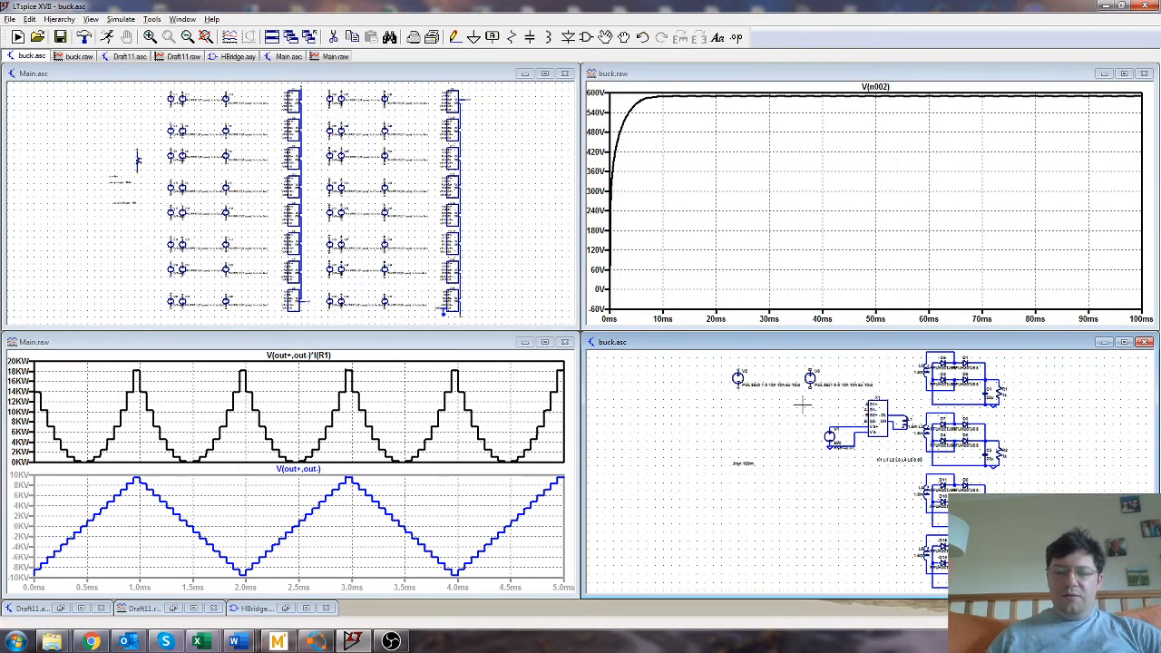
{"action": "mouse_move", "coordinate": [874, 453]}
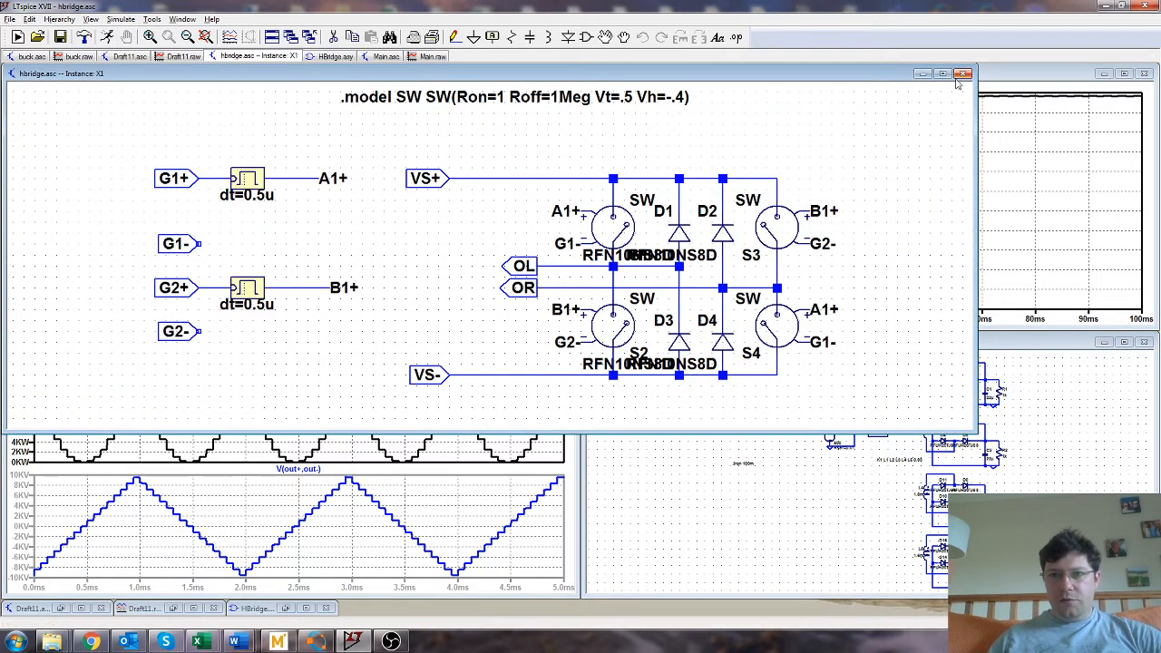
- Close the H-bridge subcircuit view, leaving the tiled schematics and plots
{"action": "left_click", "coordinate": [963, 73]}
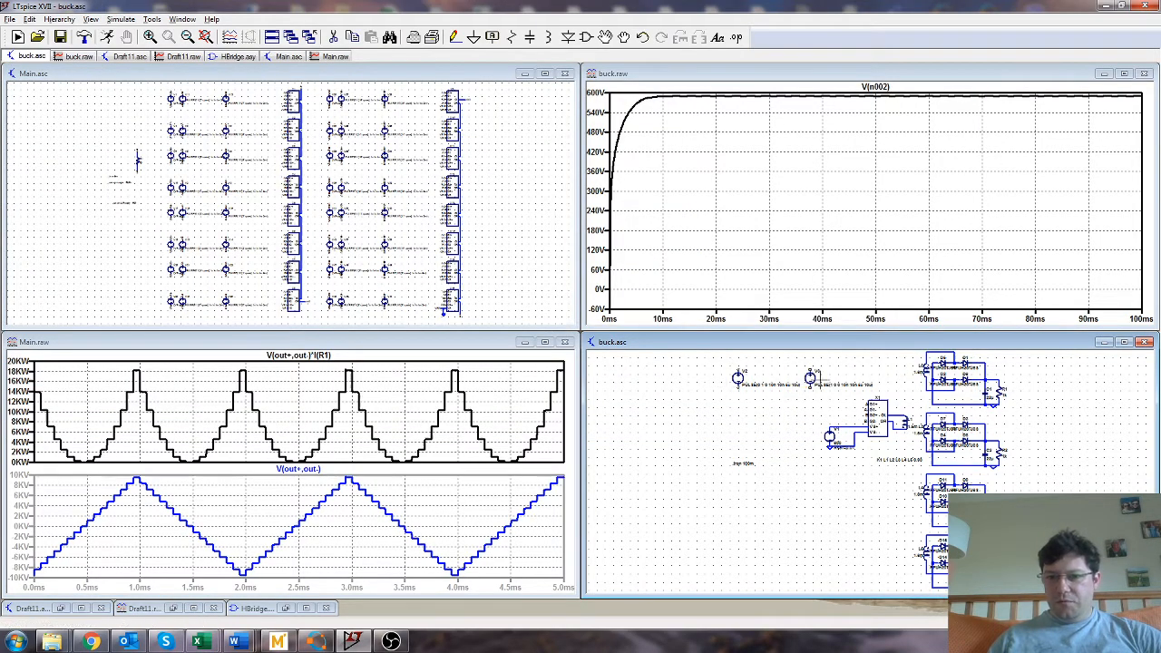
{"action": "mouse_move", "coordinate": [776, 366]}
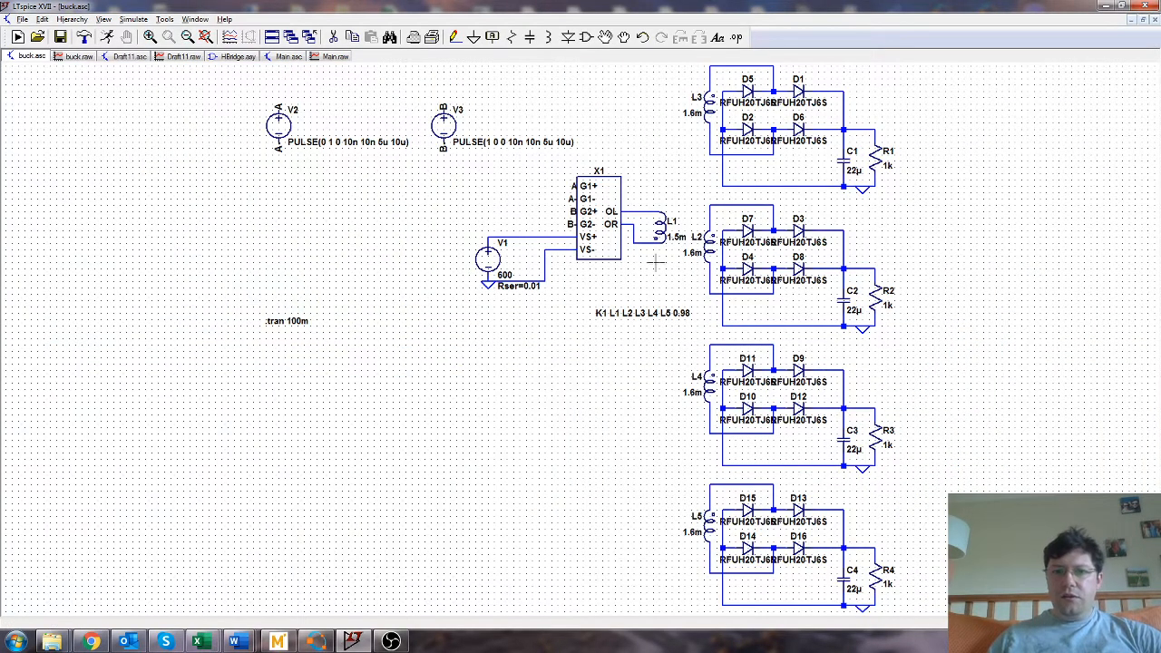
{"action": "mouse_move", "coordinate": [620, 523]}
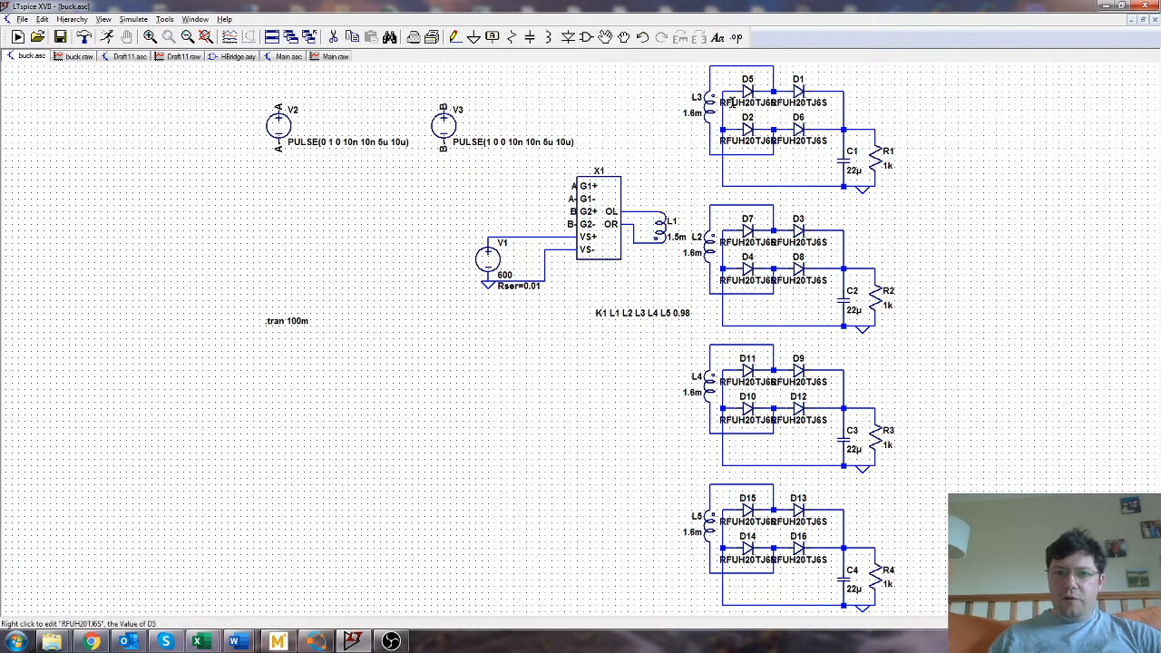
{"action": "mouse_move", "coordinate": [671, 354]}
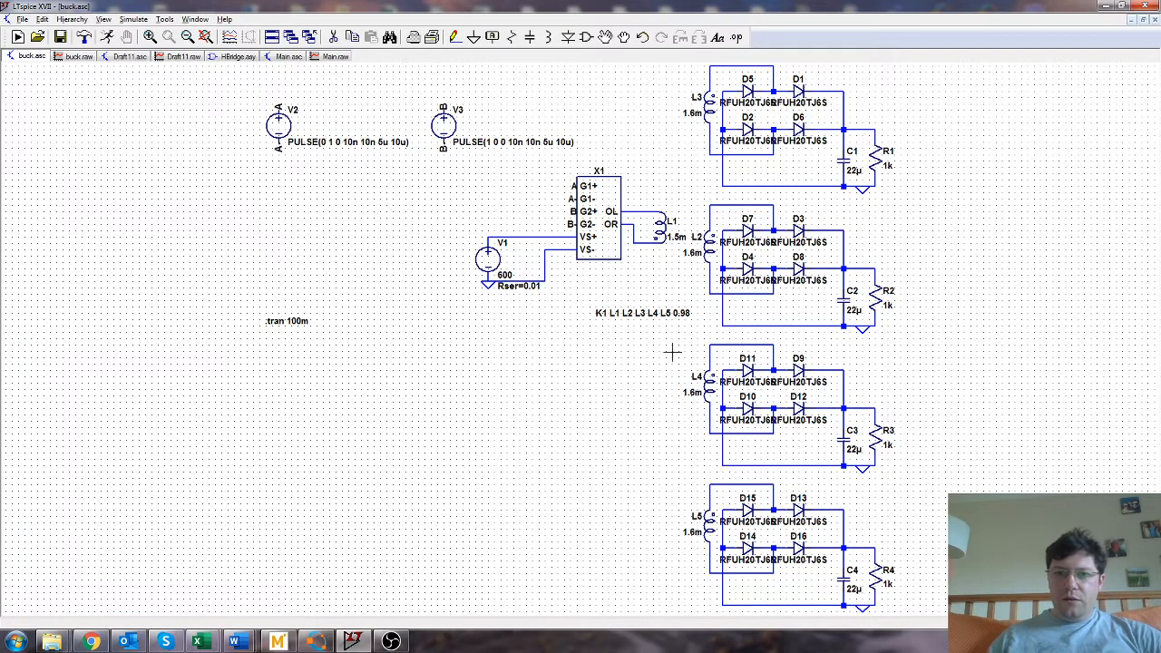
{"action": "mouse_move", "coordinate": [679, 444]}
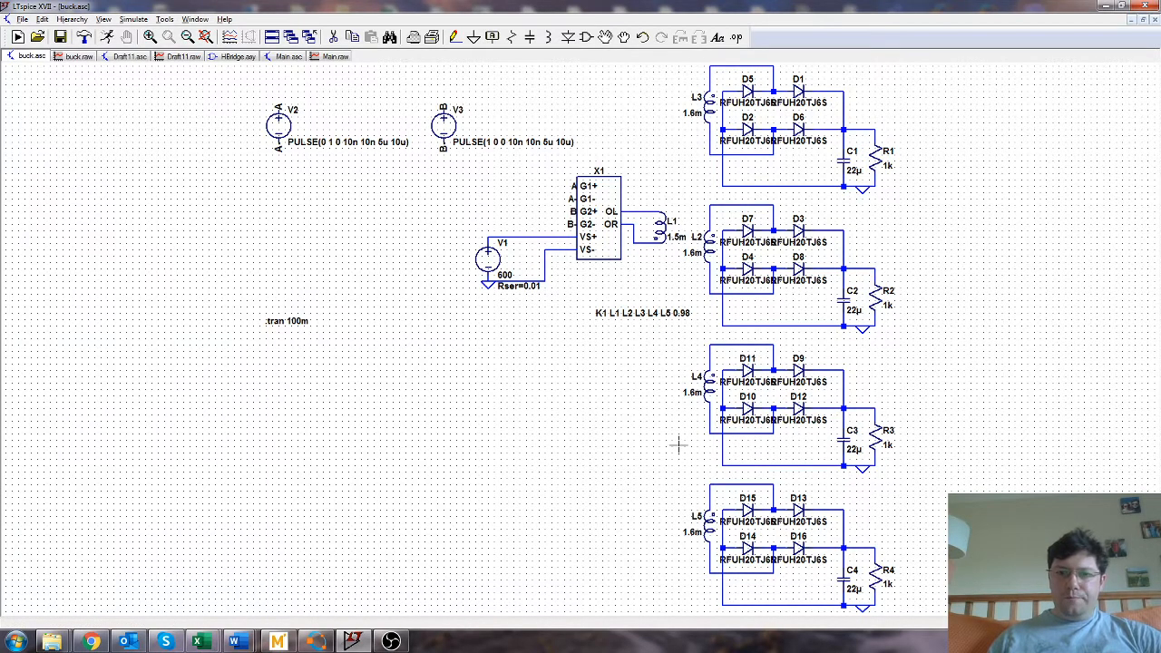
{"action": "mouse_move", "coordinate": [548, 294]}
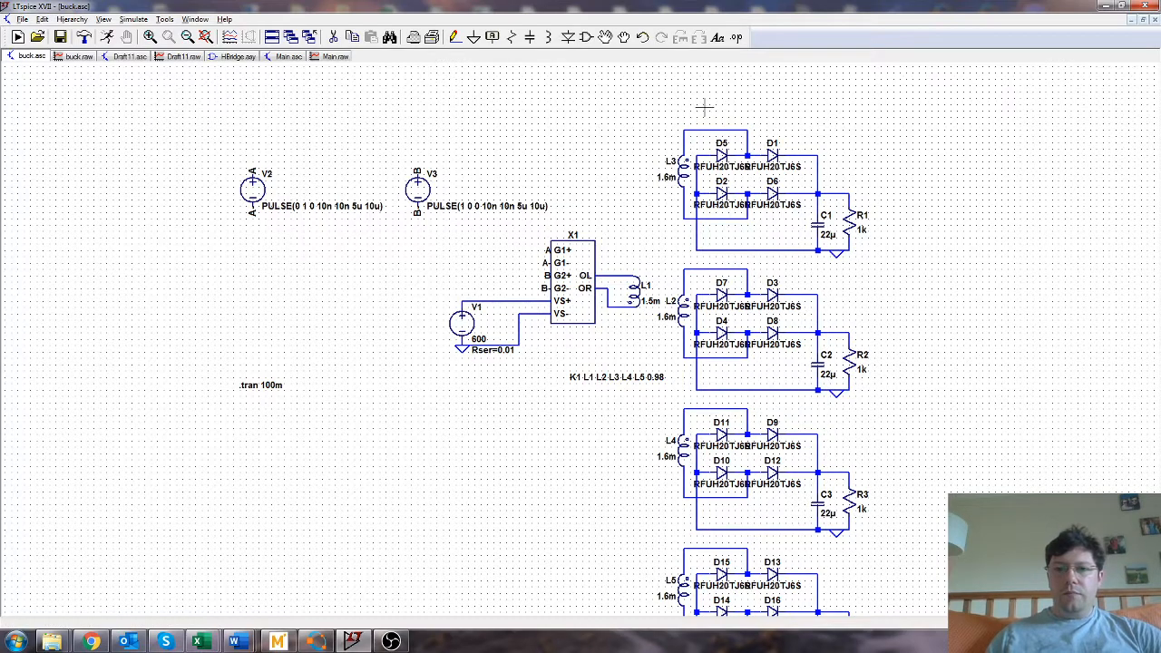
{"action": "mouse_move", "coordinate": [752, 123]}
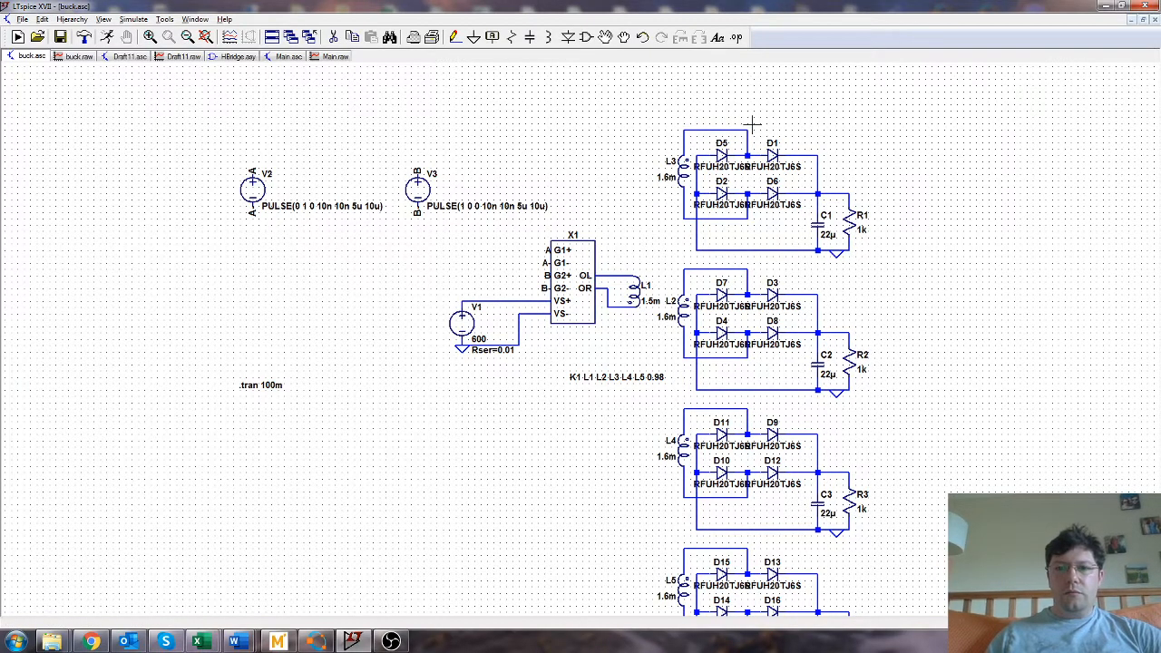
{"action": "mouse_move", "coordinate": [762, 118]}
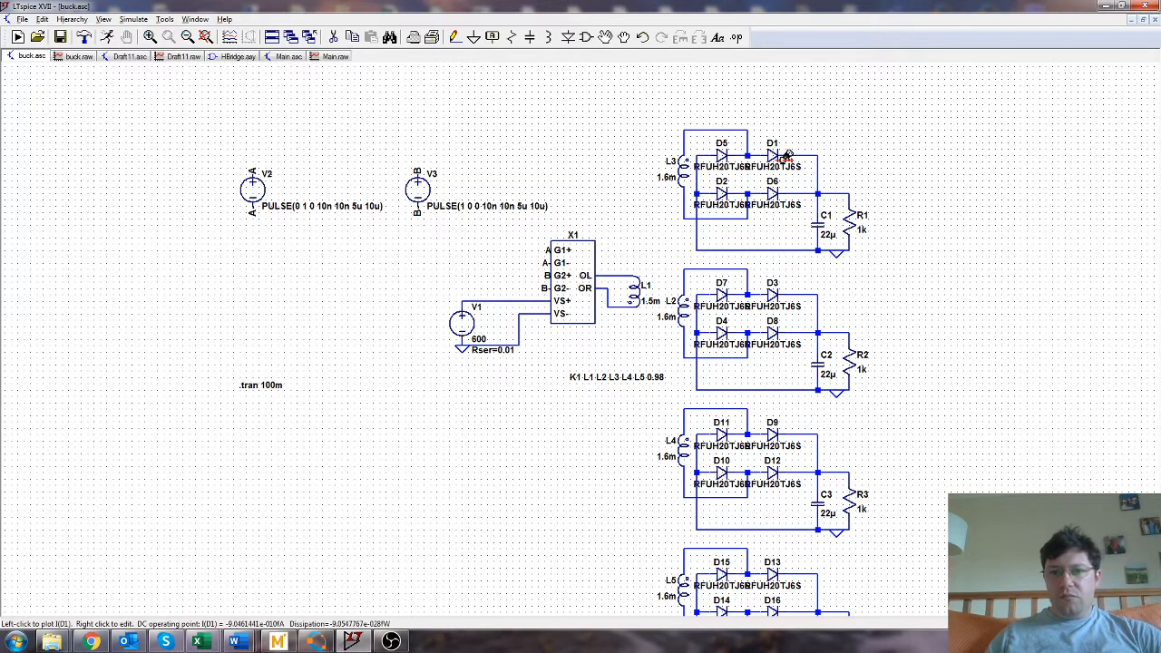
{"action": "mouse_move", "coordinate": [805, 217]}
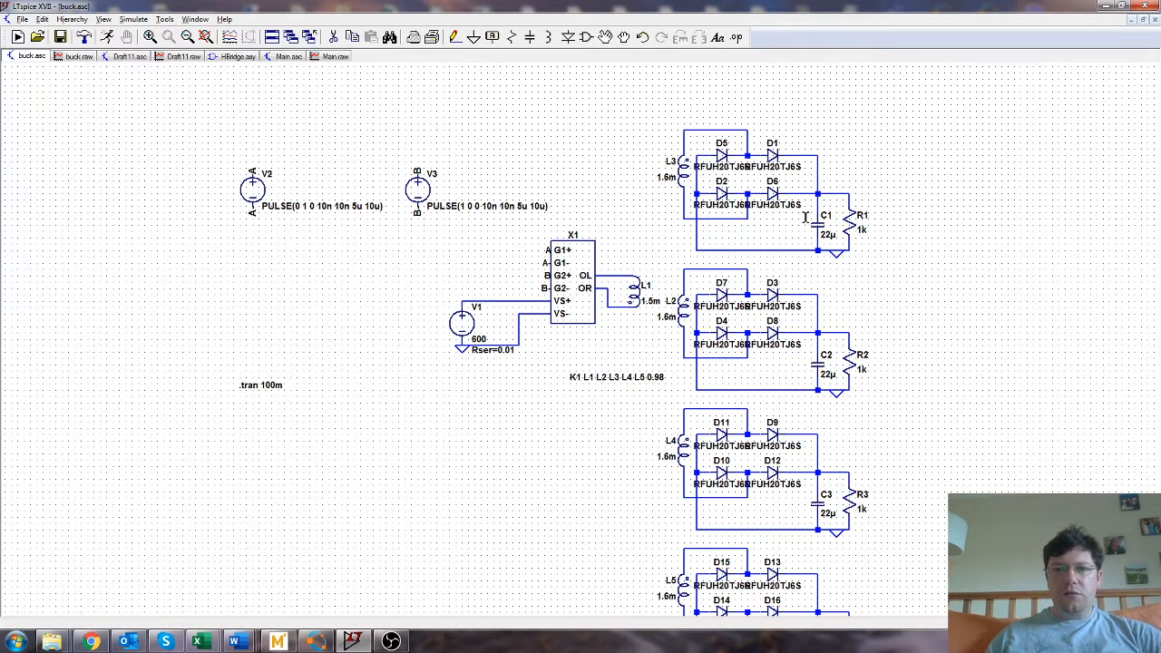
{"action": "mouse_move", "coordinate": [911, 236]}
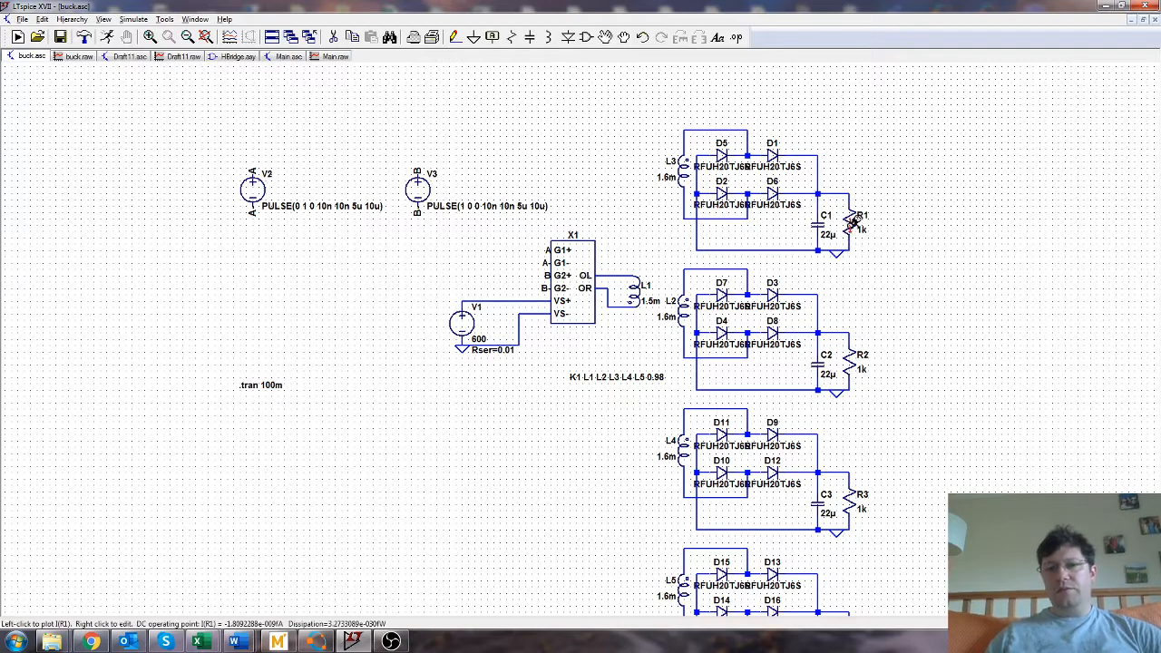
{"action": "mouse_move", "coordinate": [856, 234]}
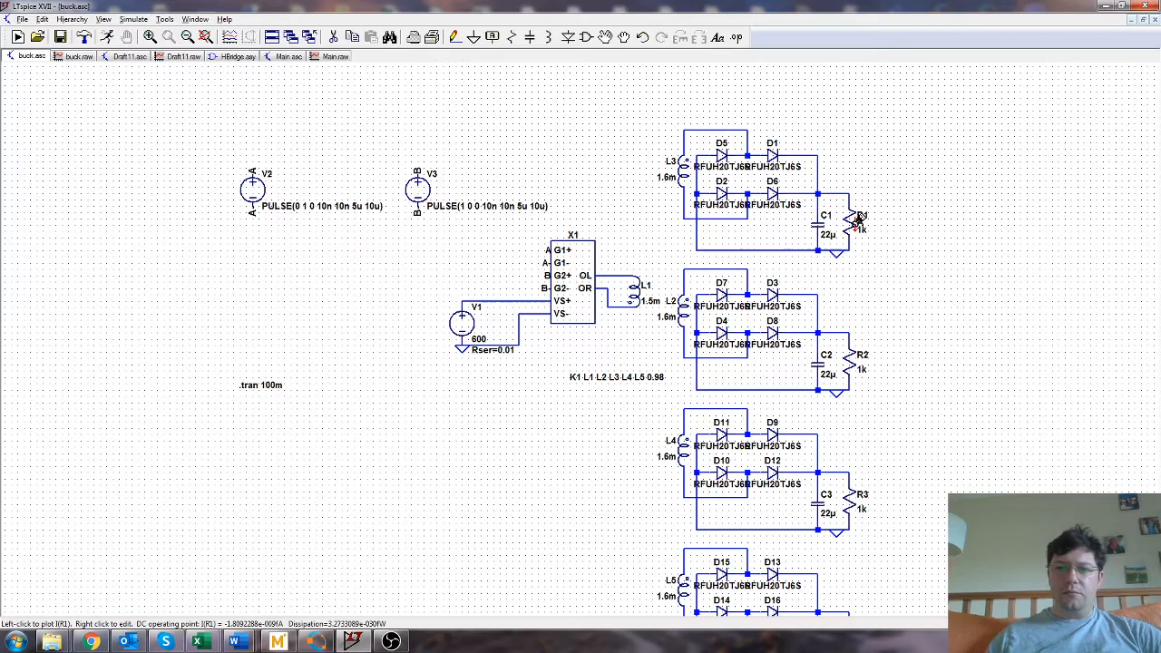
{"action": "mouse_move", "coordinate": [878, 352]}
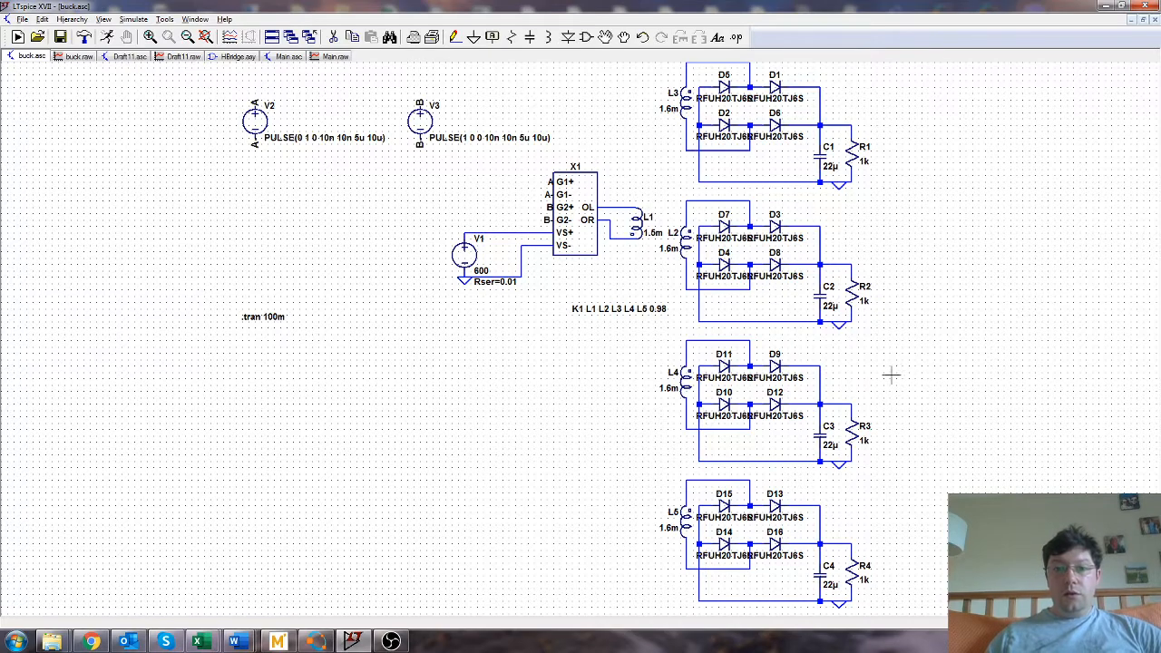
{"action": "mouse_move", "coordinate": [549, 293]}
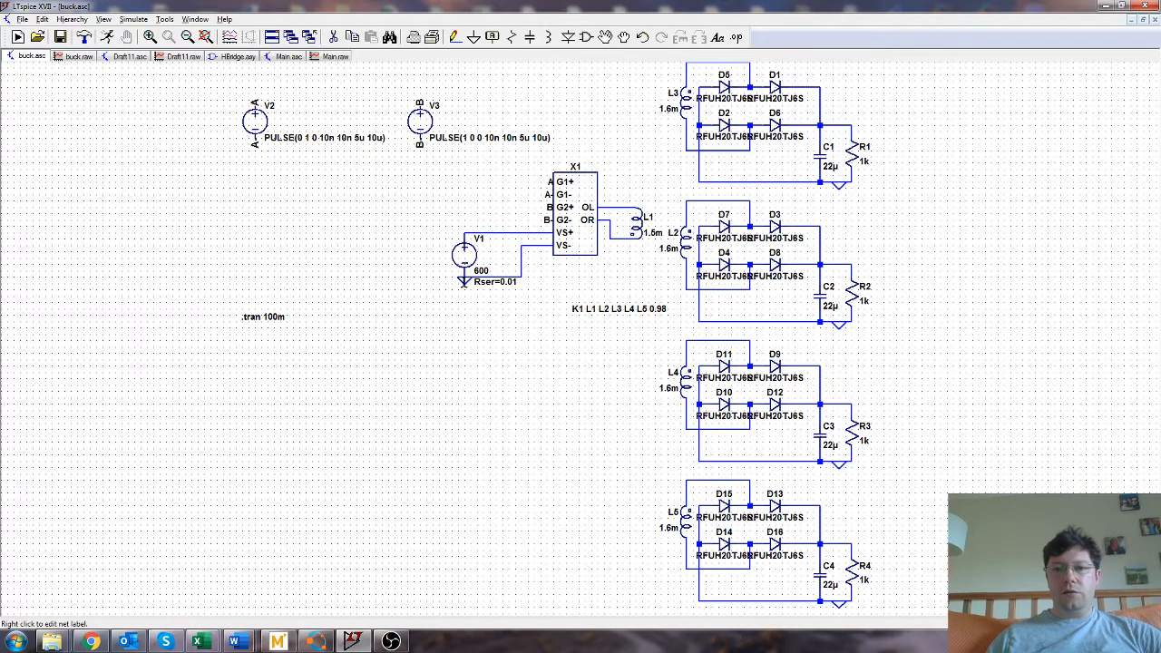
{"action": "mouse_move", "coordinate": [472, 341]}
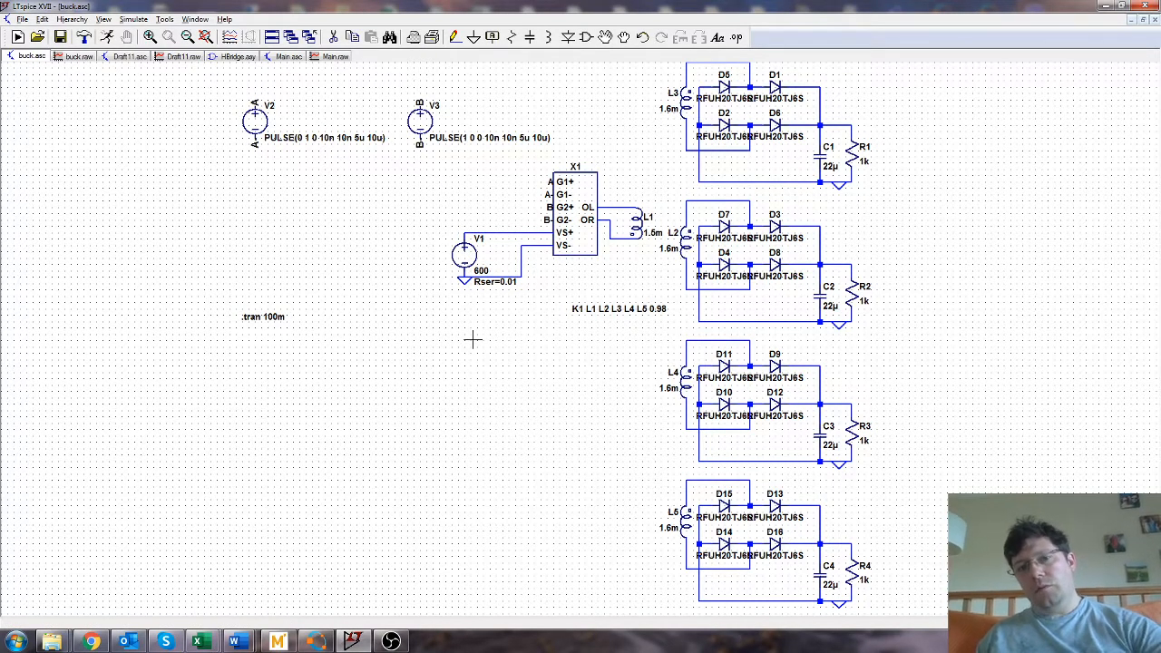
{"action": "mouse_move", "coordinate": [490, 323]}
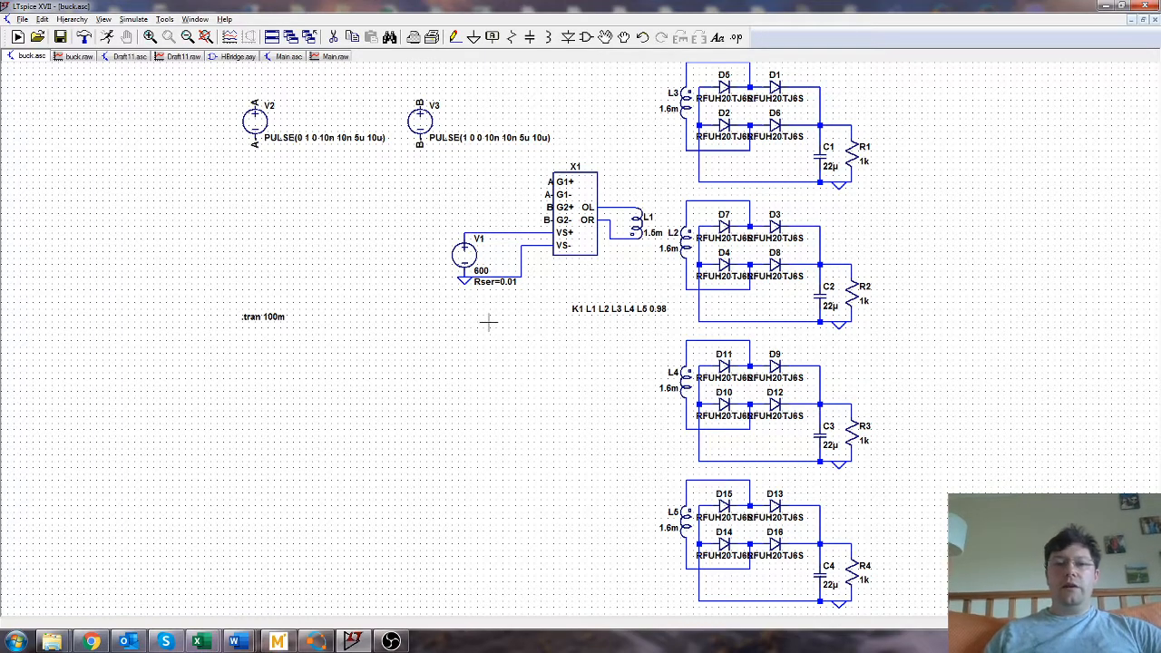
{"action": "mouse_move", "coordinate": [497, 332]}
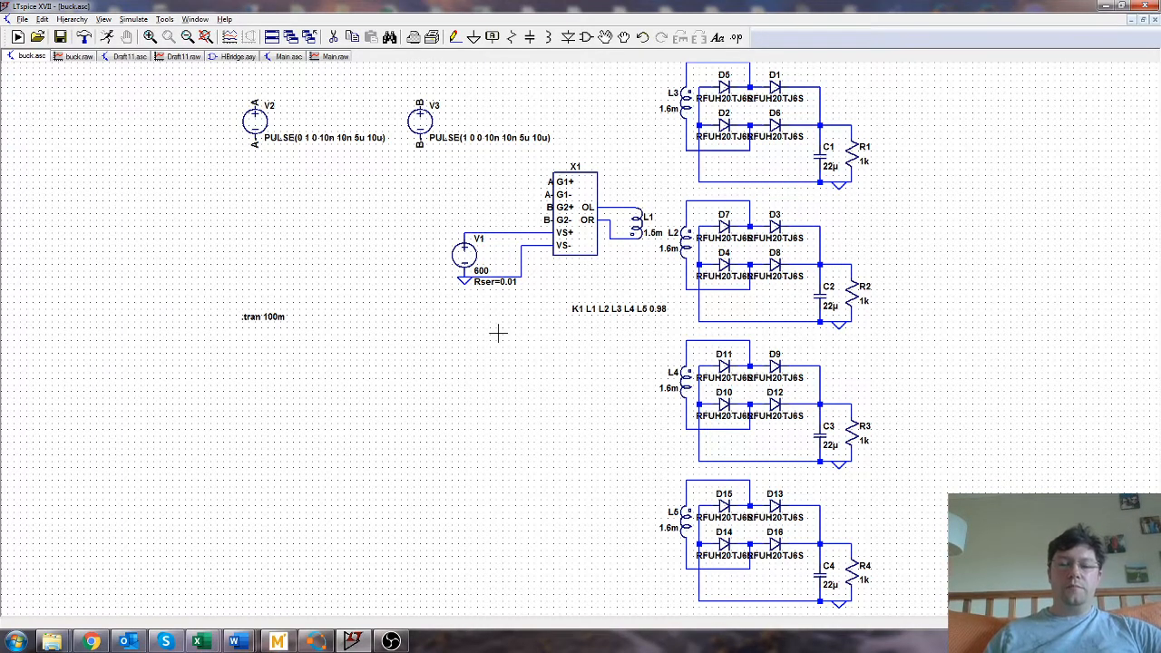
{"action": "mouse_move", "coordinate": [506, 359]}
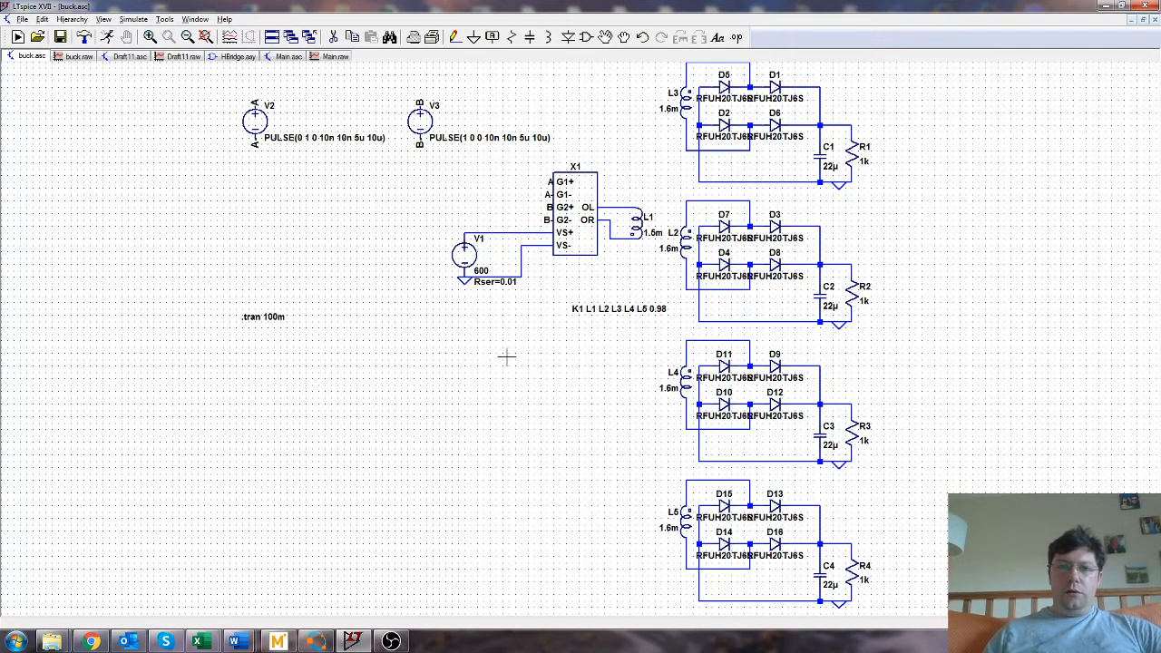
{"action": "mouse_move", "coordinate": [535, 374]}
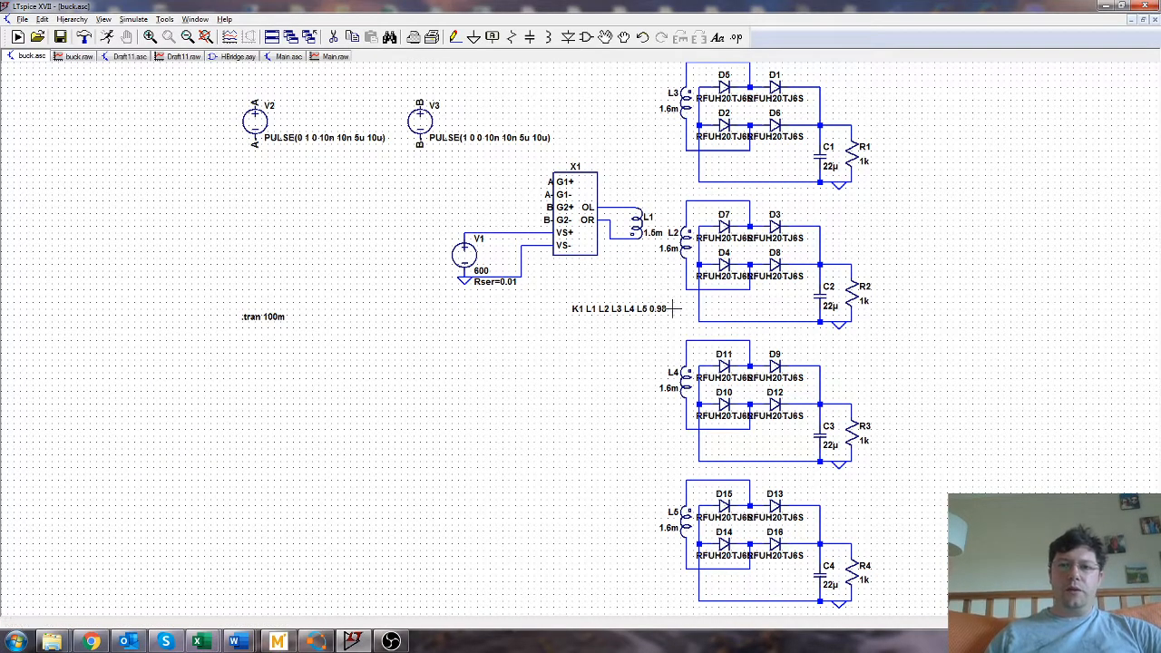
{"action": "mouse_move", "coordinate": [752, 272]}
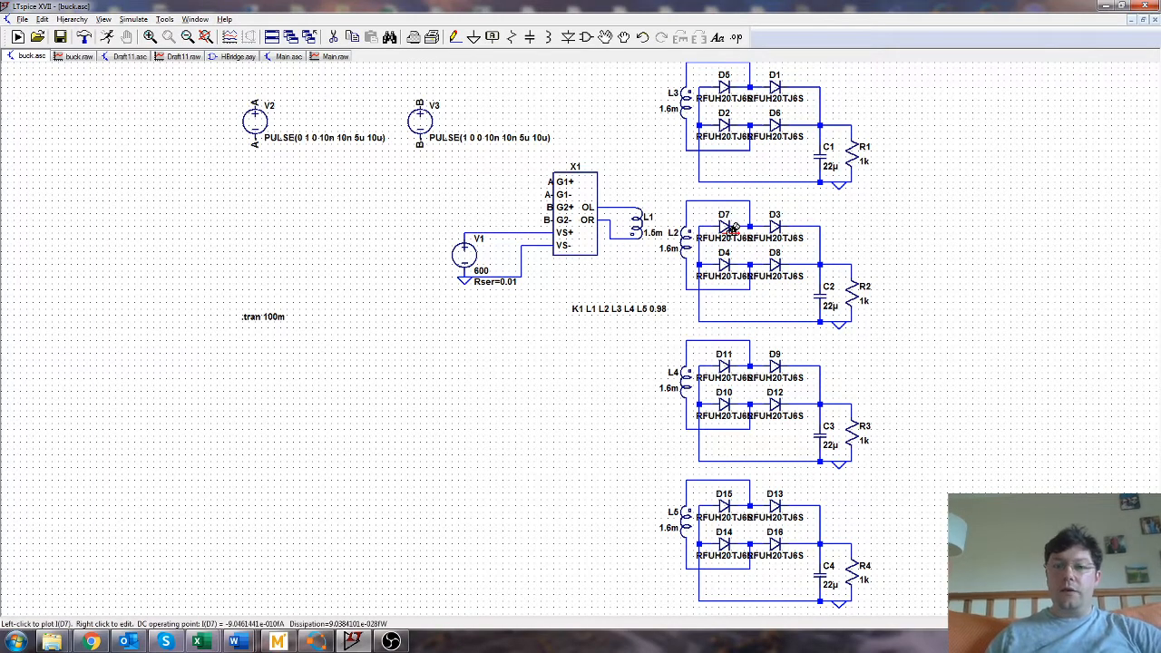
{"action": "mouse_move", "coordinate": [870, 254]}
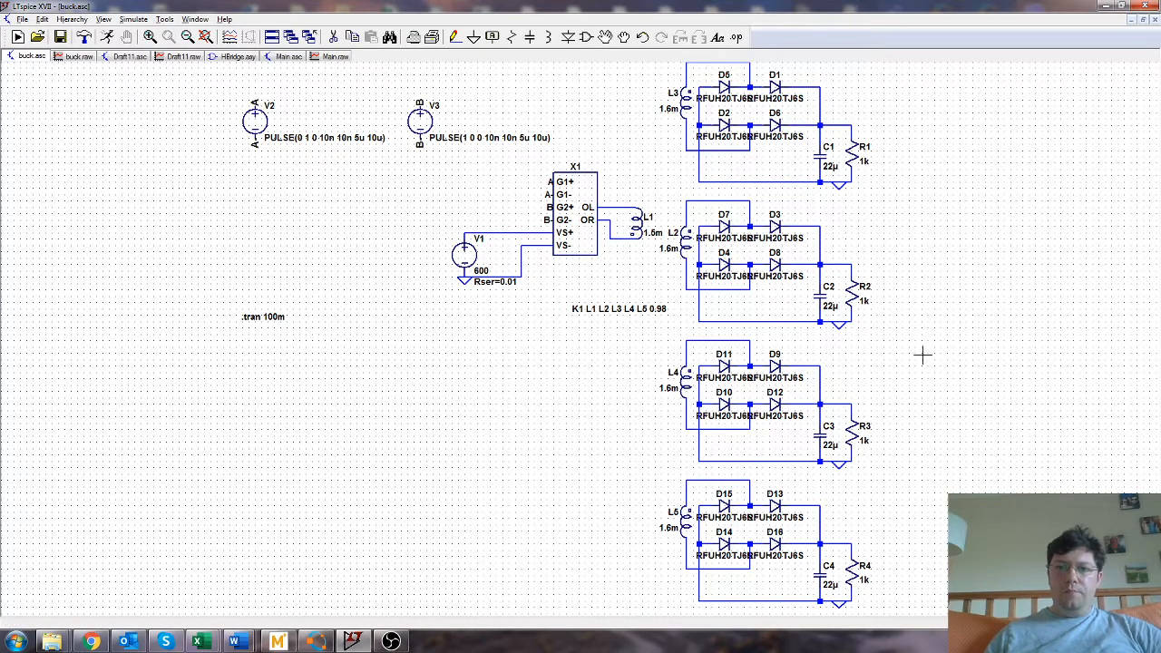
{"action": "mouse_move", "coordinate": [787, 322]}
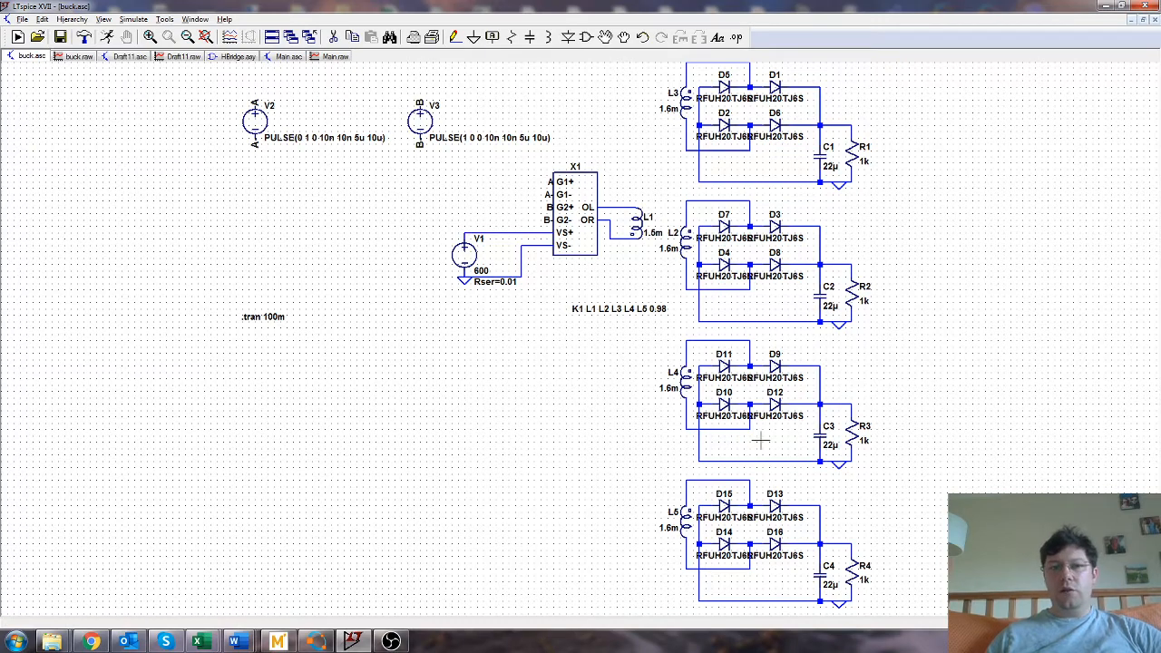
- Switch to the Main.asc stacked inverter schematic
{"action": "left_click", "coordinate": [288, 56]}
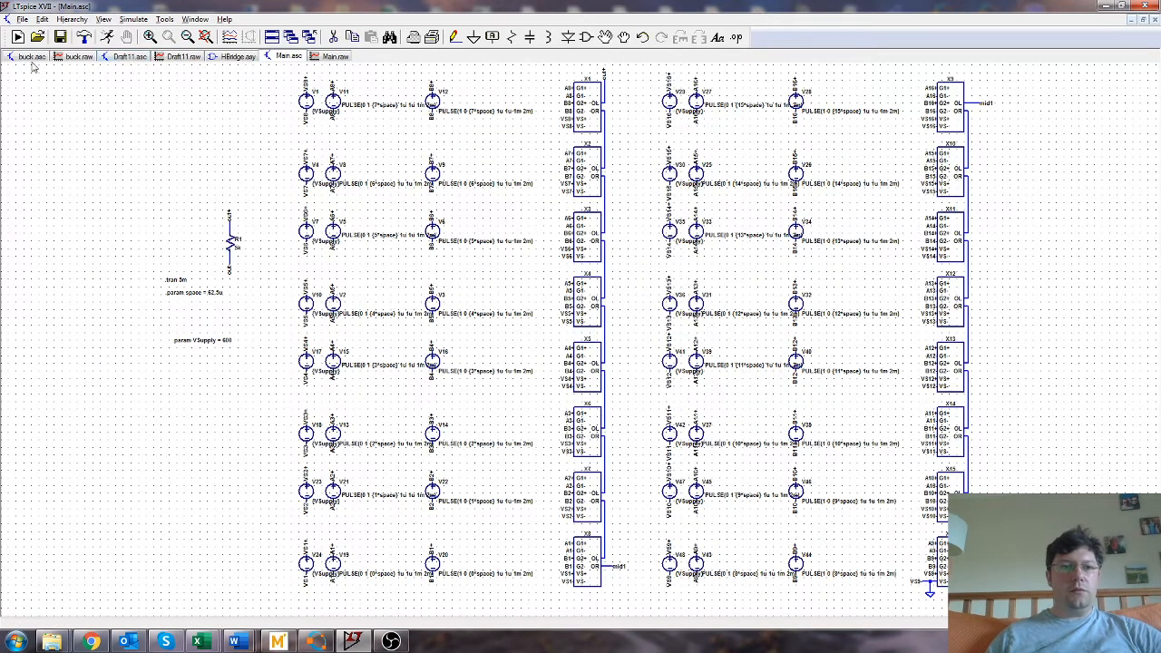
- Cycle through buck.asc, 1Hbridge.asy and Main.asc, ending back on the isolated supply schematic
{"action": "left_click", "coordinate": [32, 54]}
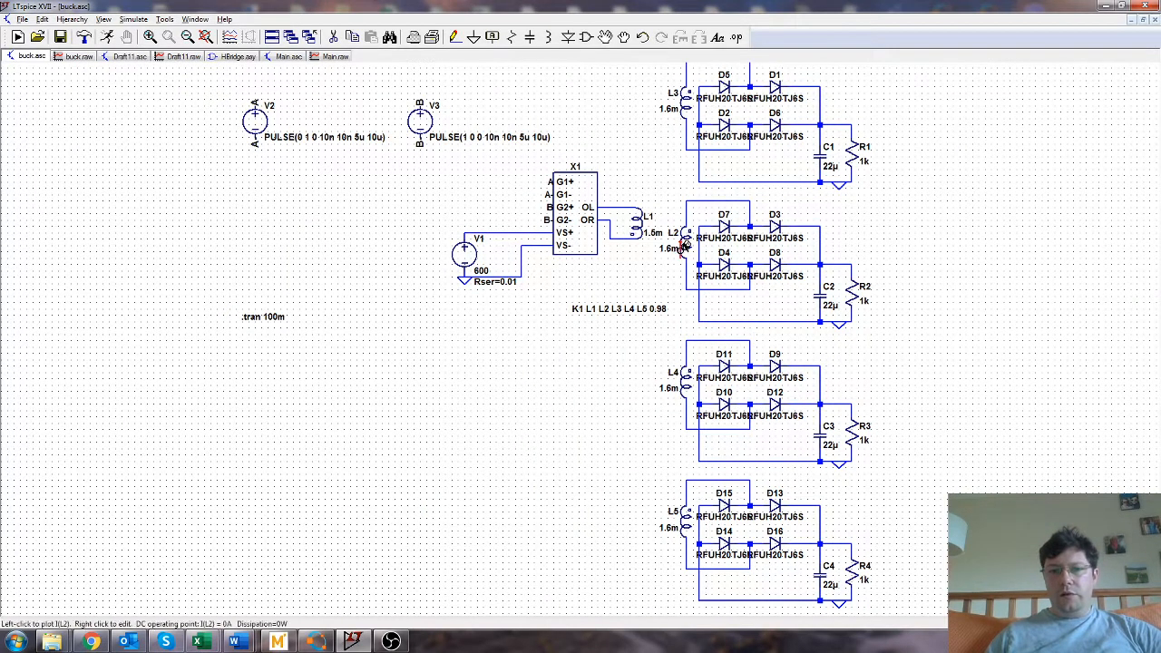
{"action": "mouse_move", "coordinate": [687, 99]}
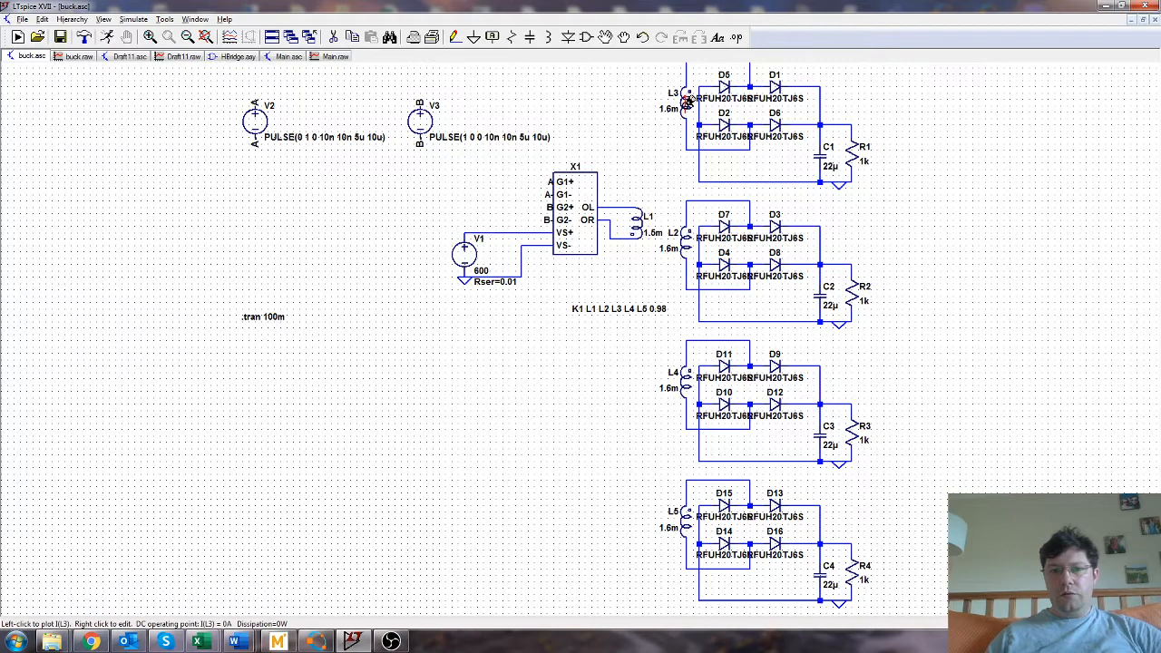
{"action": "mouse_move", "coordinate": [807, 308]}
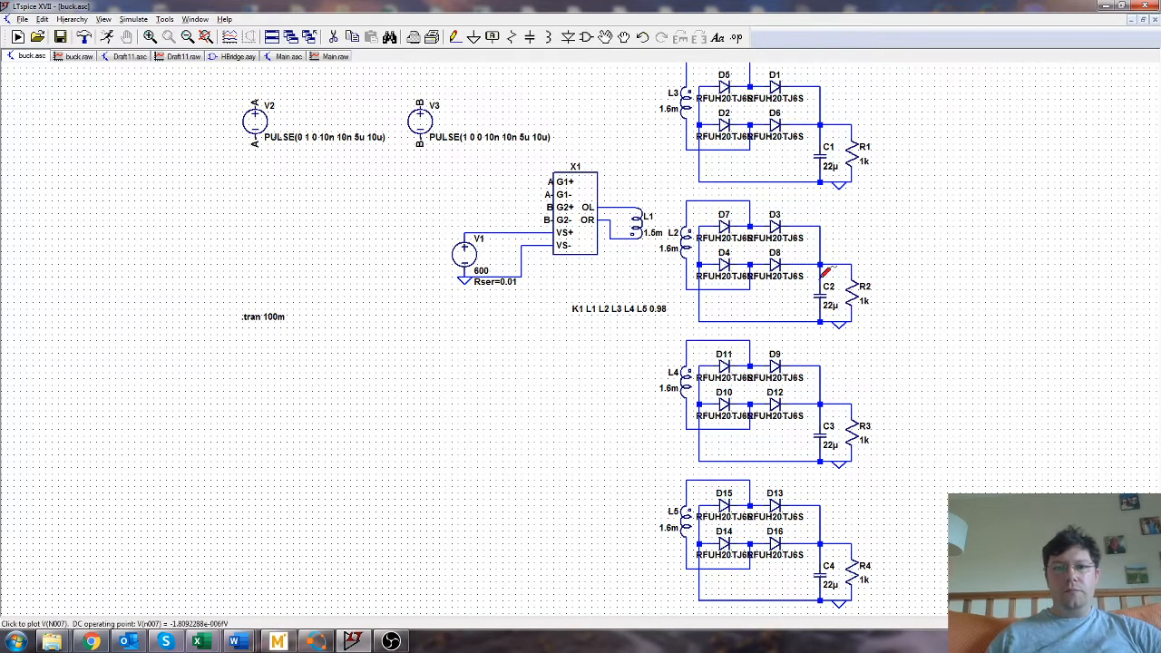
{"action": "left_click", "coordinate": [236, 56]}
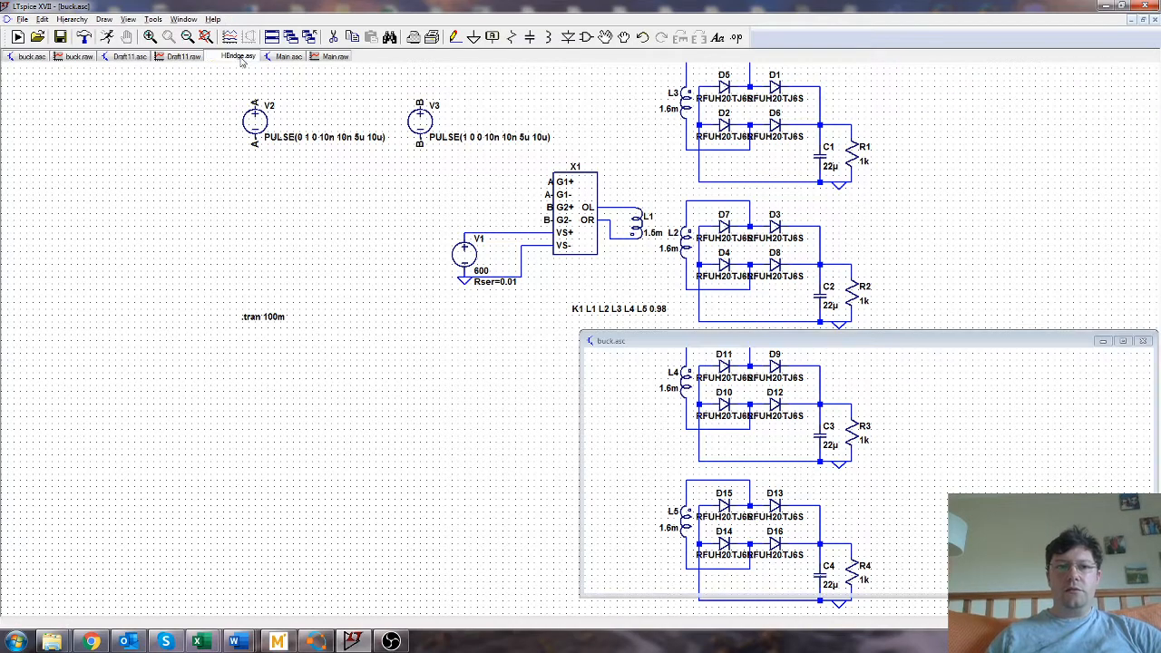
{"action": "left_click", "coordinate": [240, 56]}
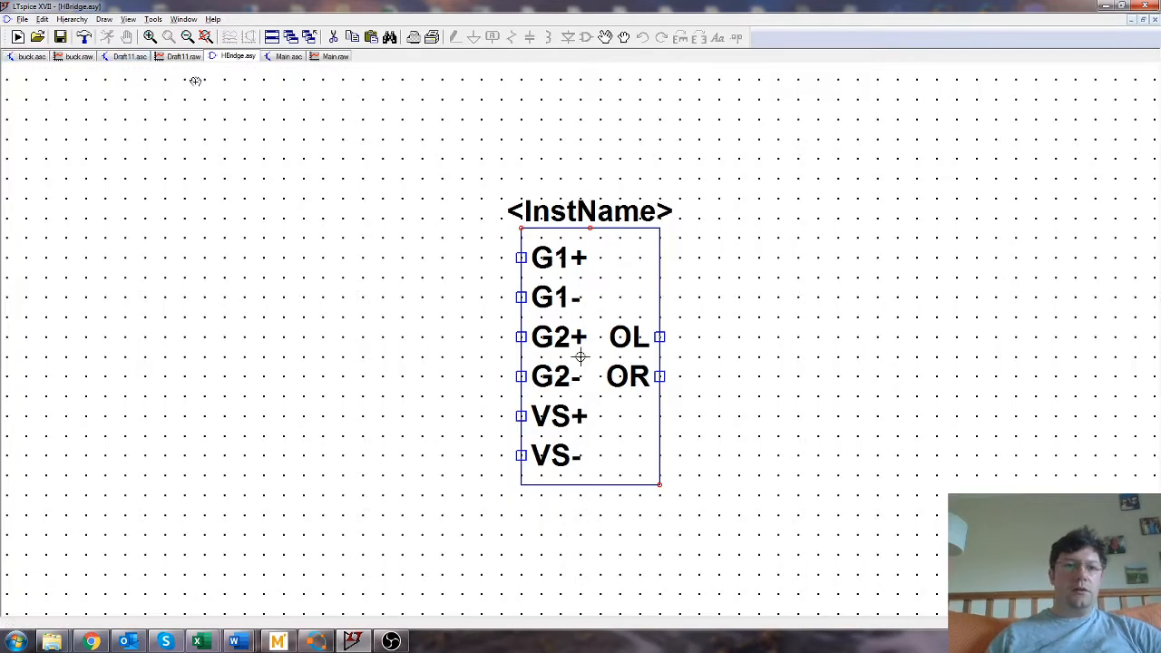
{"action": "left_click", "coordinate": [289, 55]}
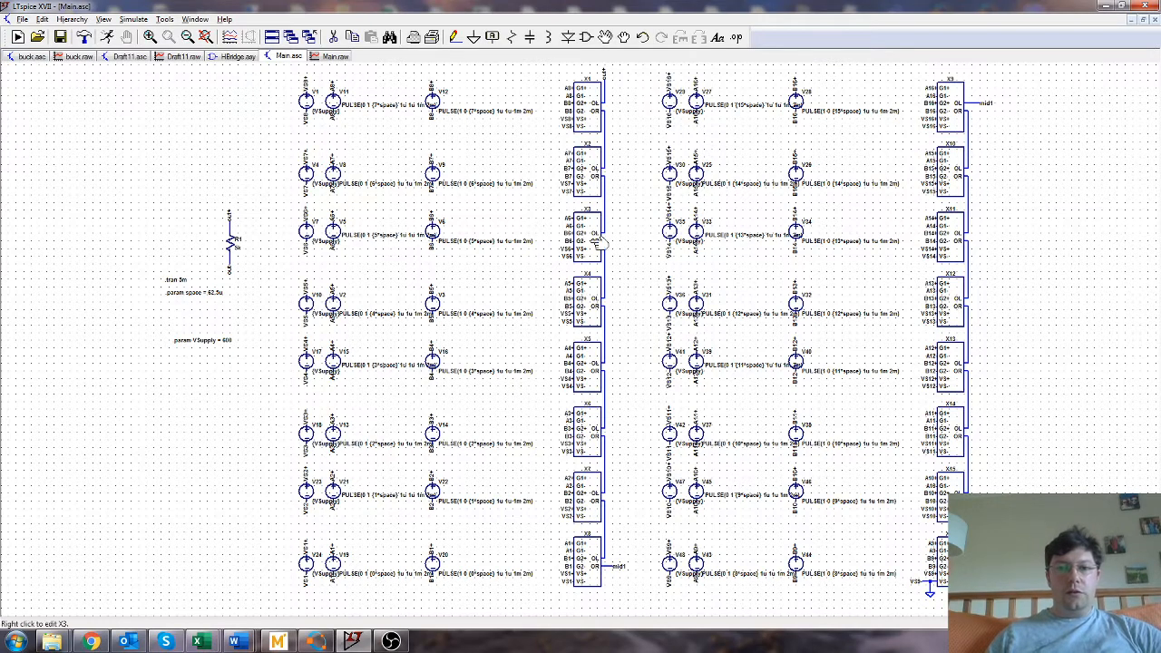
{"action": "left_click", "coordinate": [30, 56]}
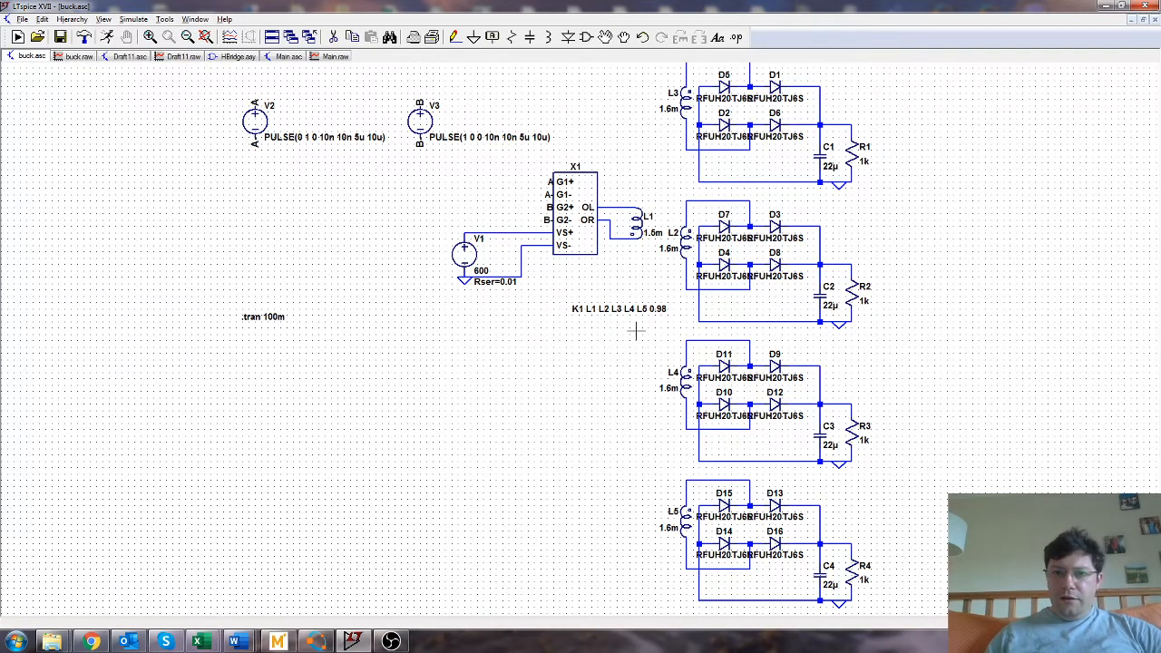
{"action": "mouse_move", "coordinate": [691, 226]}
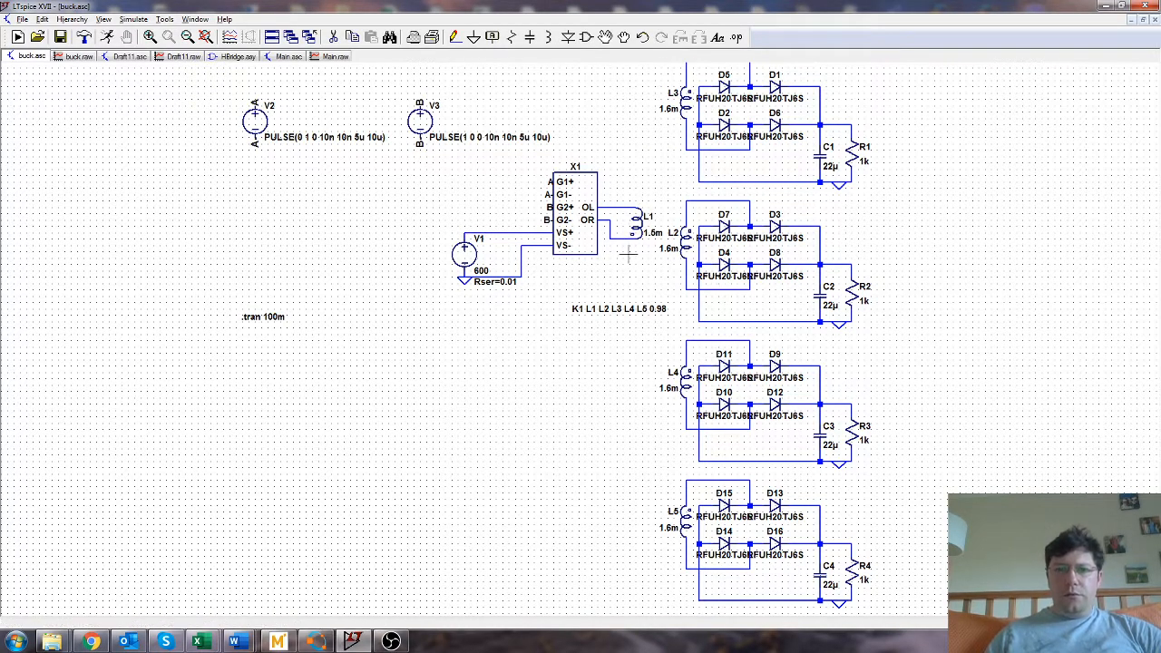
{"action": "mouse_move", "coordinate": [660, 437]}
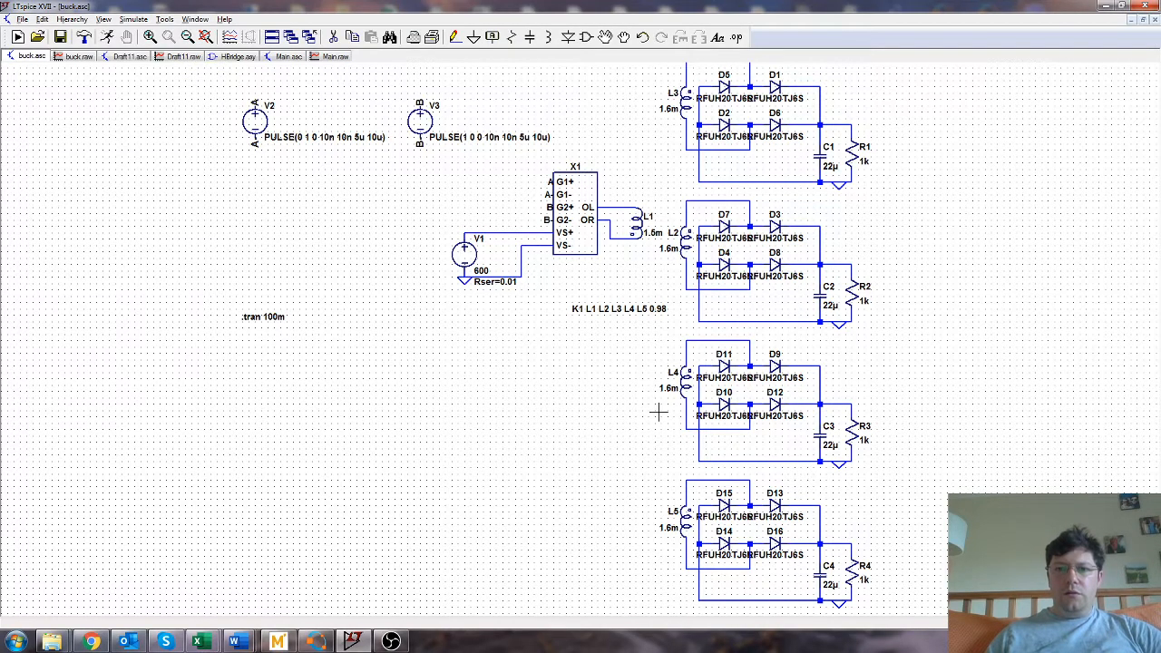
{"action": "mouse_move", "coordinate": [624, 401]}
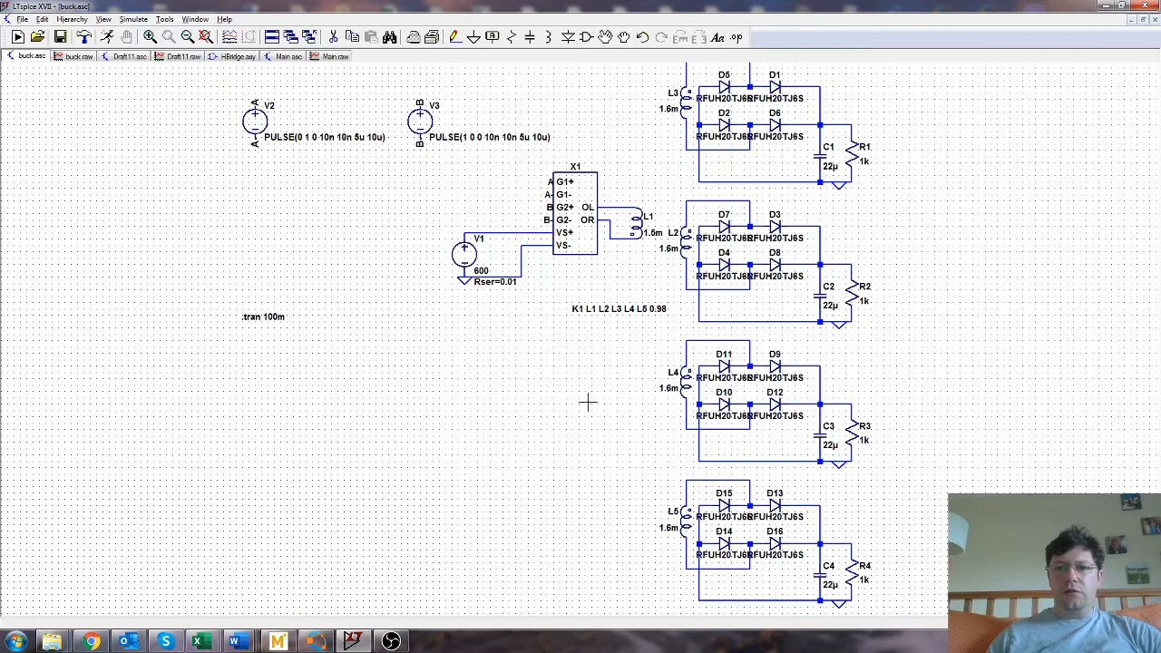
{"action": "mouse_move", "coordinate": [627, 366]}
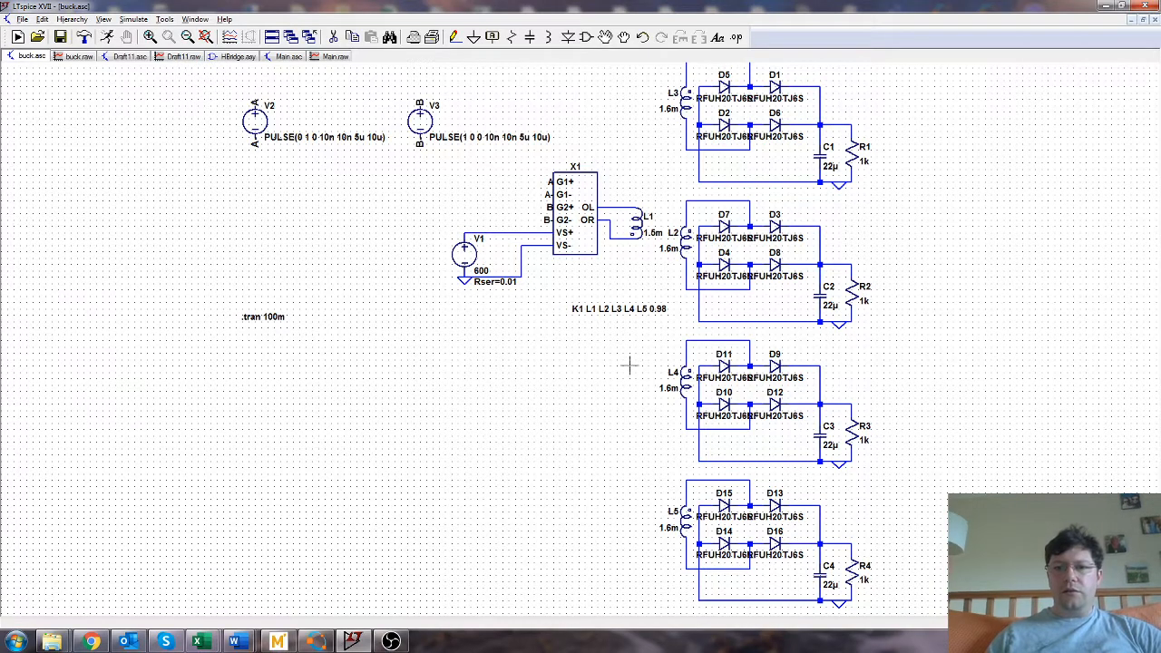
{"action": "mouse_move", "coordinate": [591, 348]}
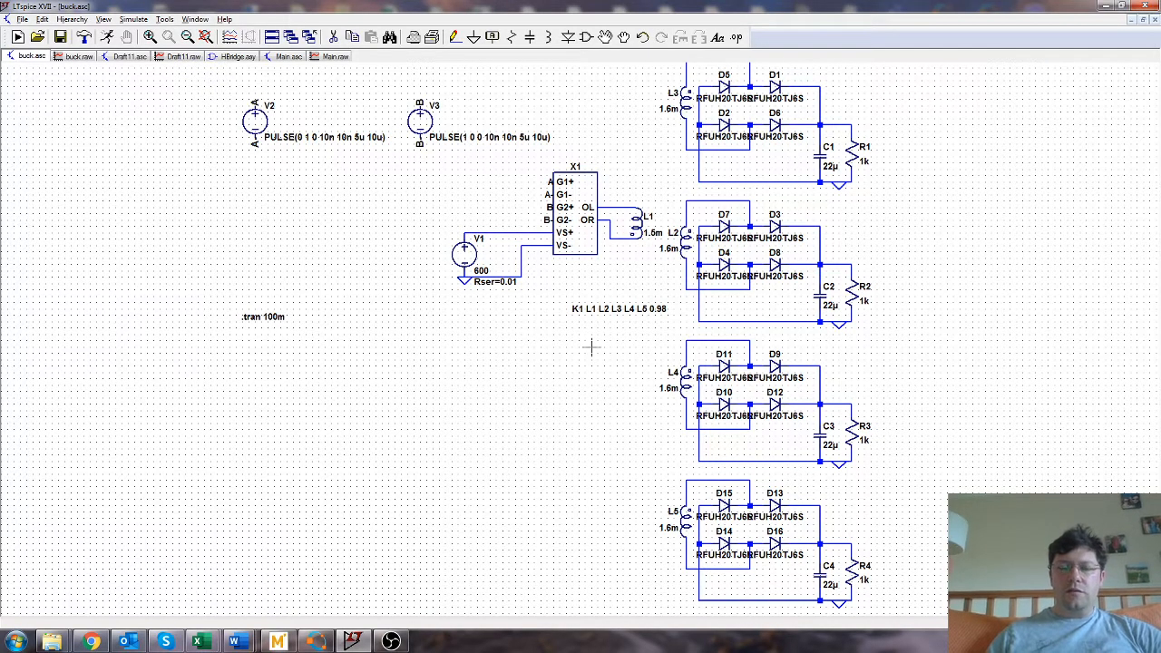
{"action": "mouse_move", "coordinate": [559, 363]}
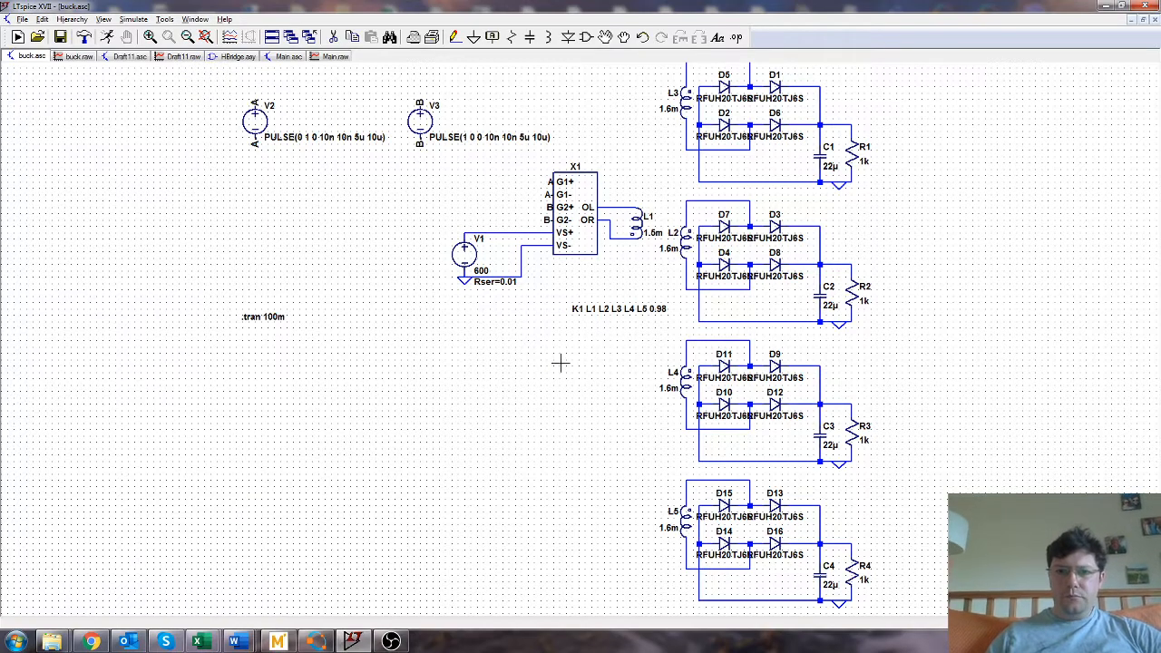
{"action": "mouse_move", "coordinate": [588, 366]}
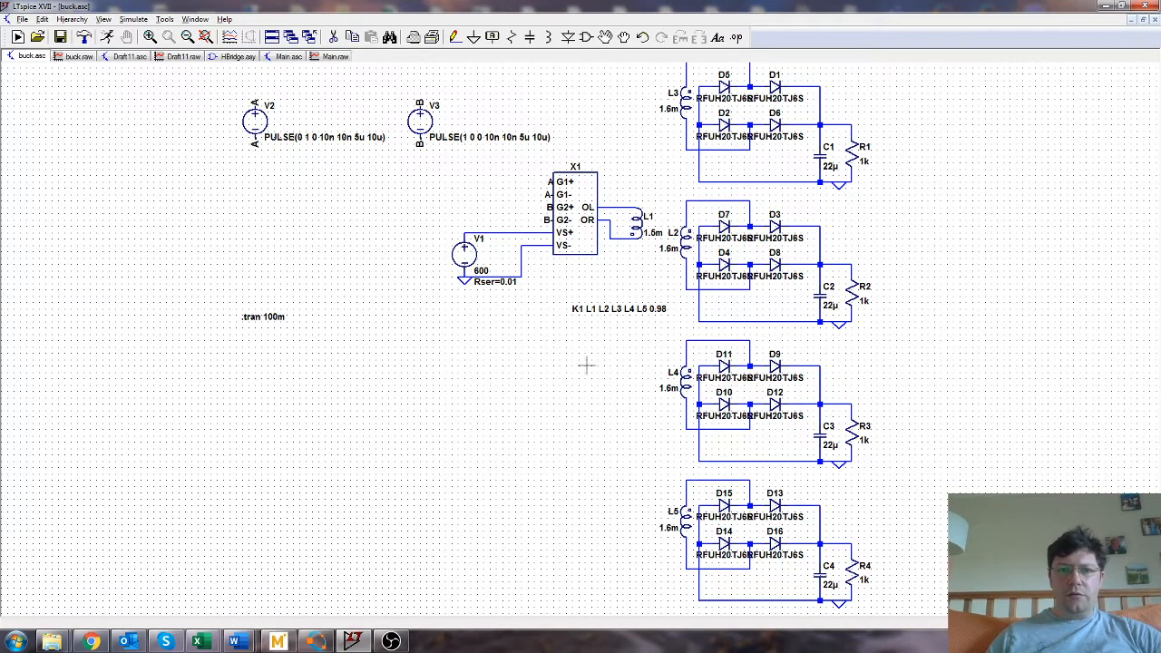
{"action": "mouse_move", "coordinate": [515, 367]}
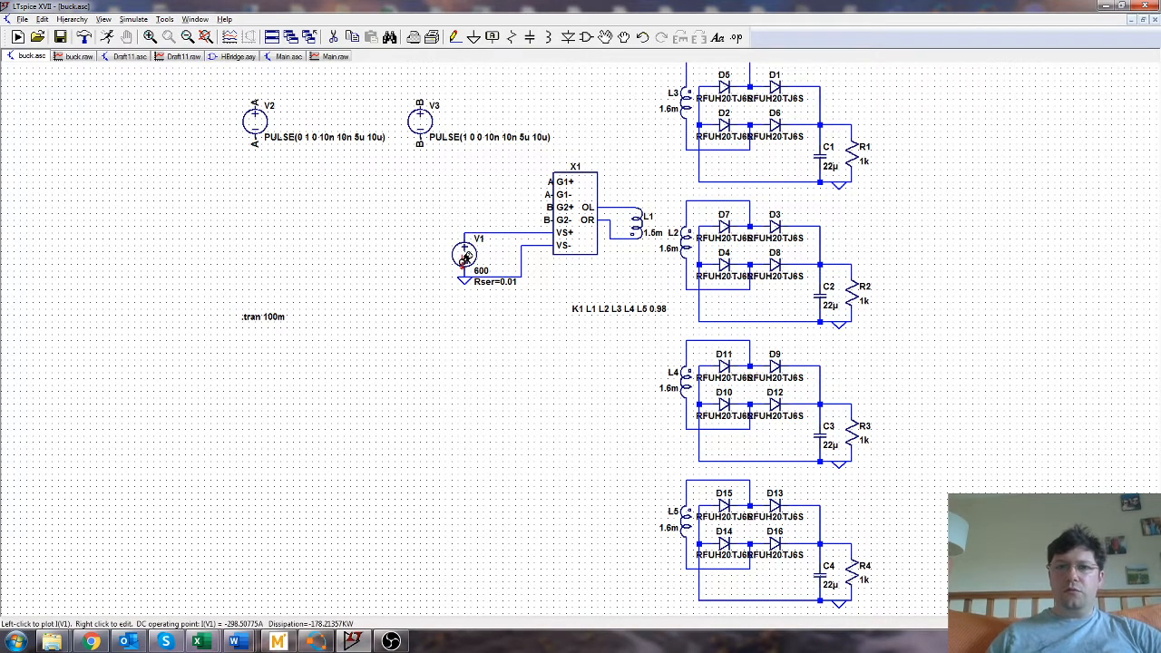
{"action": "mouse_move", "coordinate": [419, 263]}
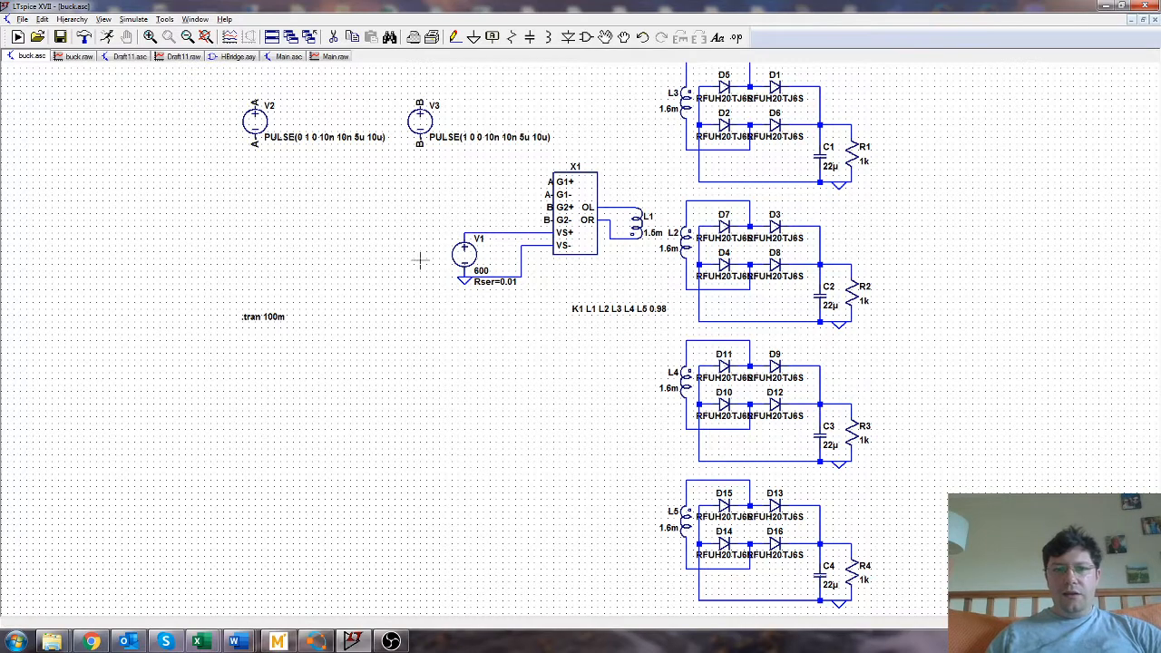
{"action": "mouse_move", "coordinate": [423, 319]}
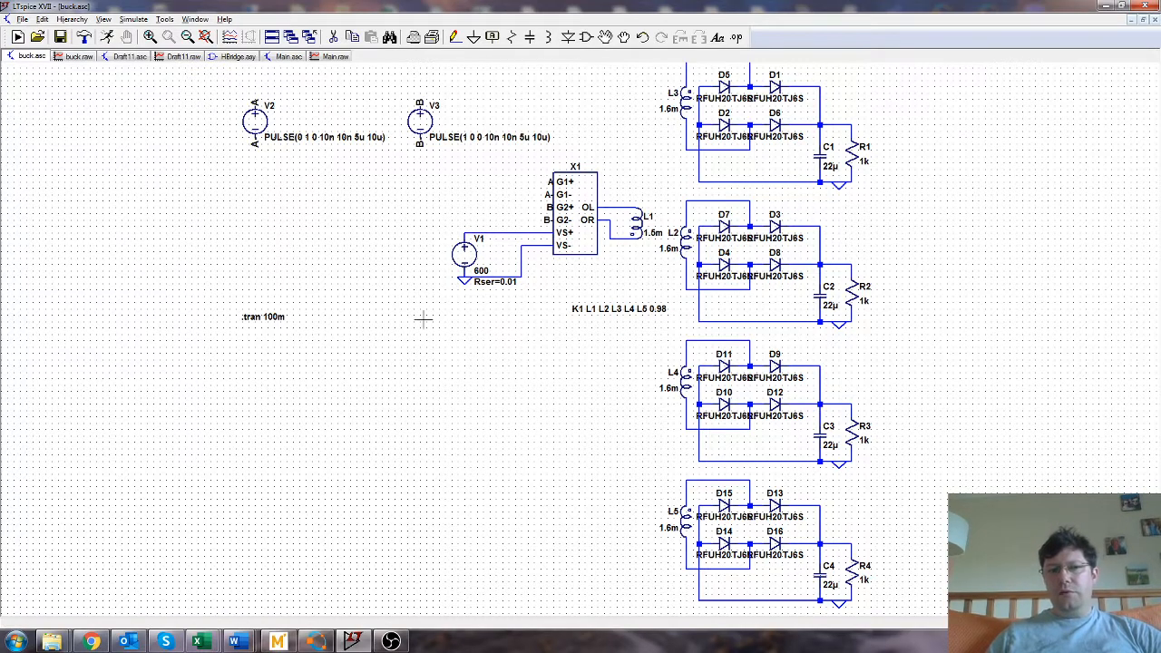
{"action": "mouse_move", "coordinate": [431, 308]}
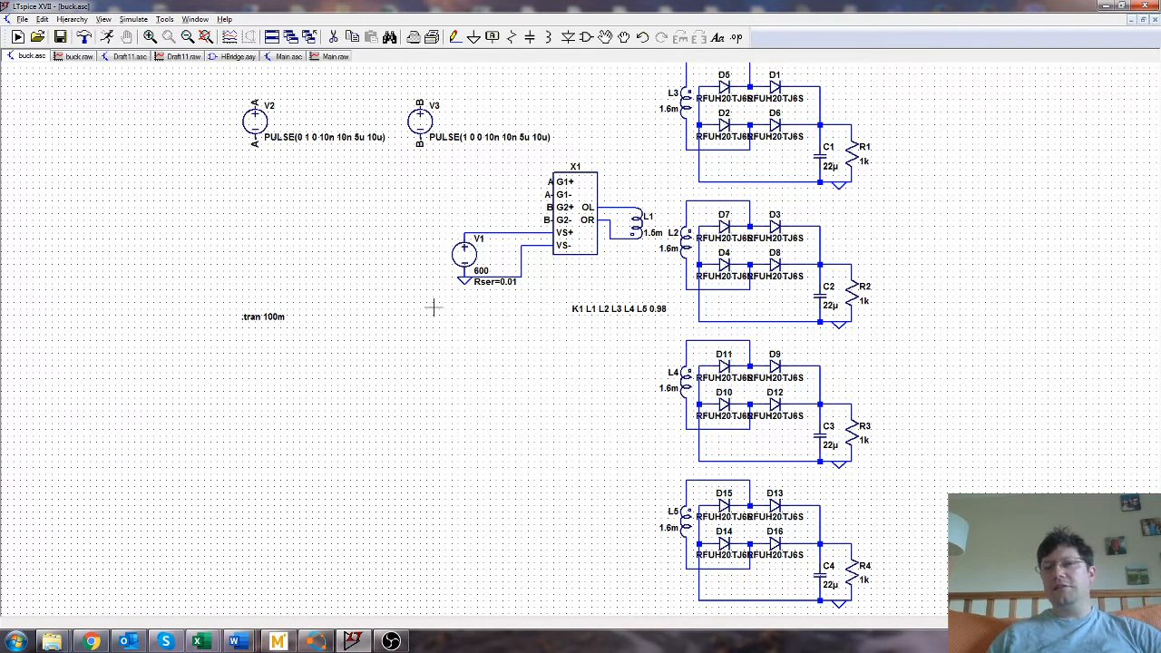
{"action": "mouse_move", "coordinate": [215, 322]}
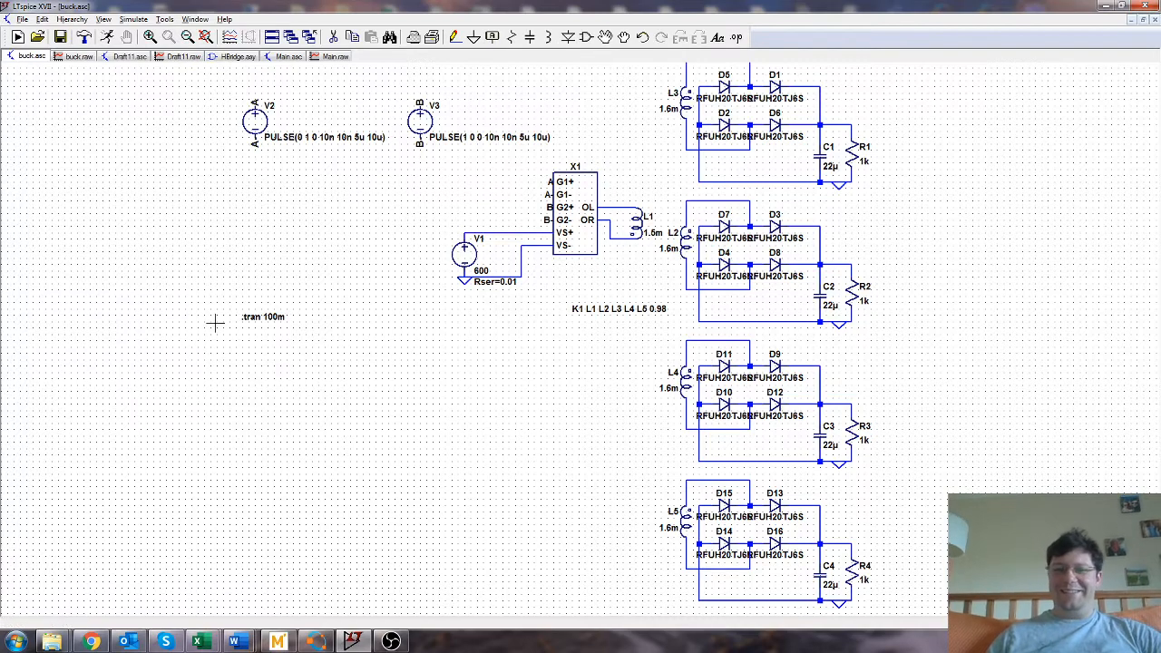
{"action": "mouse_move", "coordinate": [330, 229]}
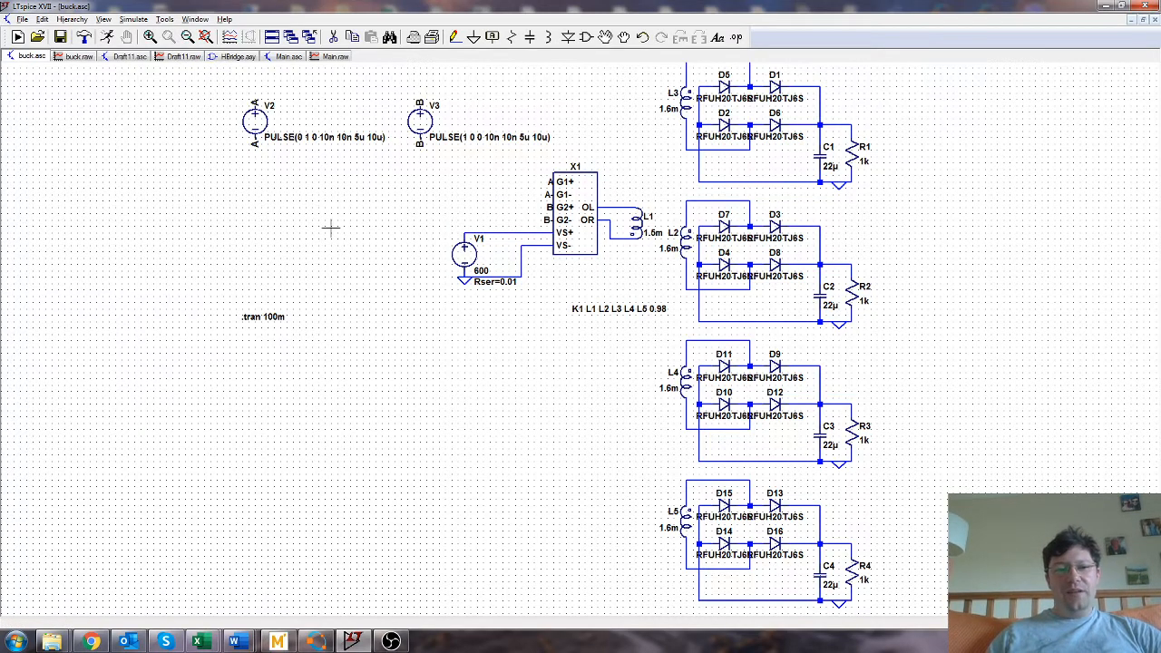
{"action": "mouse_move", "coordinate": [138, 259]}
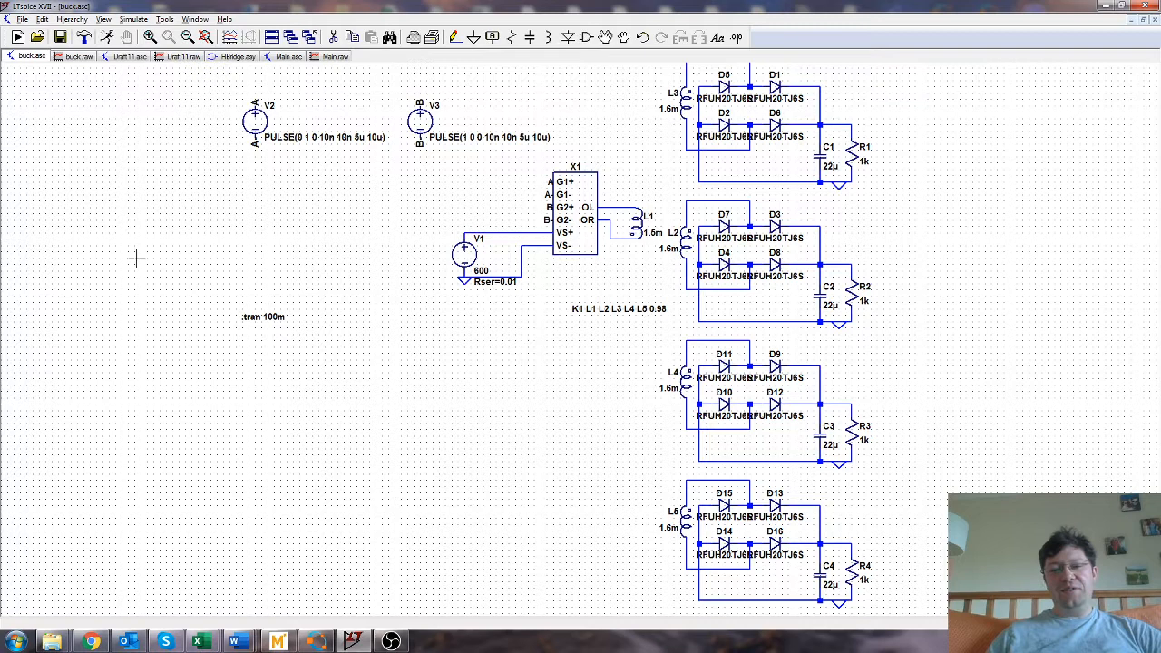
{"action": "mouse_move", "coordinate": [131, 279]}
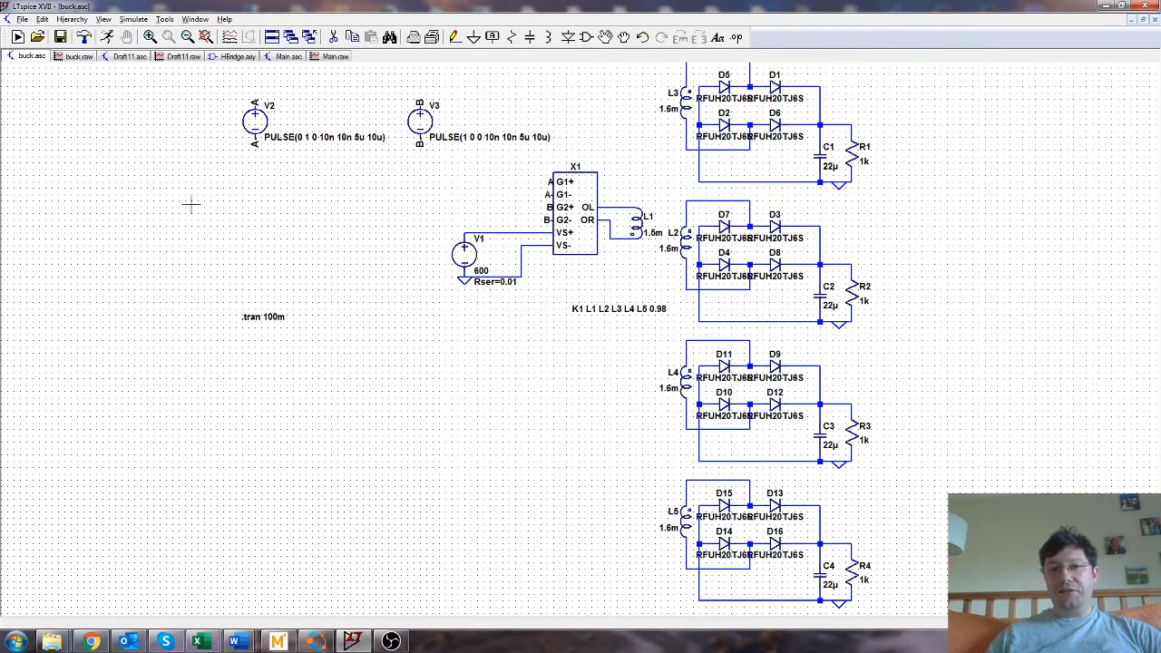
{"action": "mouse_move", "coordinate": [177, 216]}
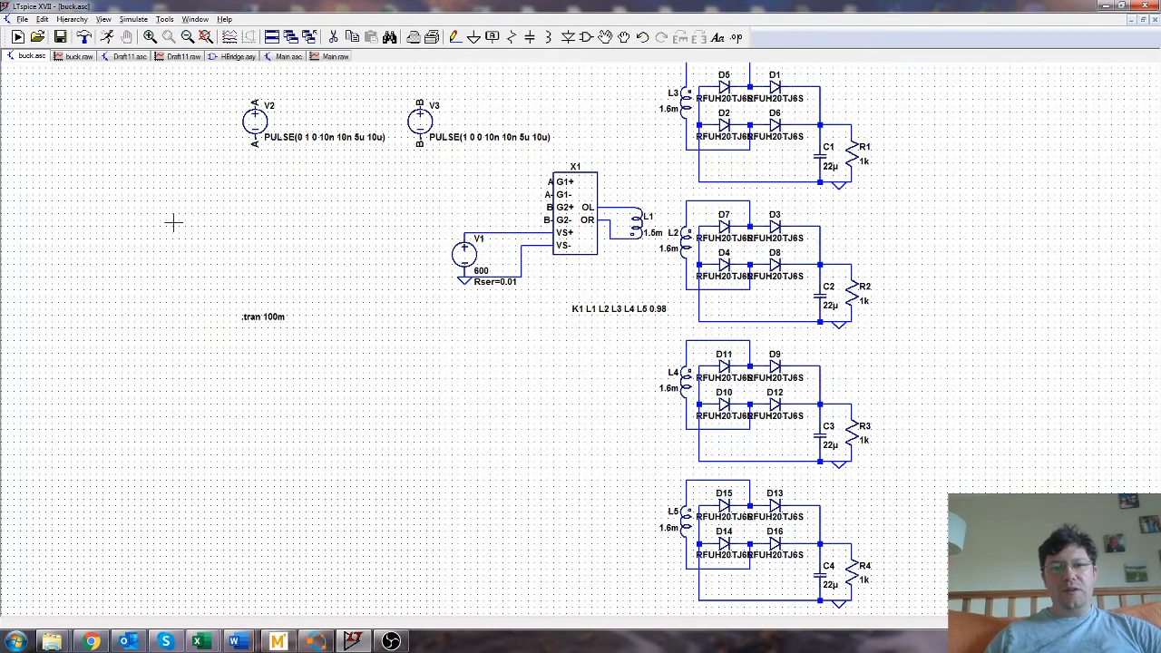
{"action": "mouse_move", "coordinate": [287, 225]}
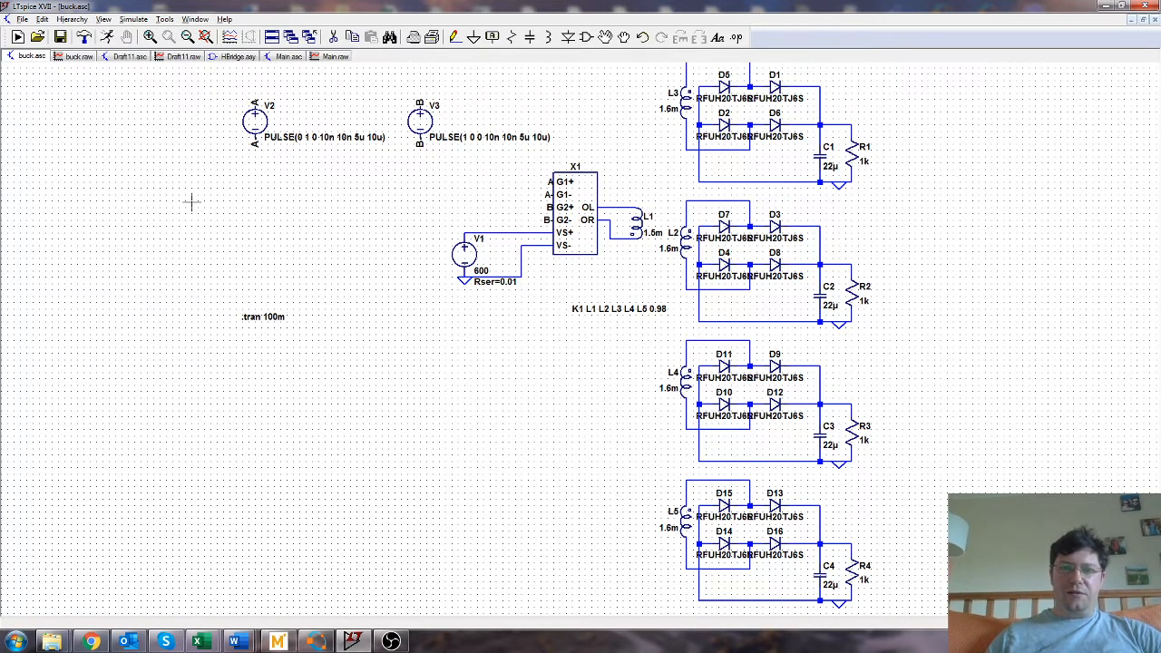
{"action": "mouse_move", "coordinate": [236, 254]}
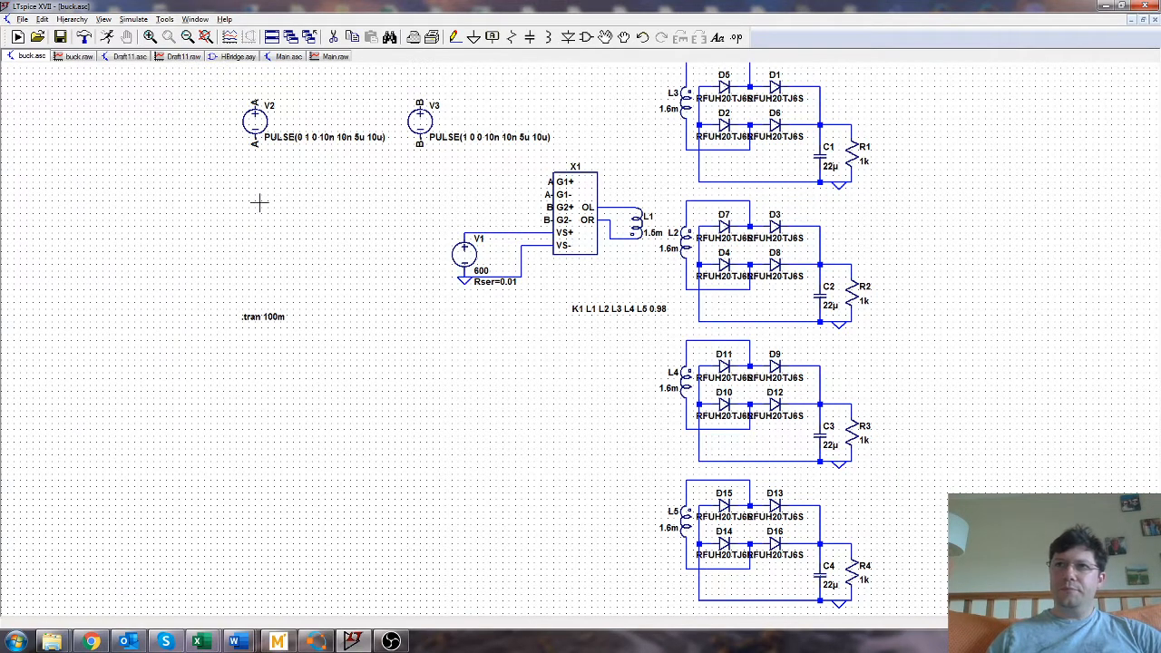
{"action": "mouse_move", "coordinate": [250, 210]}
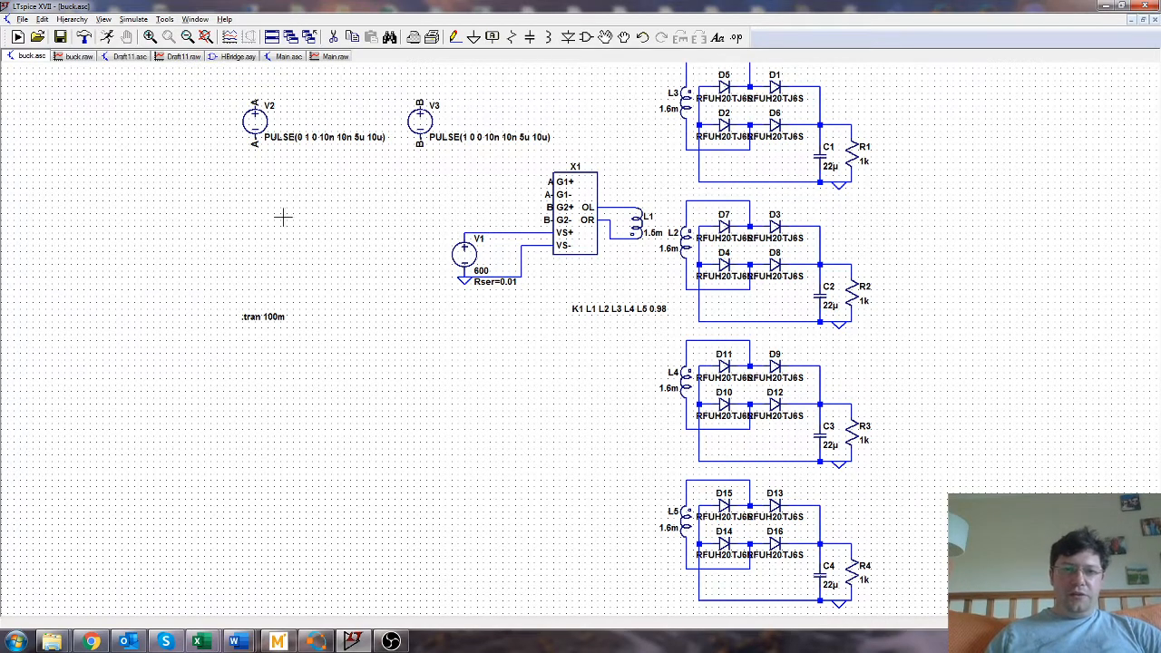
{"action": "mouse_move", "coordinate": [276, 328]}
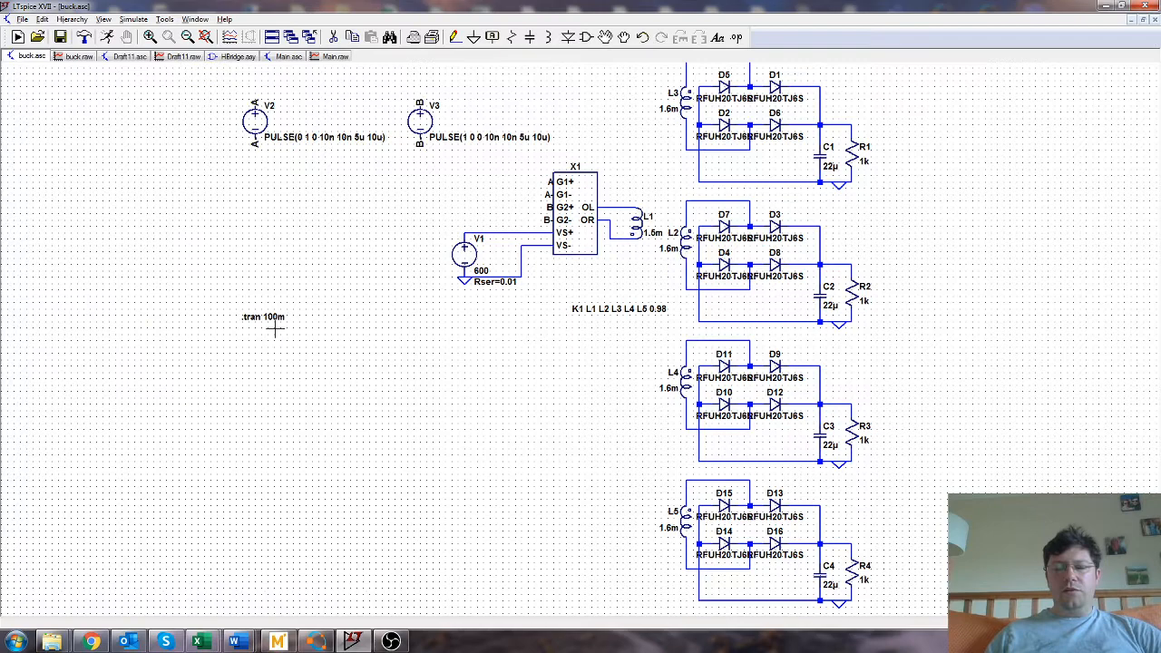
{"action": "mouse_move", "coordinate": [159, 237]}
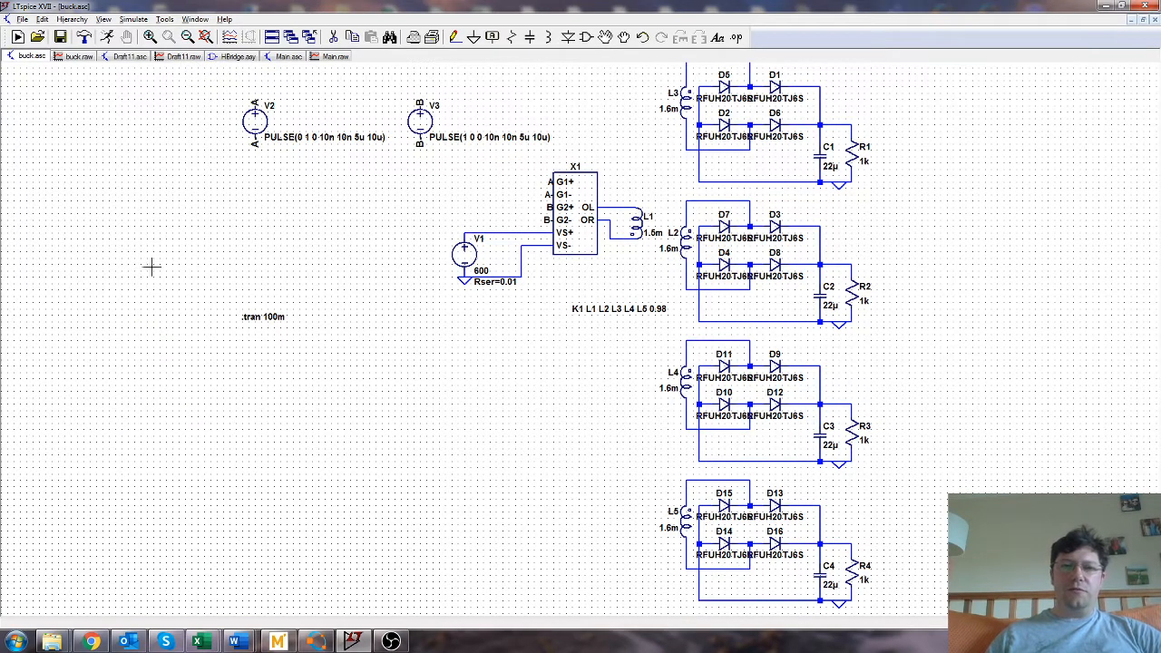
{"action": "mouse_move", "coordinate": [214, 276]}
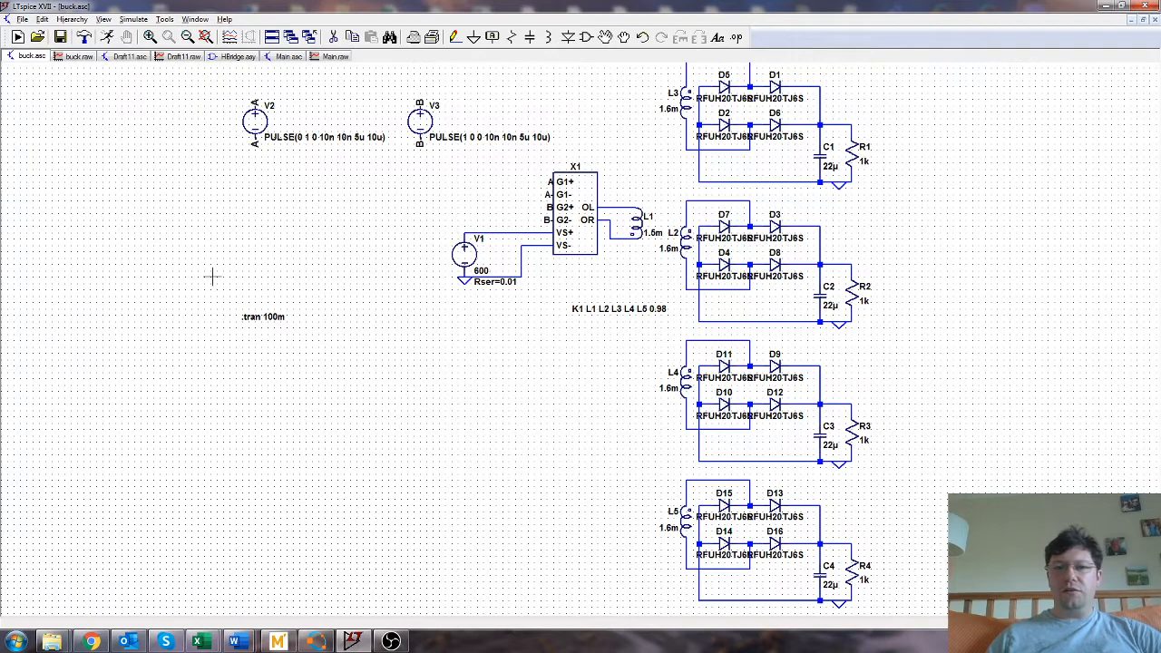
{"action": "mouse_move", "coordinate": [276, 252]}
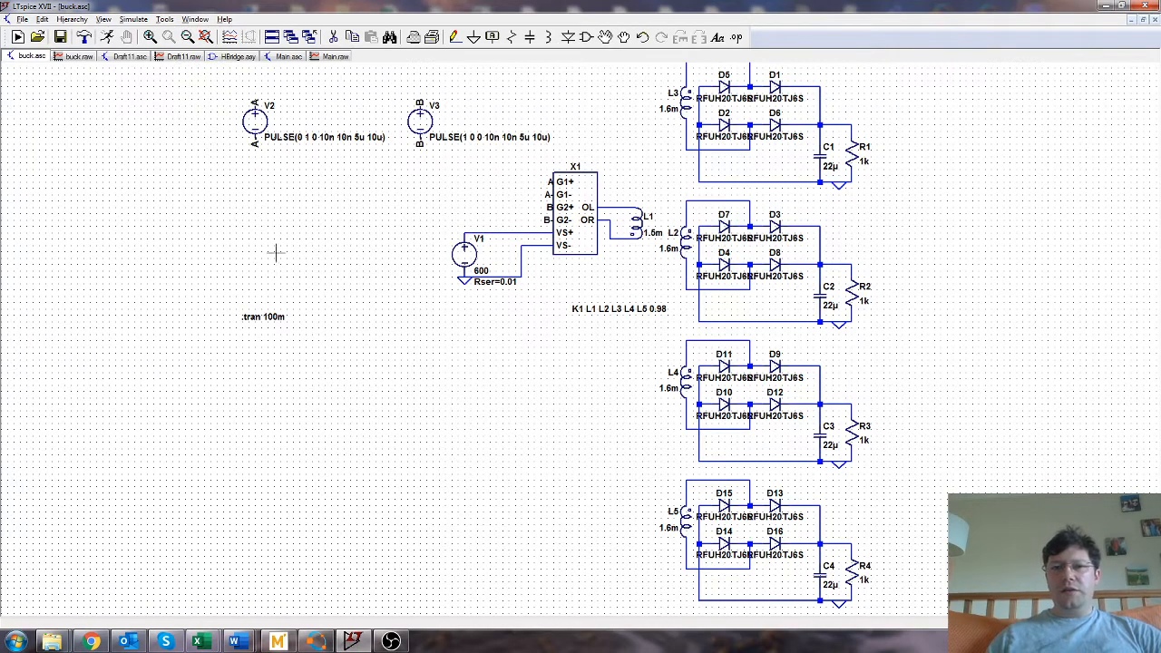
{"action": "mouse_move", "coordinate": [304, 254]}
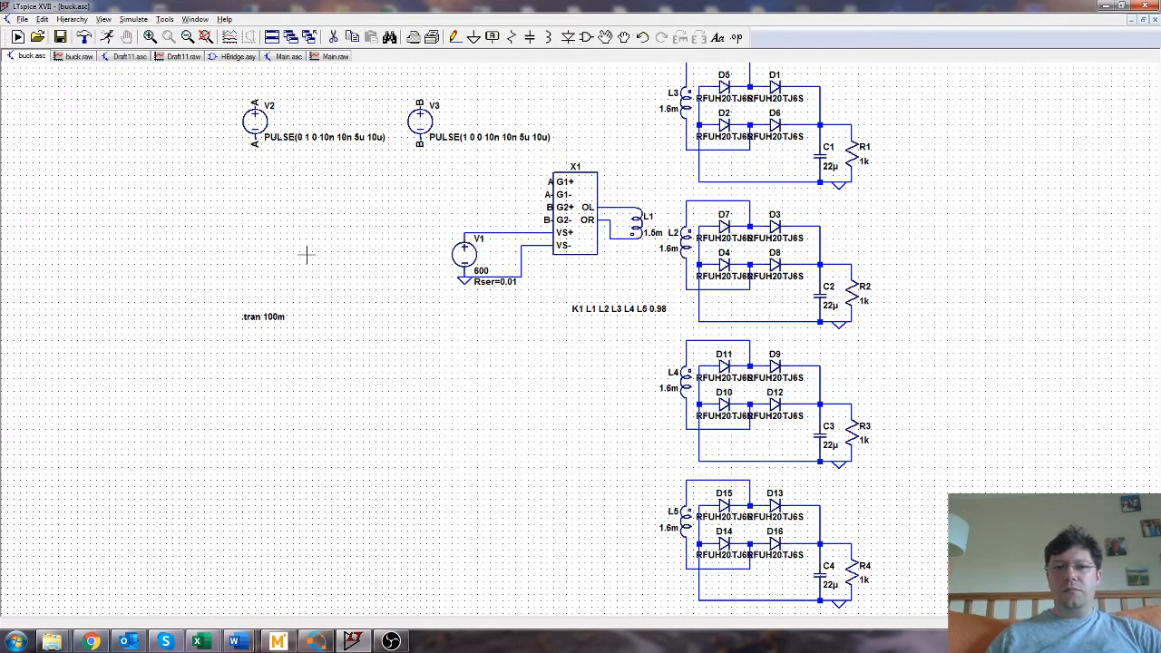
{"action": "mouse_move", "coordinate": [224, 246]}
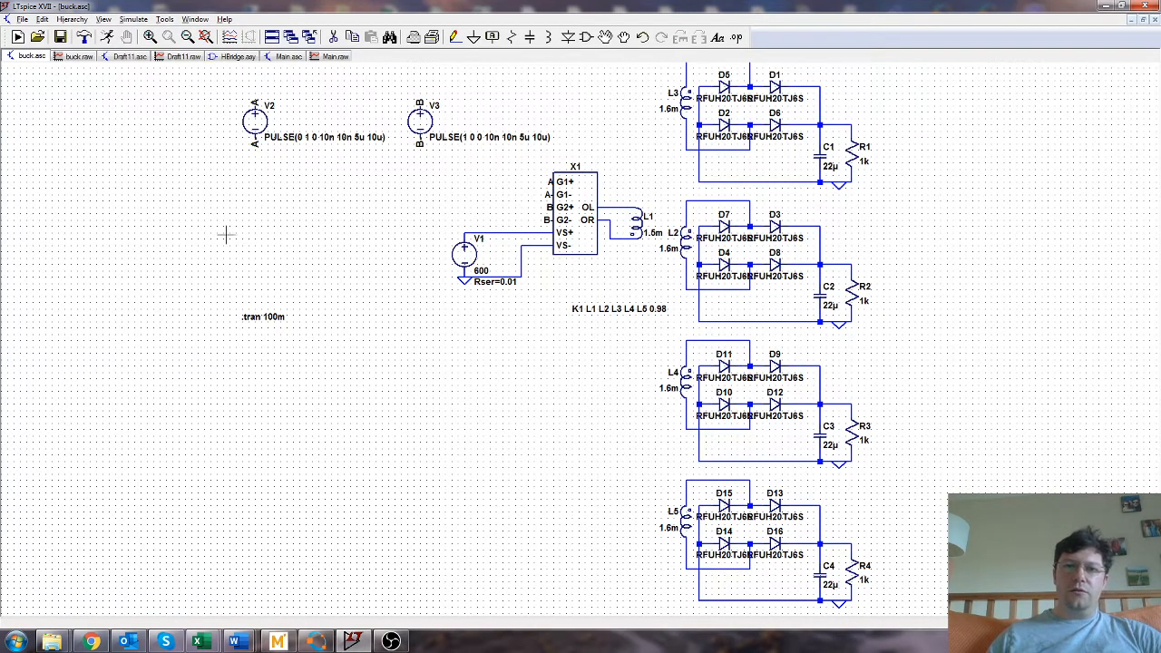
{"action": "mouse_move", "coordinate": [254, 239]}
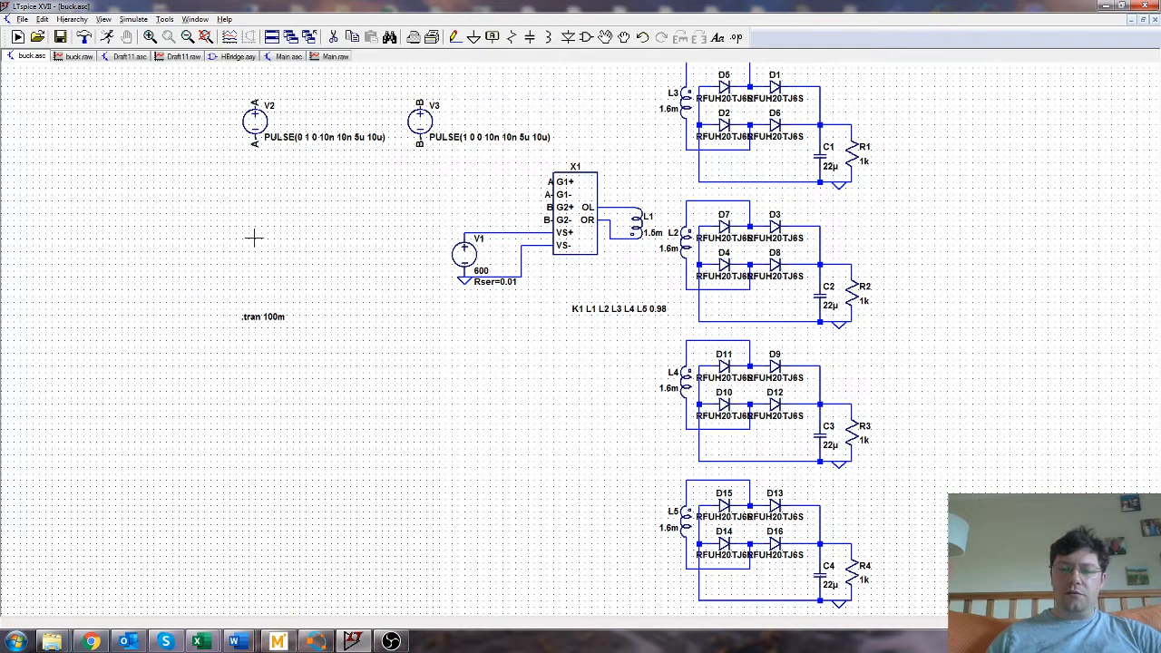
{"action": "mouse_move", "coordinate": [286, 252]}
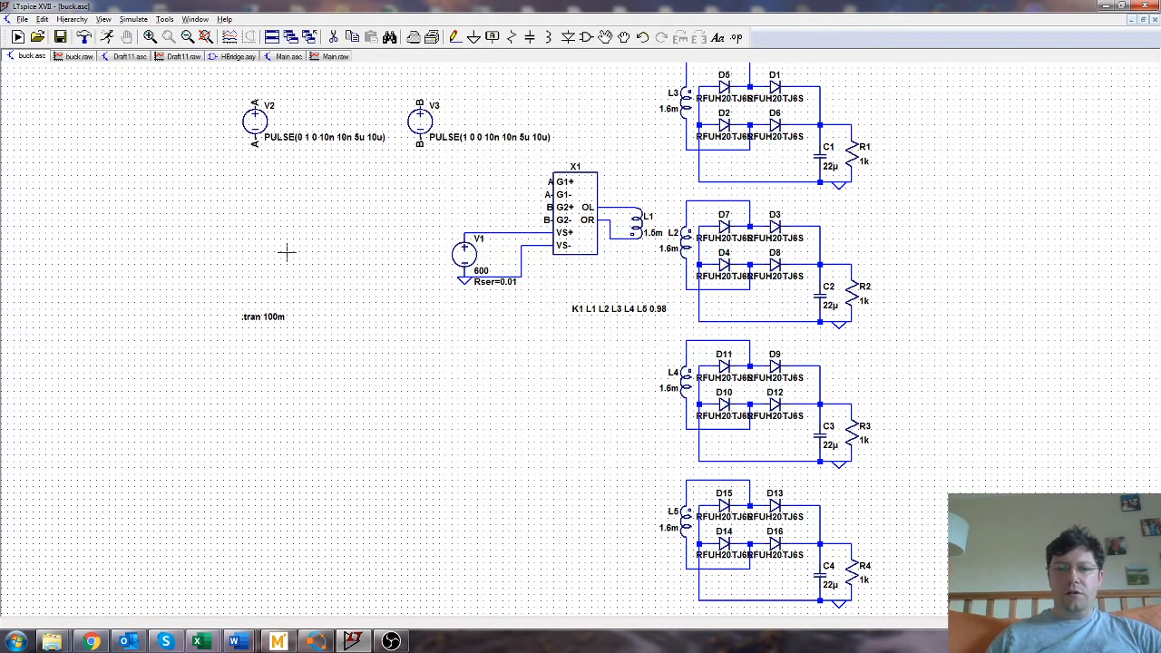
{"action": "mouse_move", "coordinate": [296, 239]}
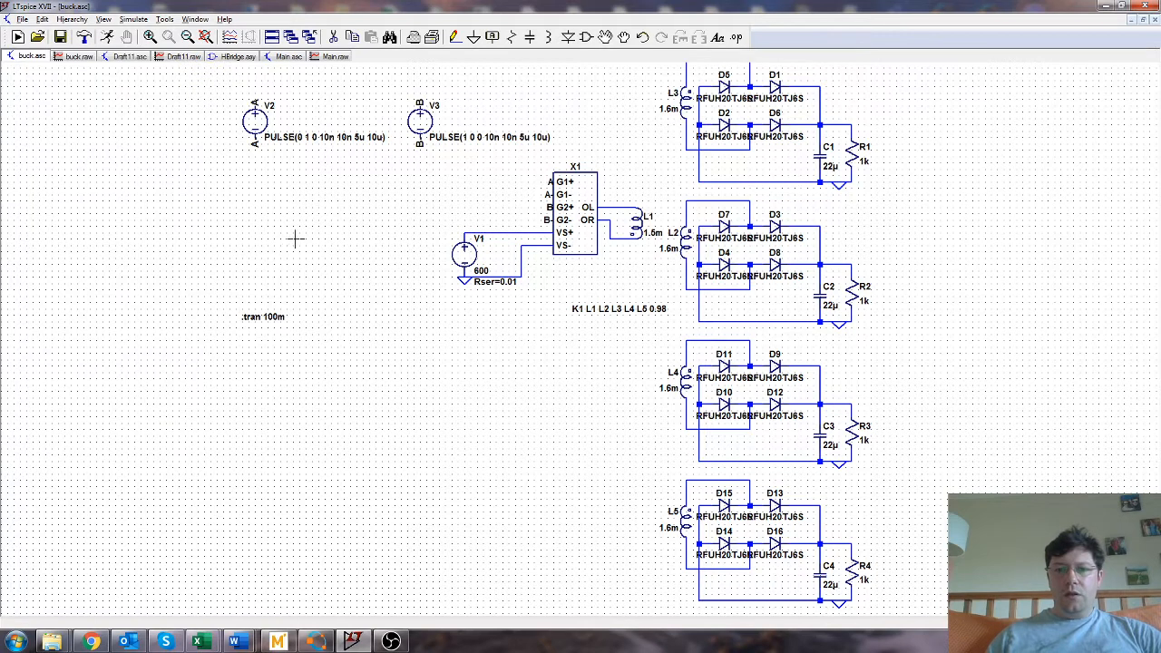
{"action": "mouse_move", "coordinate": [299, 232]}
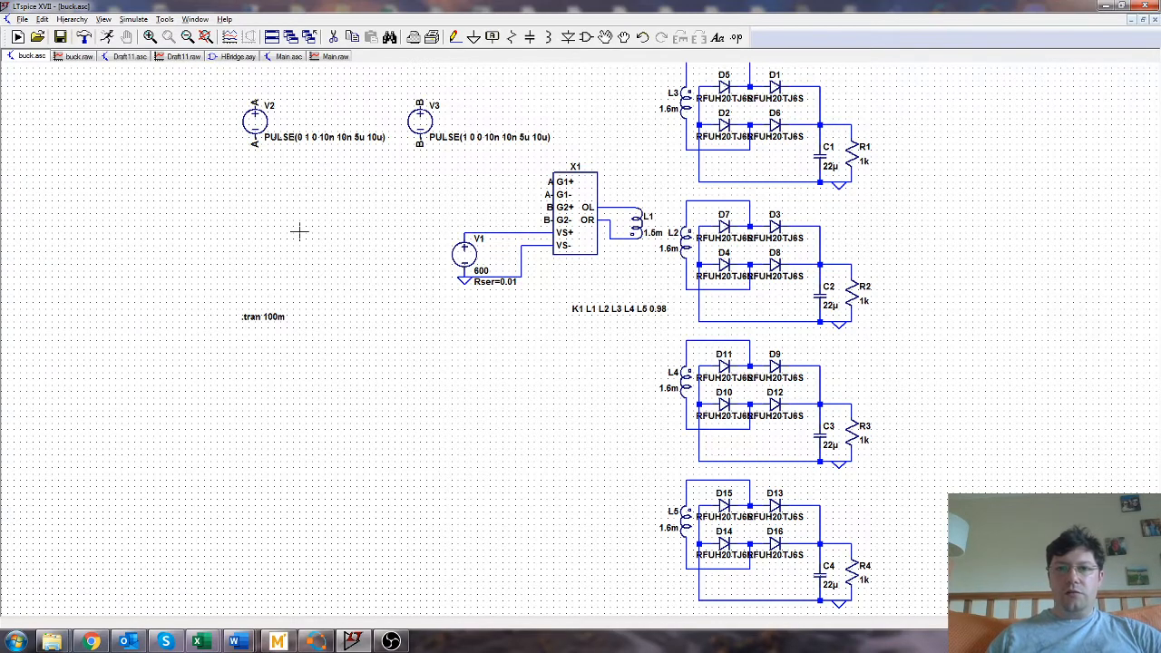
{"action": "mouse_move", "coordinate": [286, 239]}
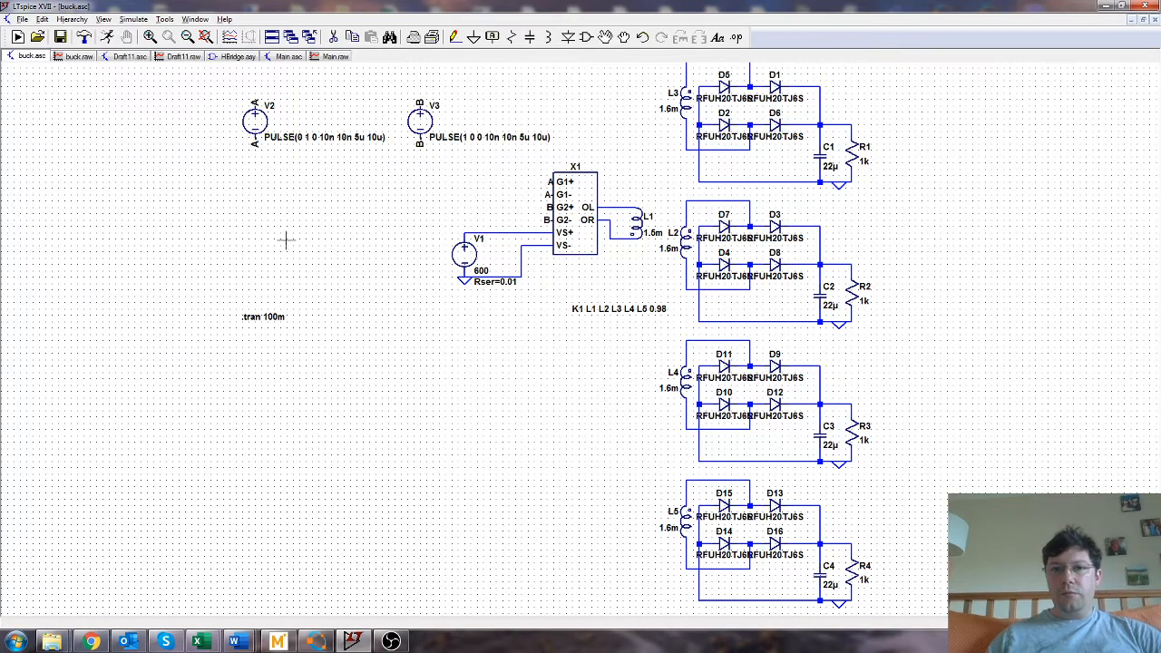
{"action": "mouse_move", "coordinate": [243, 259]}
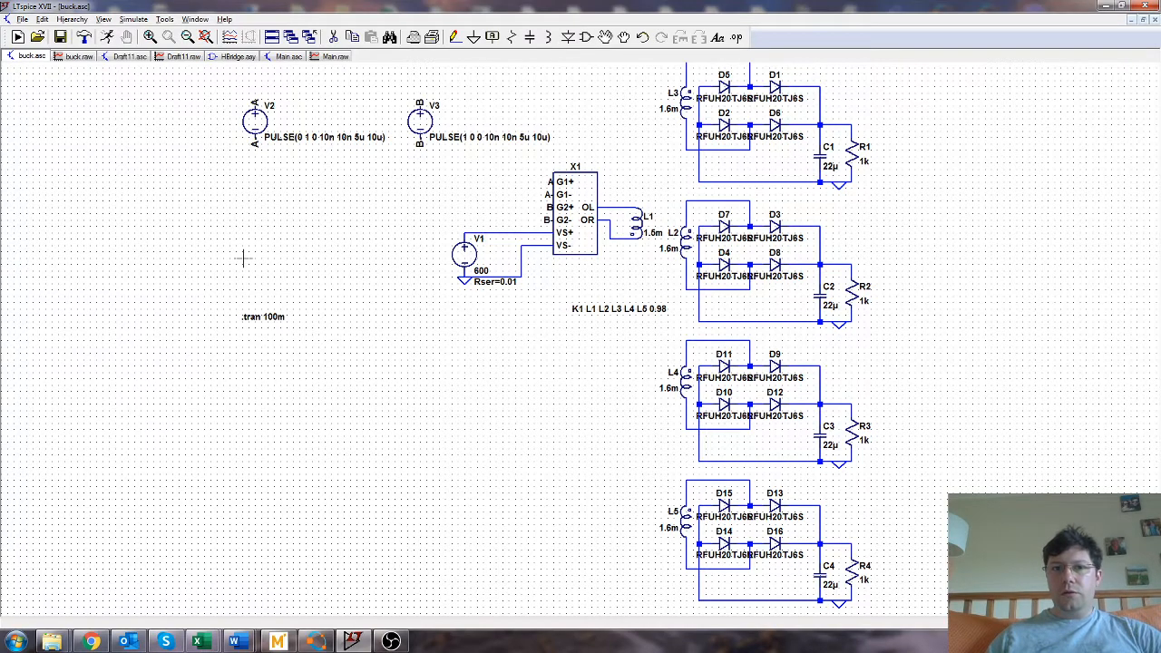
{"action": "mouse_move", "coordinate": [316, 268]}
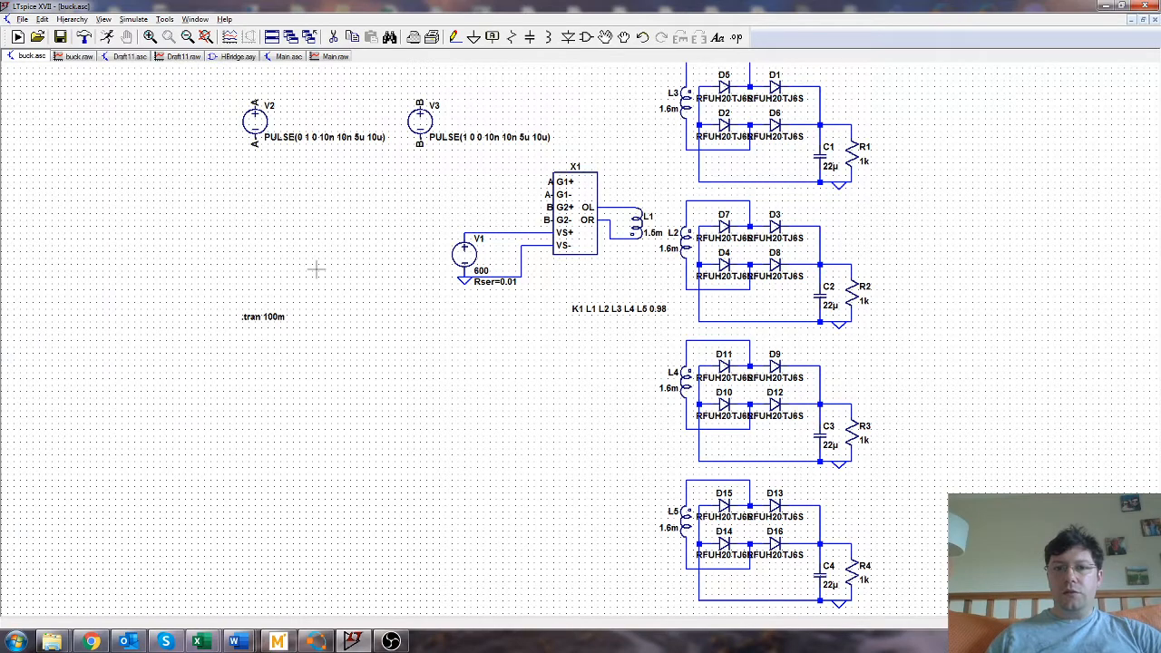
{"action": "mouse_move", "coordinate": [288, 282]}
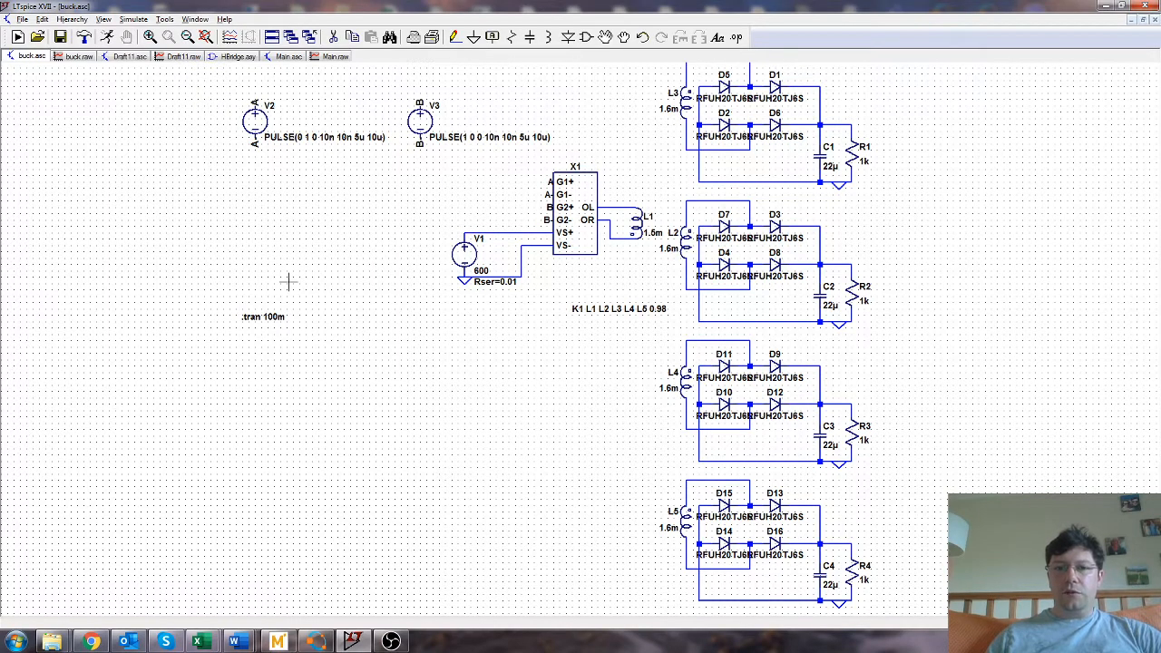
{"action": "mouse_move", "coordinate": [232, 239]}
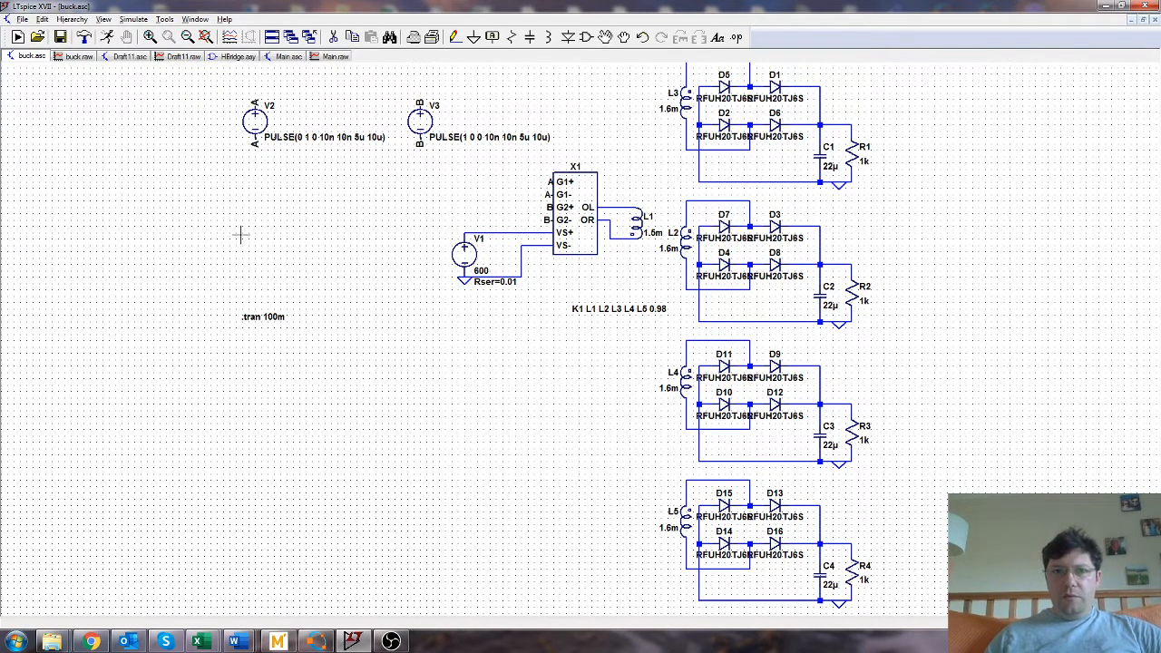
{"action": "mouse_move", "coordinate": [257, 236]}
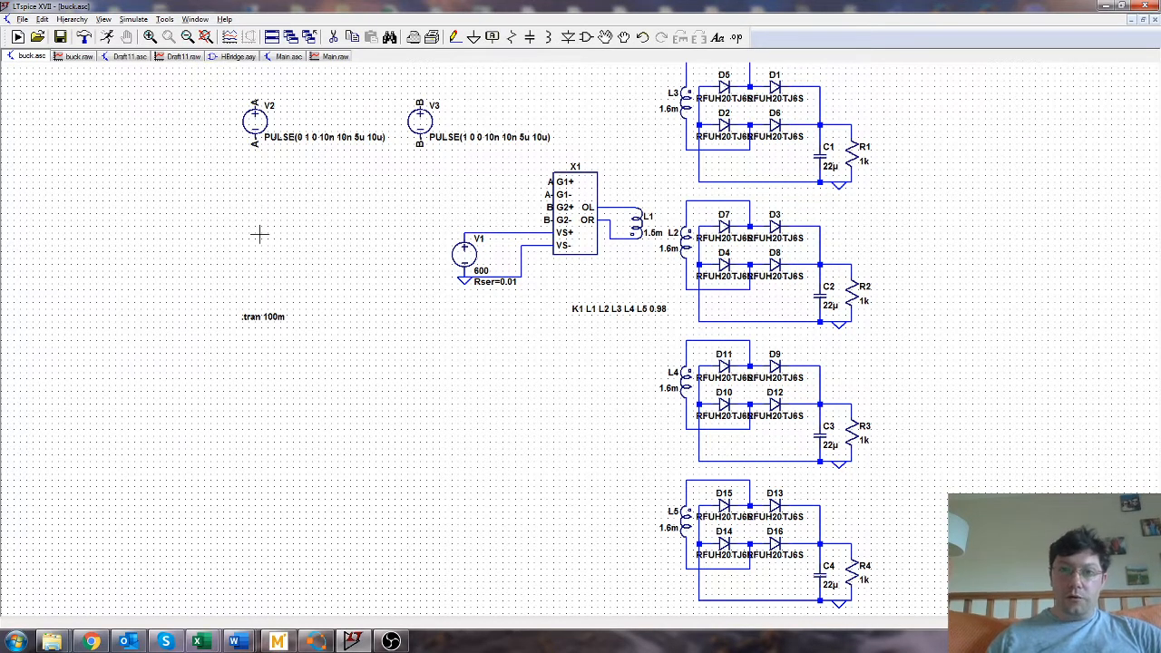
{"action": "mouse_move", "coordinate": [356, 275]}
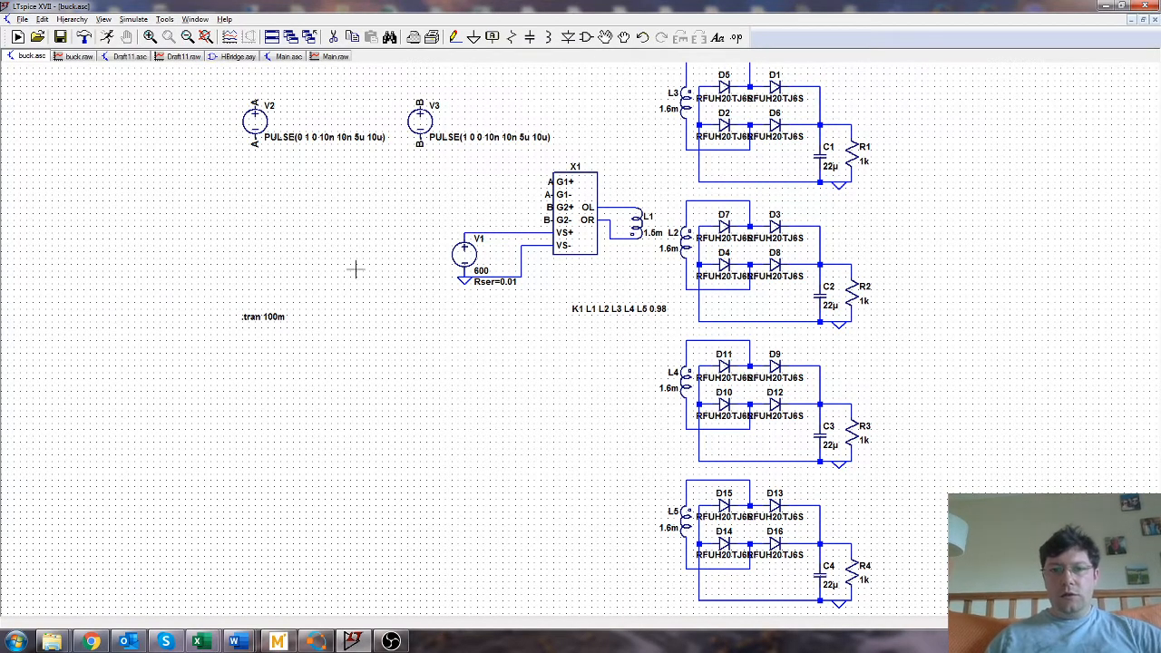
{"action": "mouse_move", "coordinate": [402, 293]}
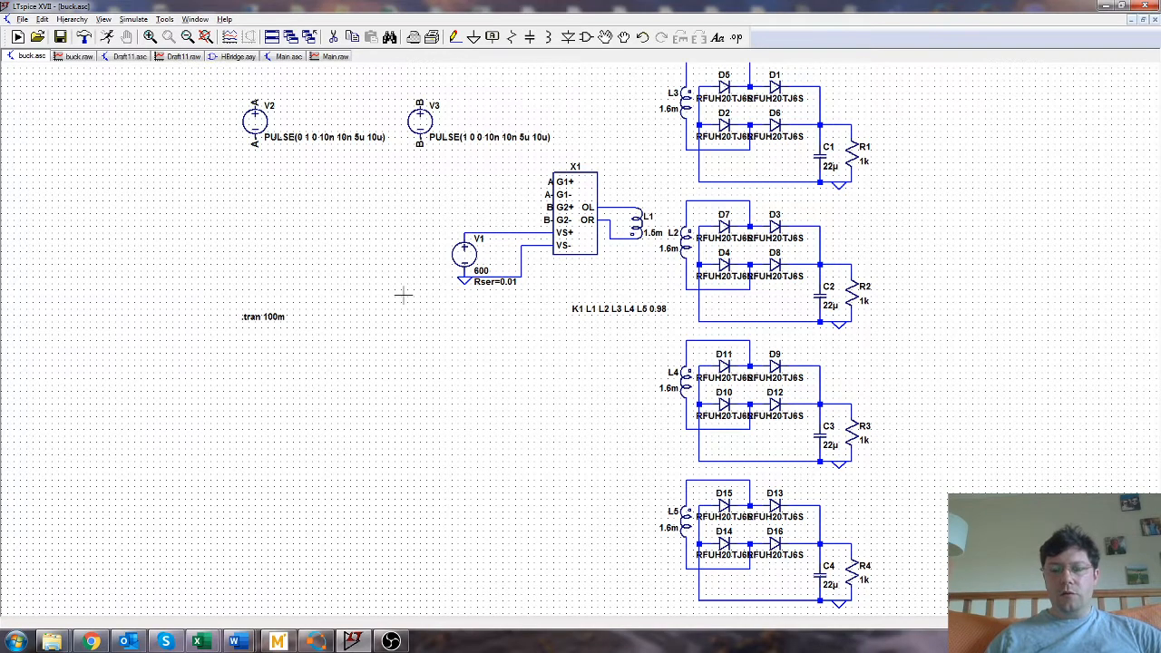
{"action": "mouse_move", "coordinate": [367, 288]}
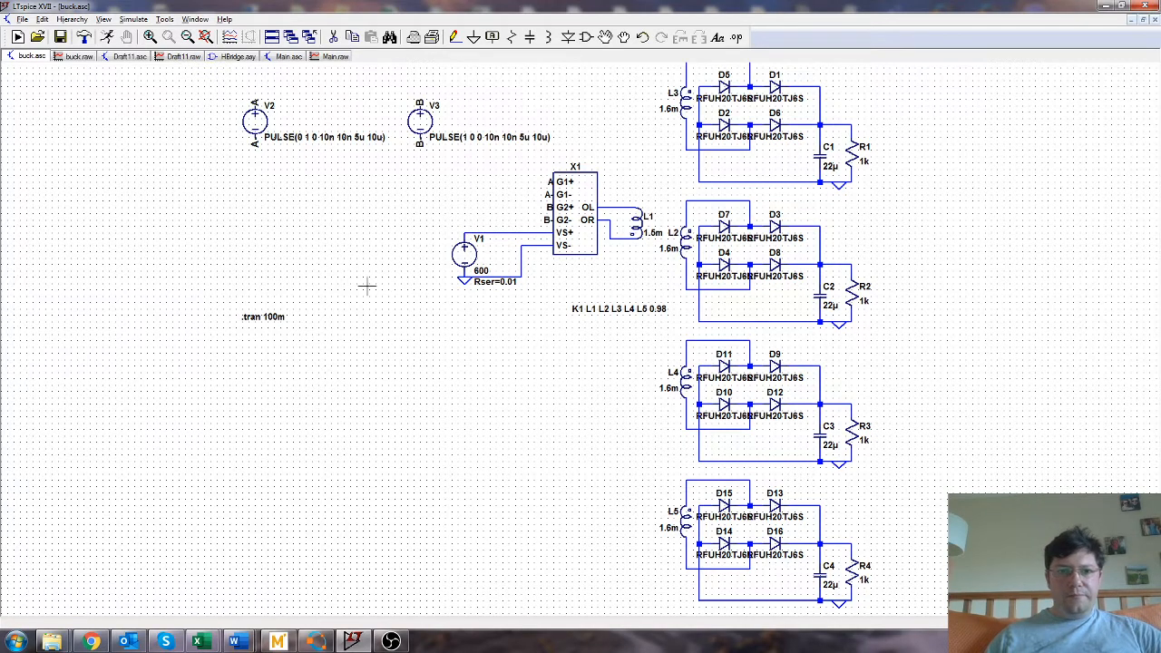
{"action": "mouse_move", "coordinate": [217, 289]}
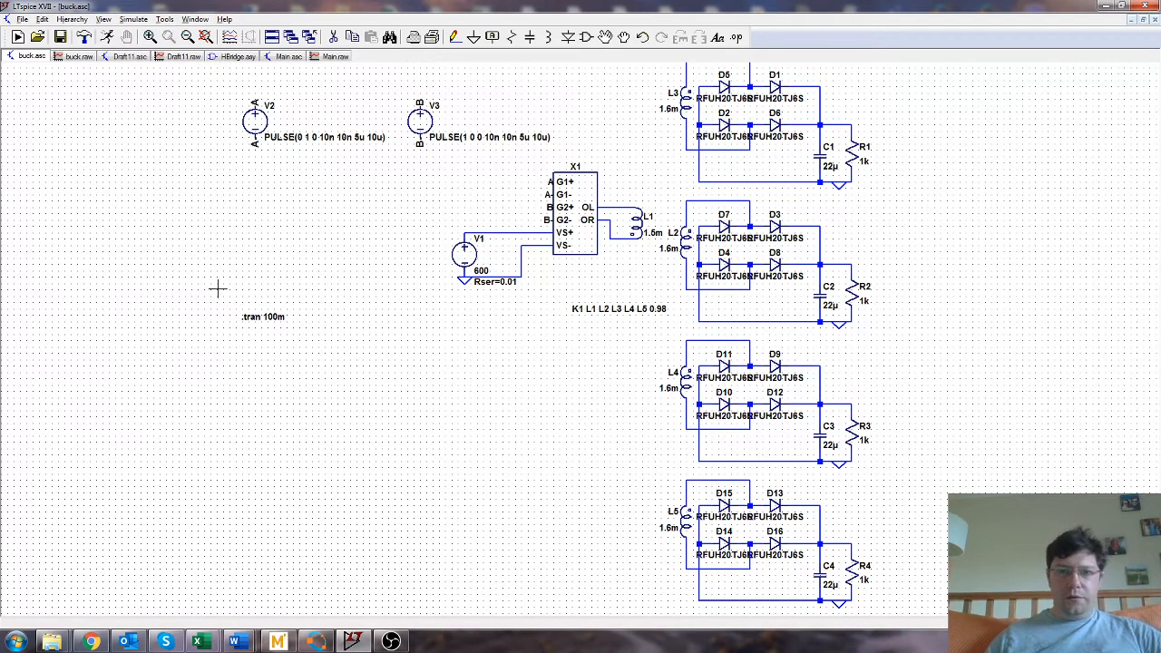
{"action": "mouse_move", "coordinate": [183, 327]}
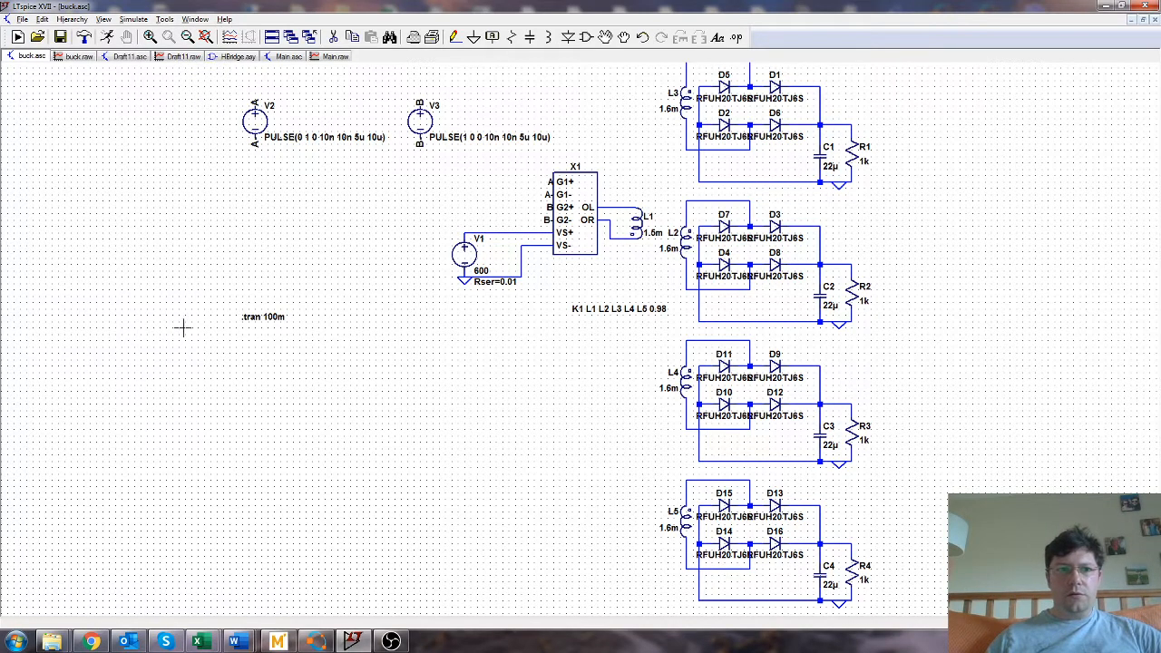
{"action": "mouse_move", "coordinate": [190, 290]}
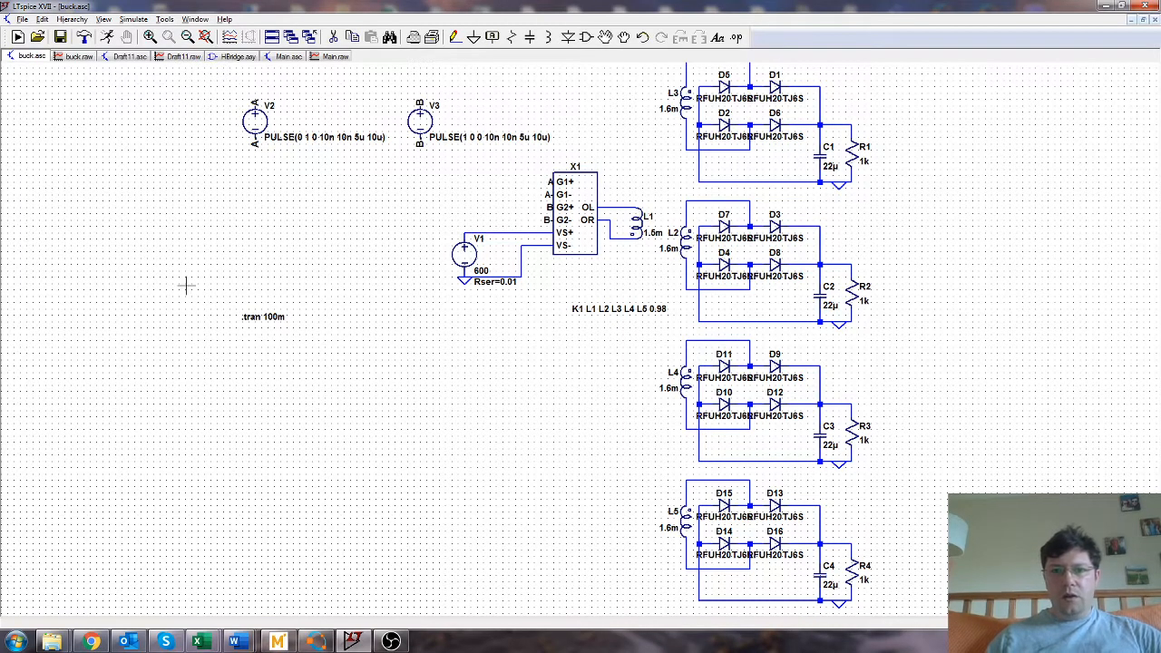
{"action": "mouse_move", "coordinate": [245, 199]}
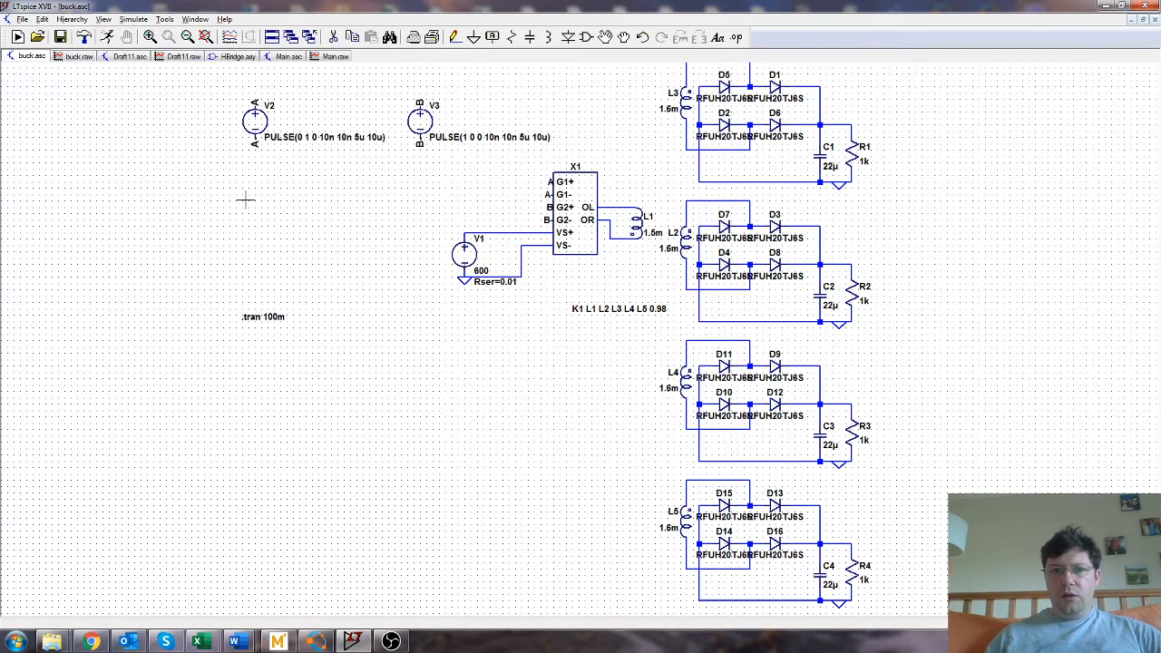
{"action": "mouse_move", "coordinate": [226, 218]}
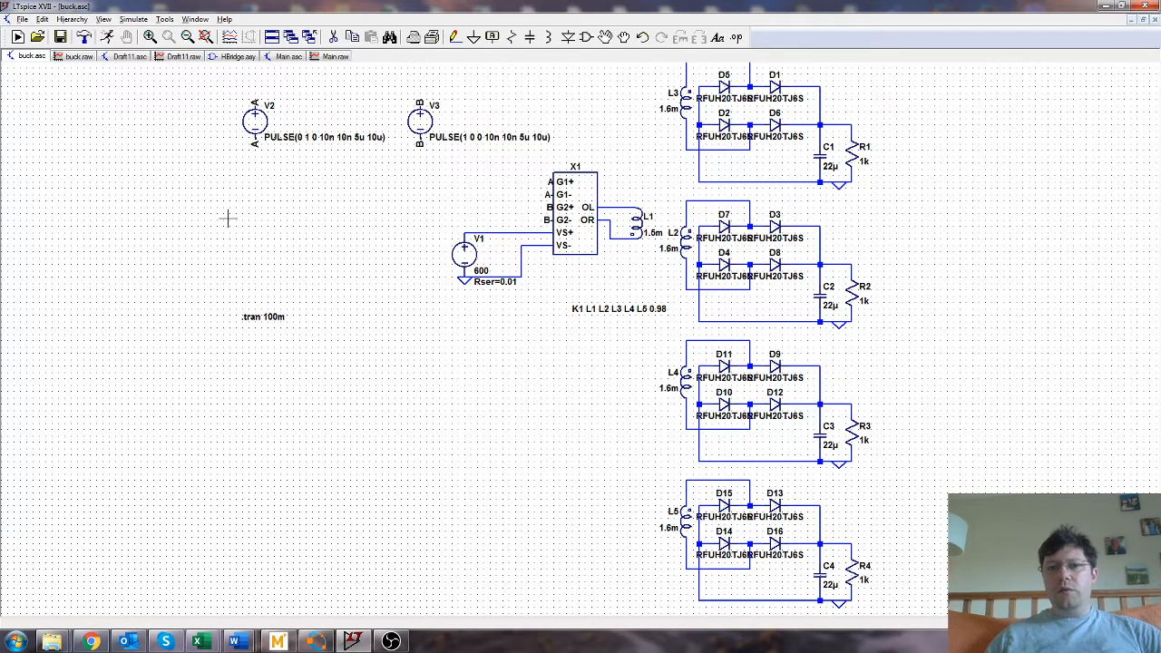
{"action": "mouse_move", "coordinate": [232, 217]}
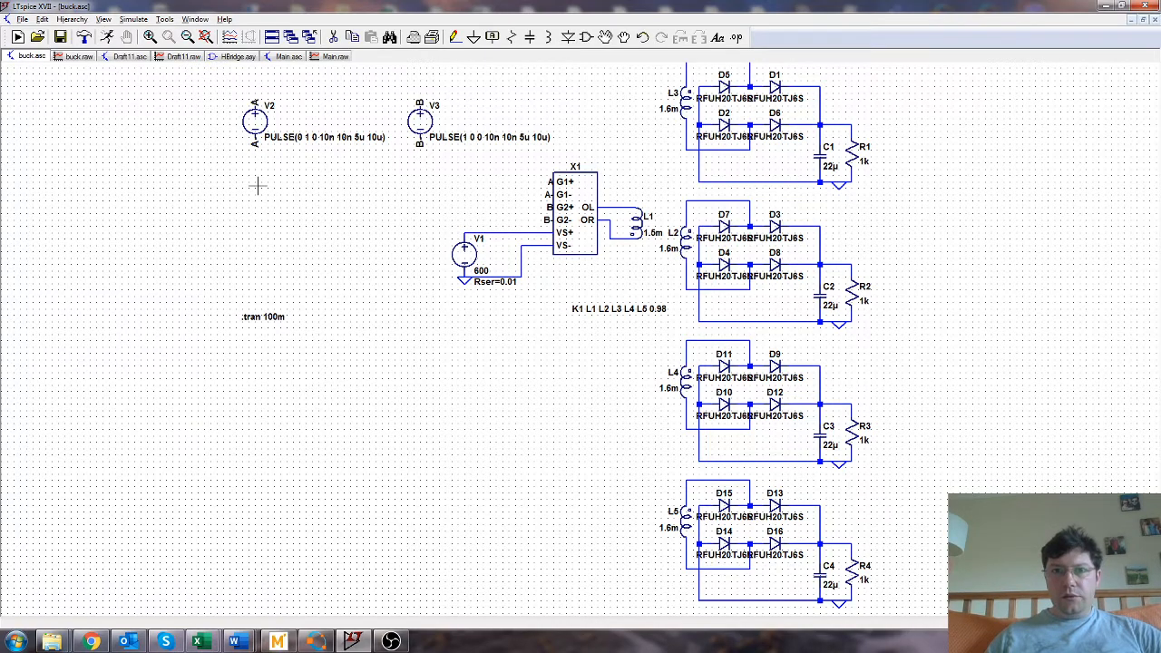
{"action": "mouse_move", "coordinate": [239, 216]}
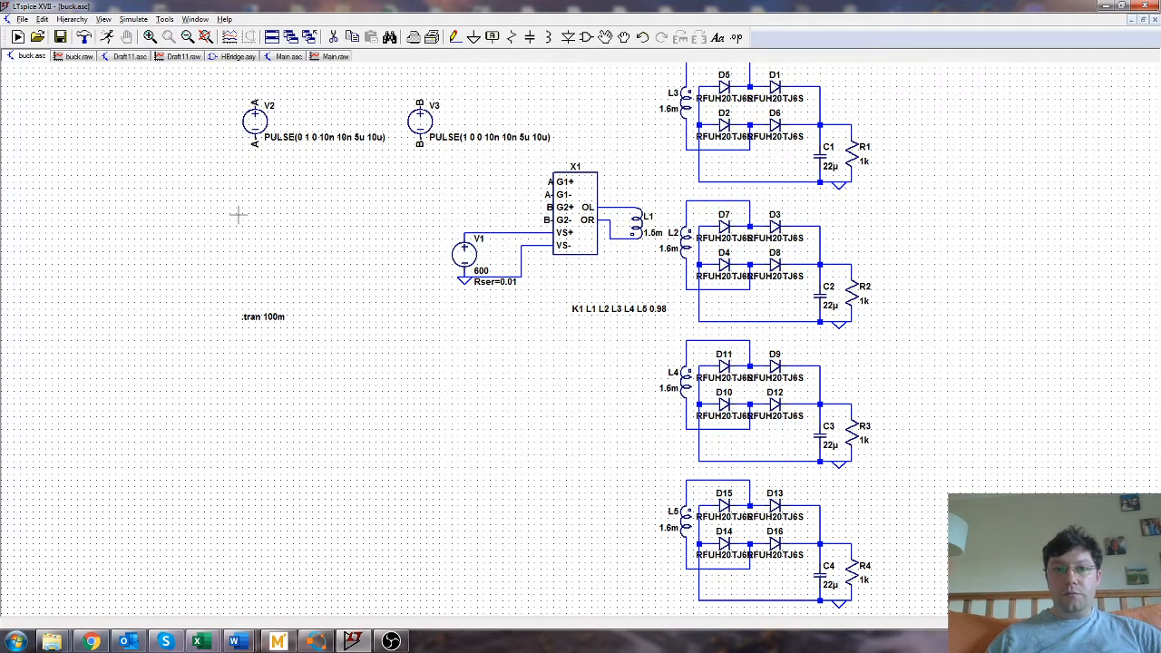
{"action": "mouse_move", "coordinate": [236, 214]}
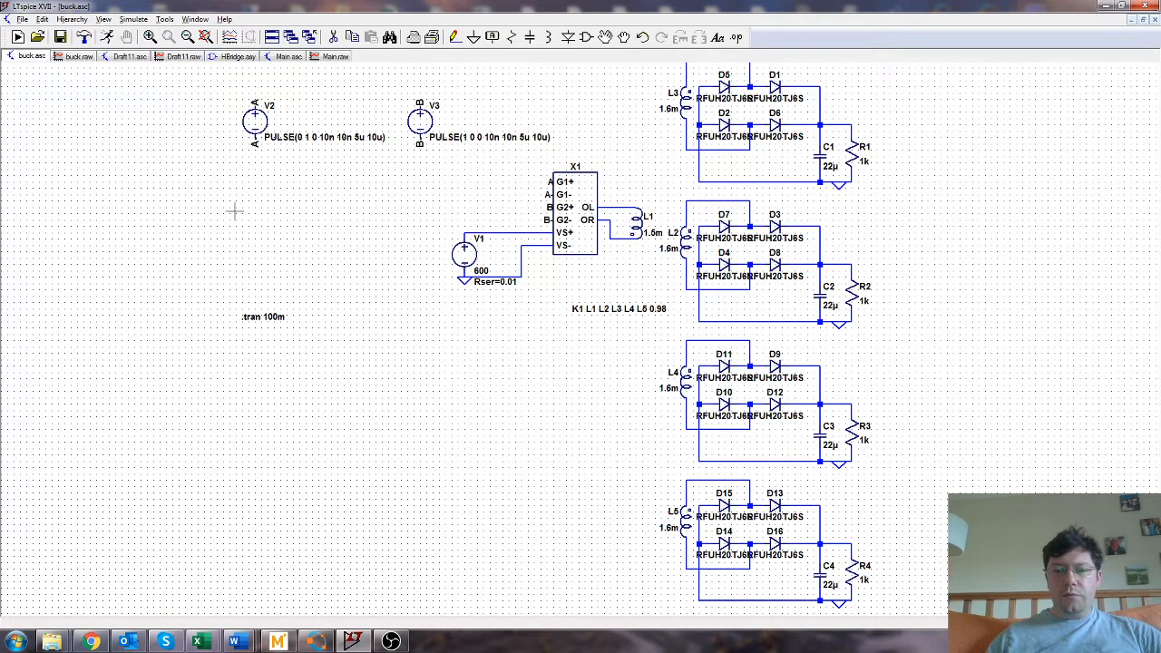
{"action": "mouse_move", "coordinate": [381, 537]}
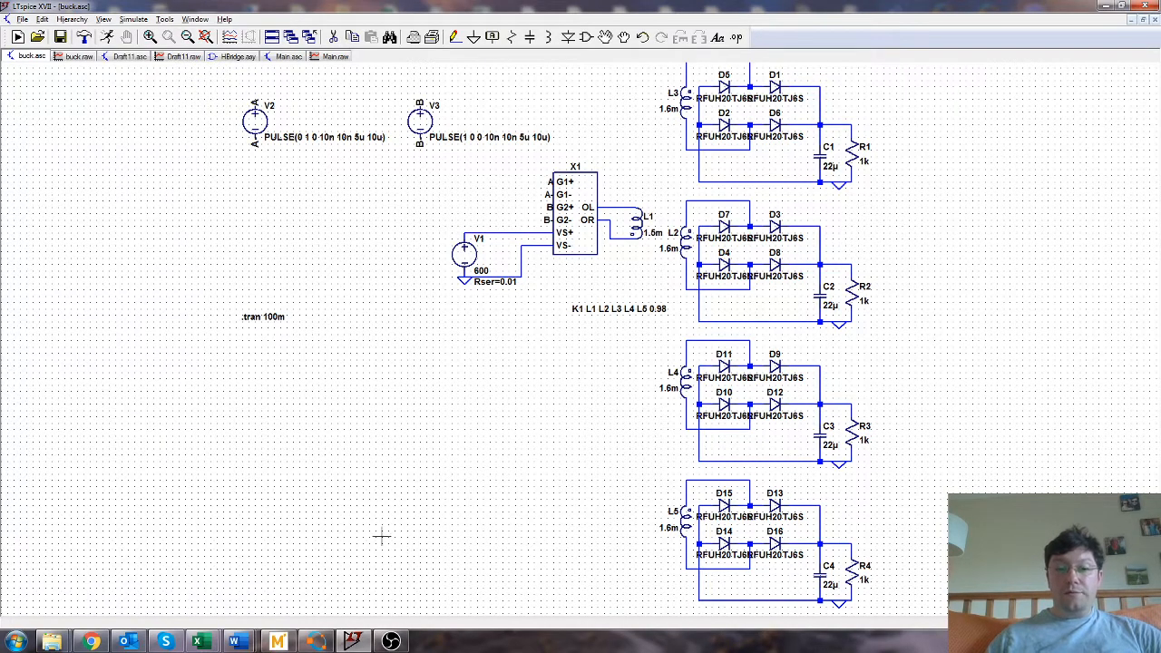